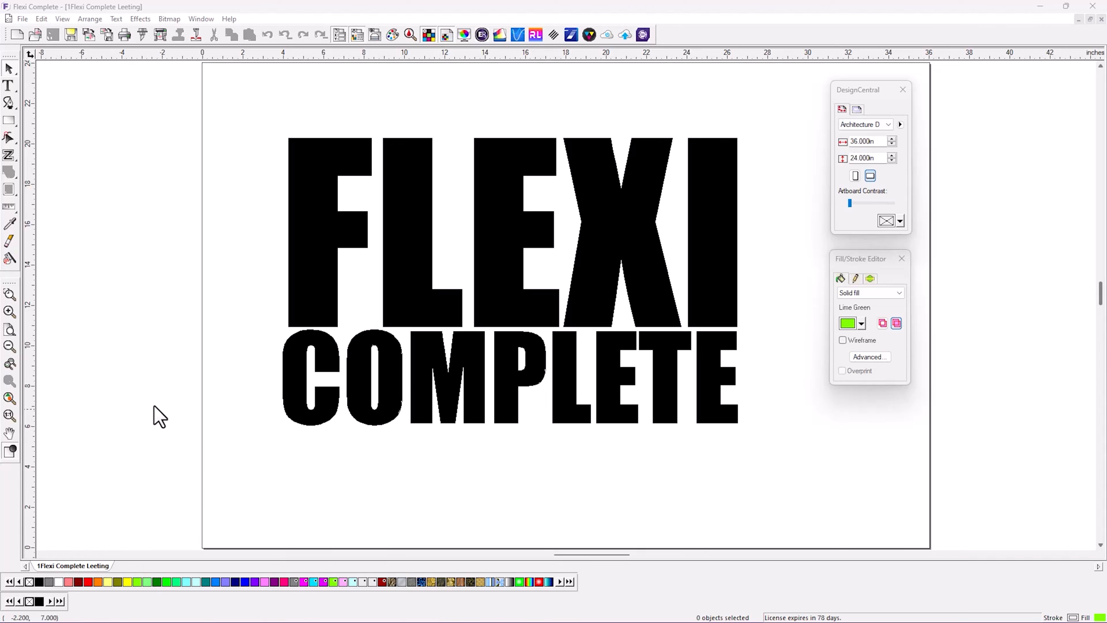
mouse_move(160, 299)
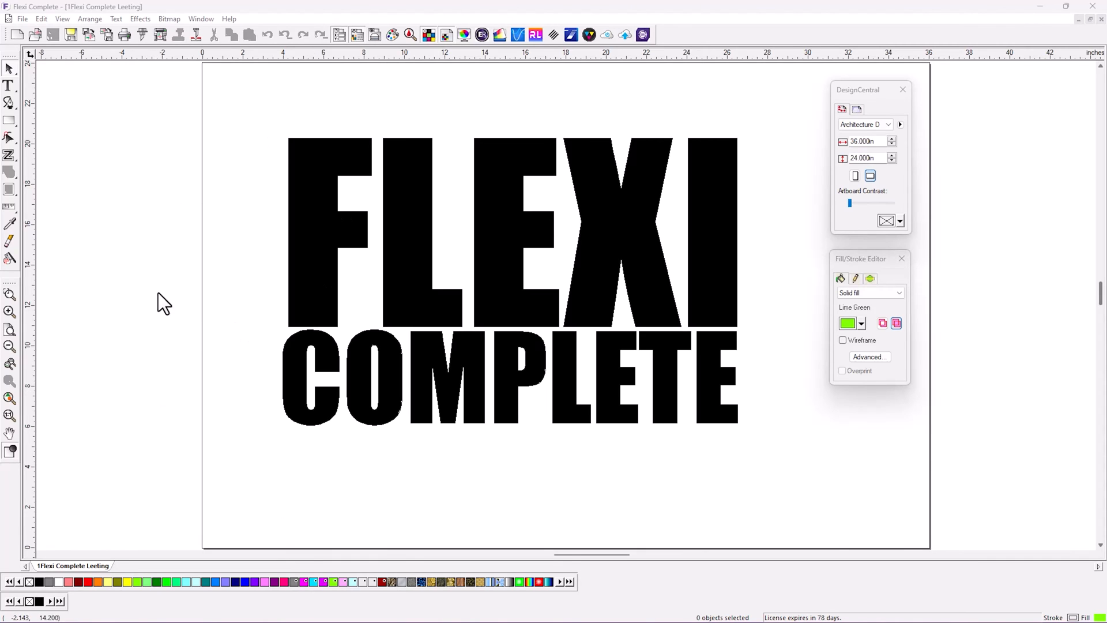
mouse_move(60, 95)
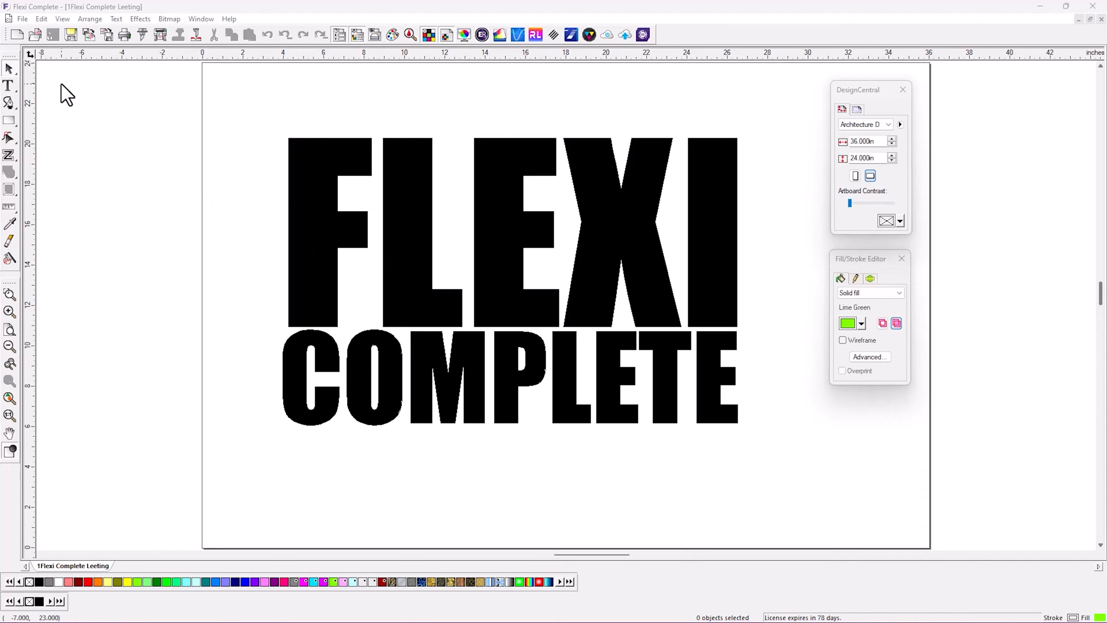
Step: Bring up the program Preferences on the General settings
click(40, 19)
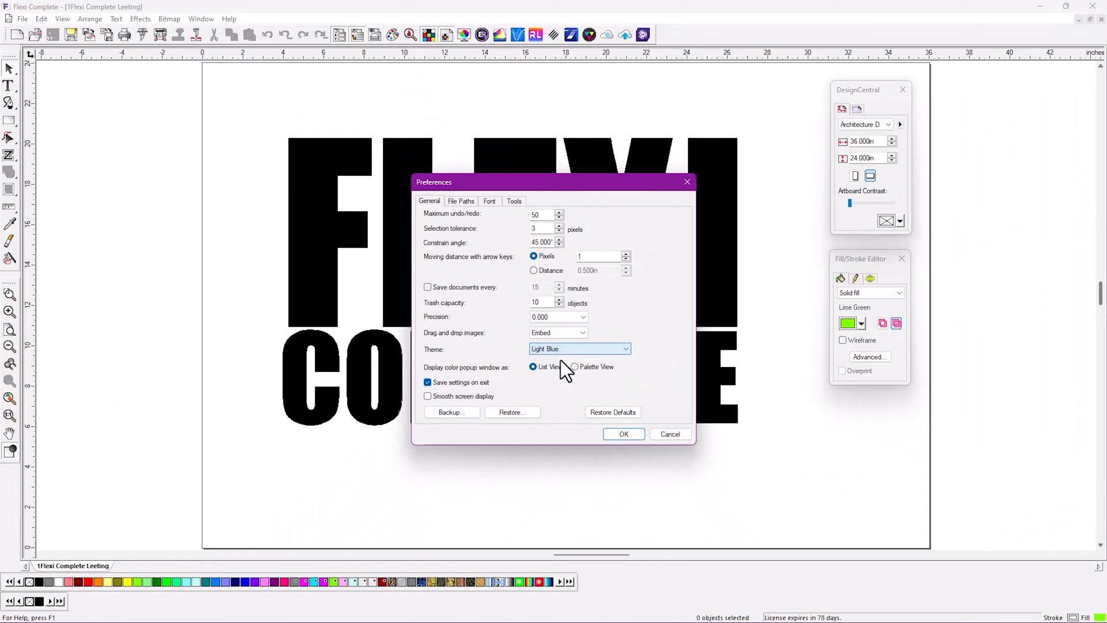
Step: Apply the Light Blue theme, then view the Color Settings from the Edit menu
click(623, 434)
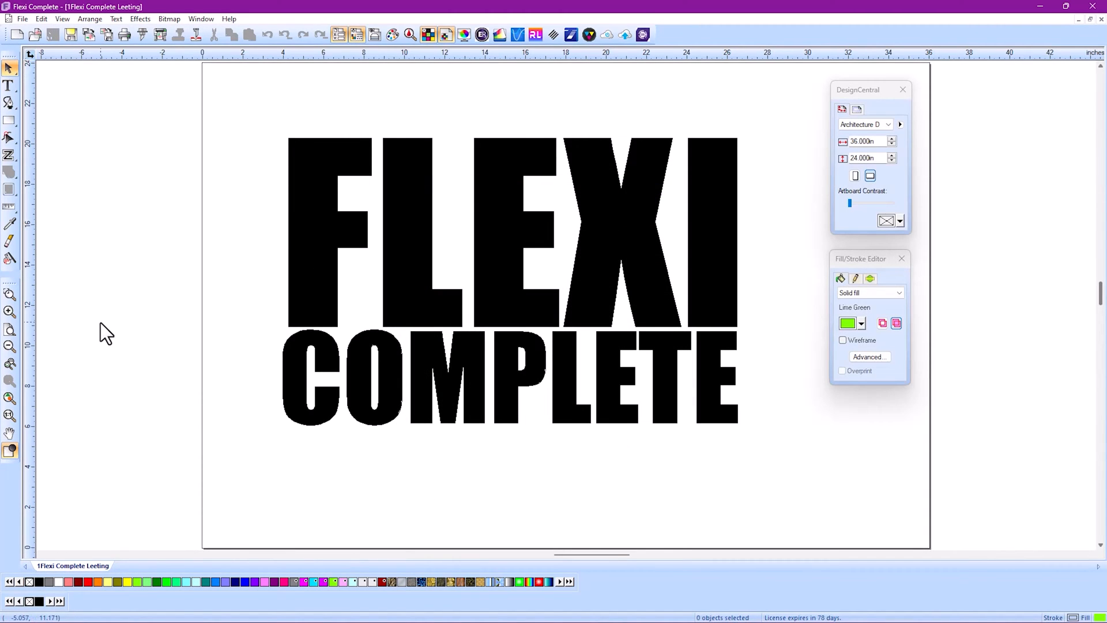
mouse_move(120, 187)
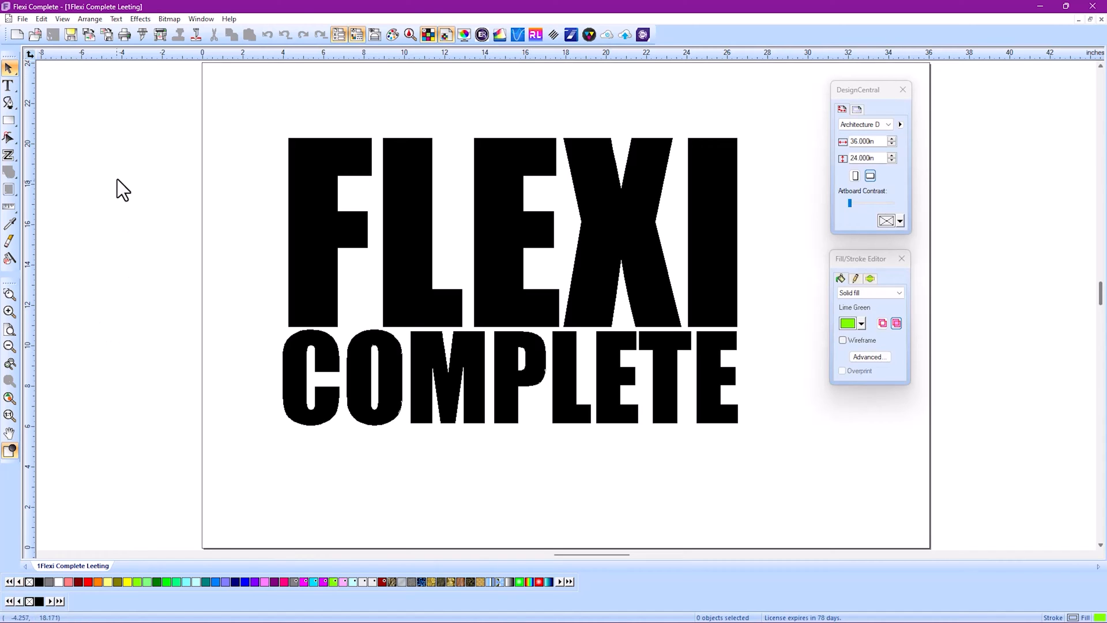
mouse_move(114, 175)
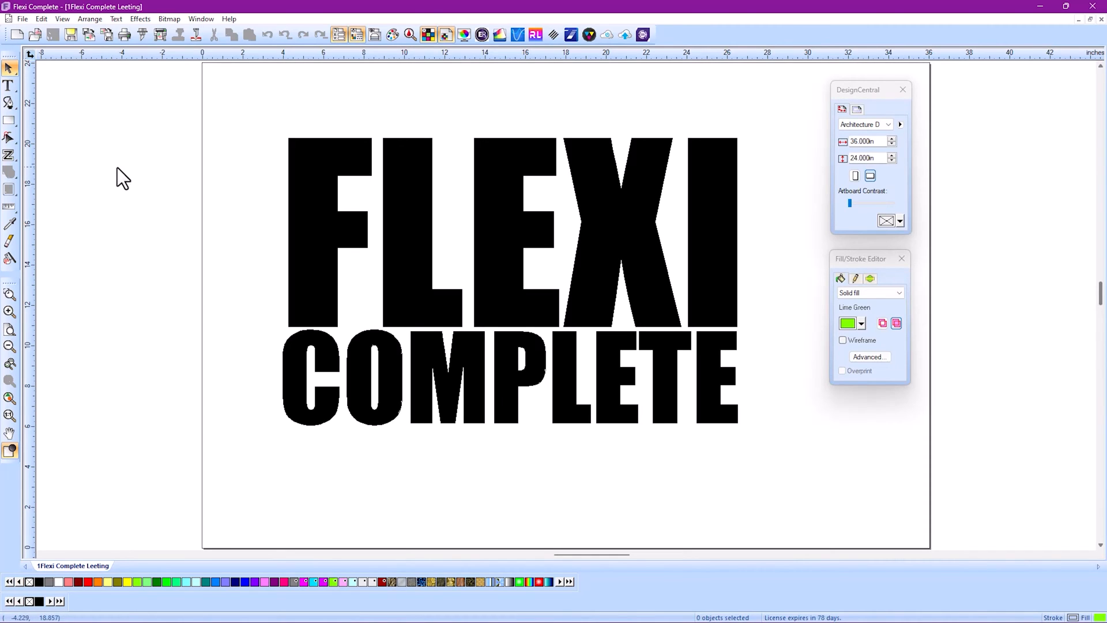
mouse_move(28, 23)
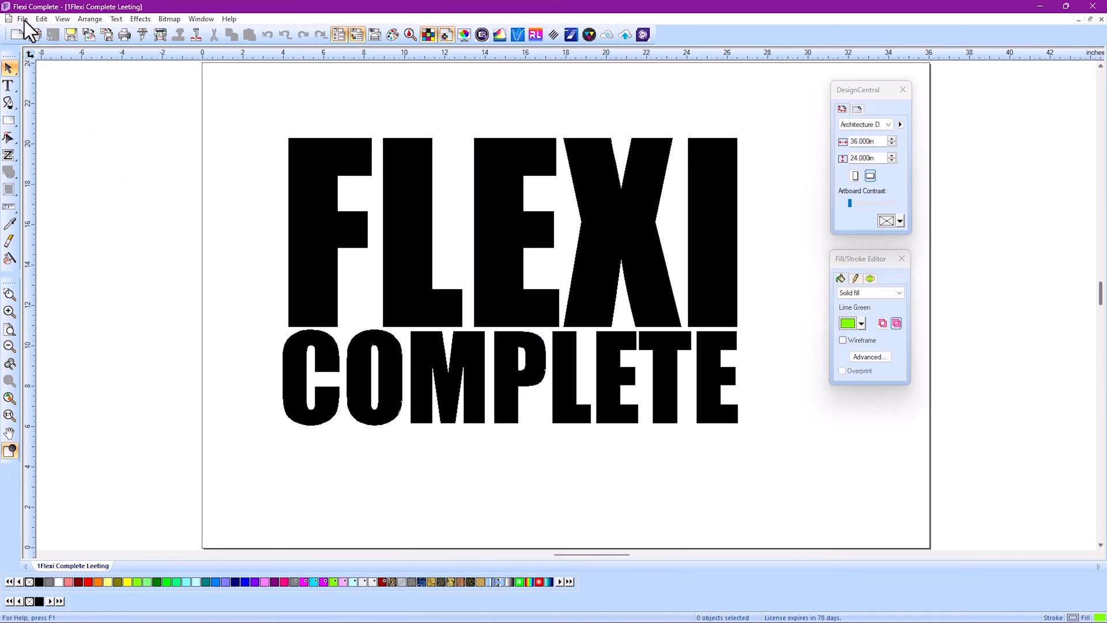
click(43, 18)
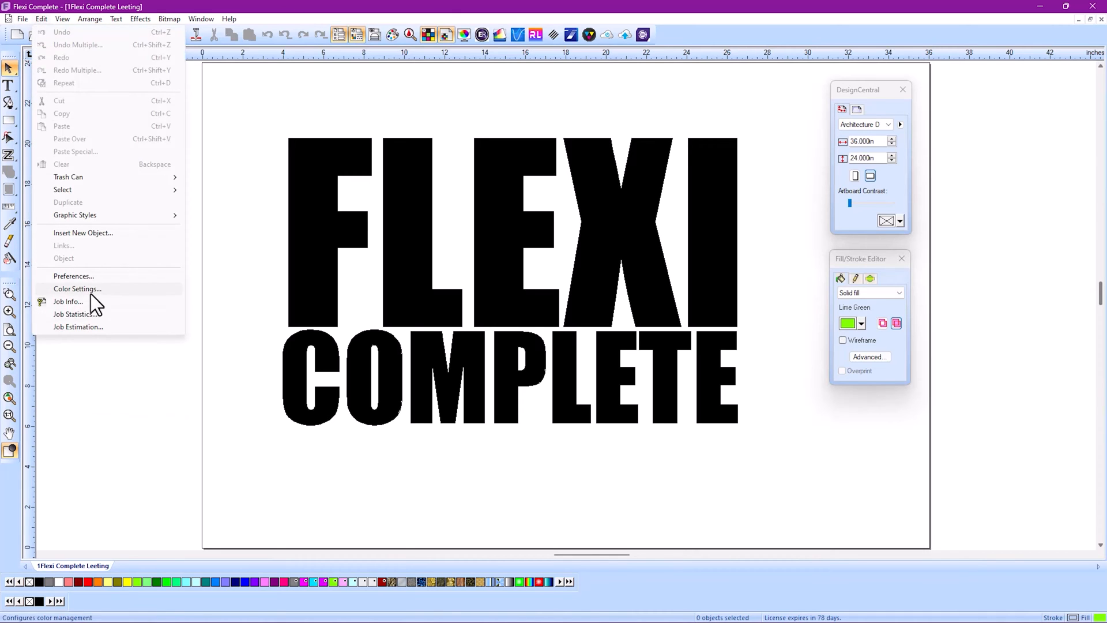
click(505, 431)
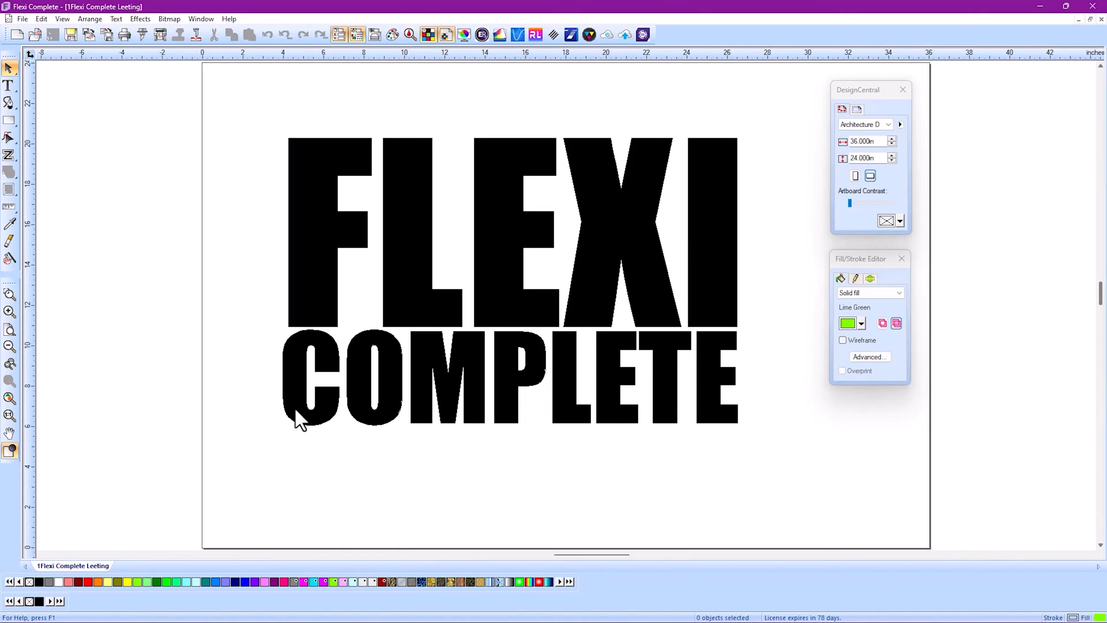
mouse_move(364, 363)
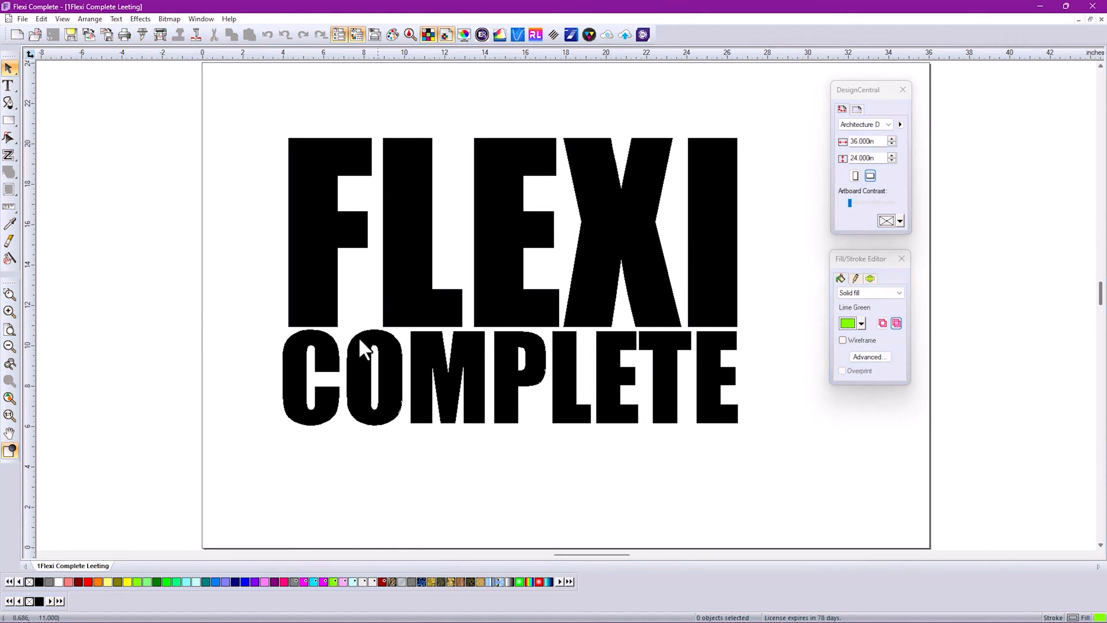
mouse_move(180, 413)
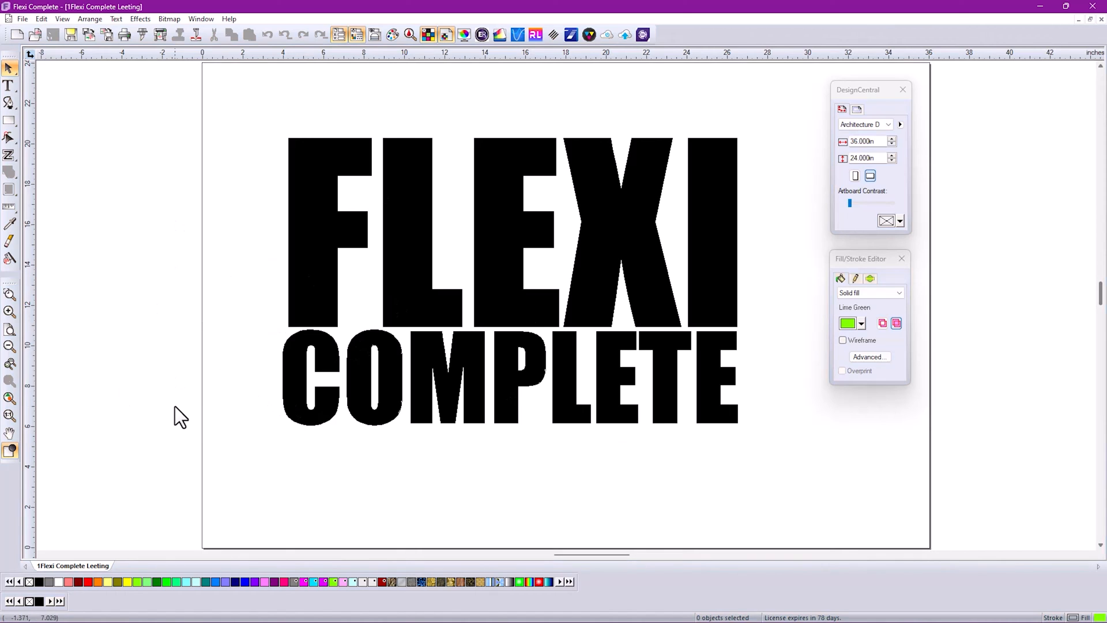
mouse_move(94, 605)
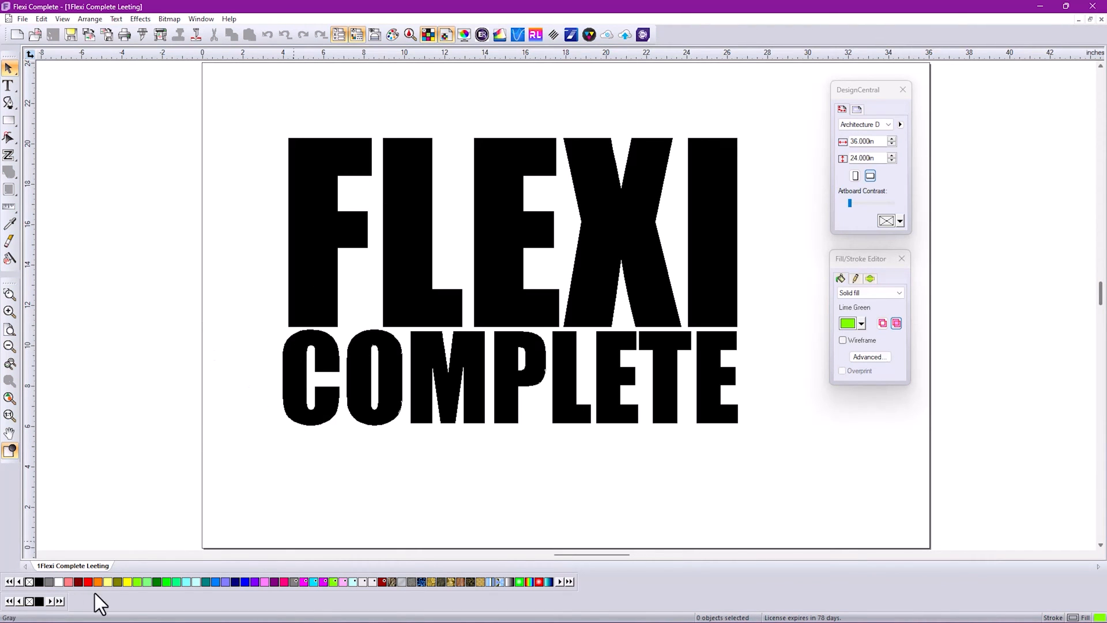
mouse_move(491, 489)
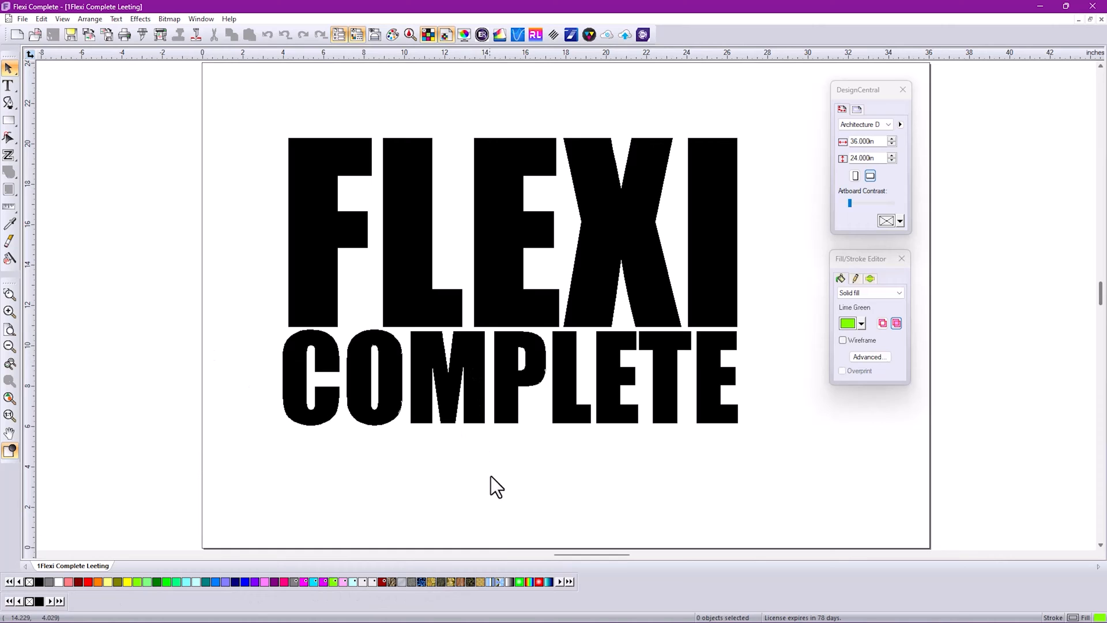
Step: Fill the FLEXI COMPLETE lettering with Electricity, Swirled Gold, then a wood grain pattern
click(433, 582)
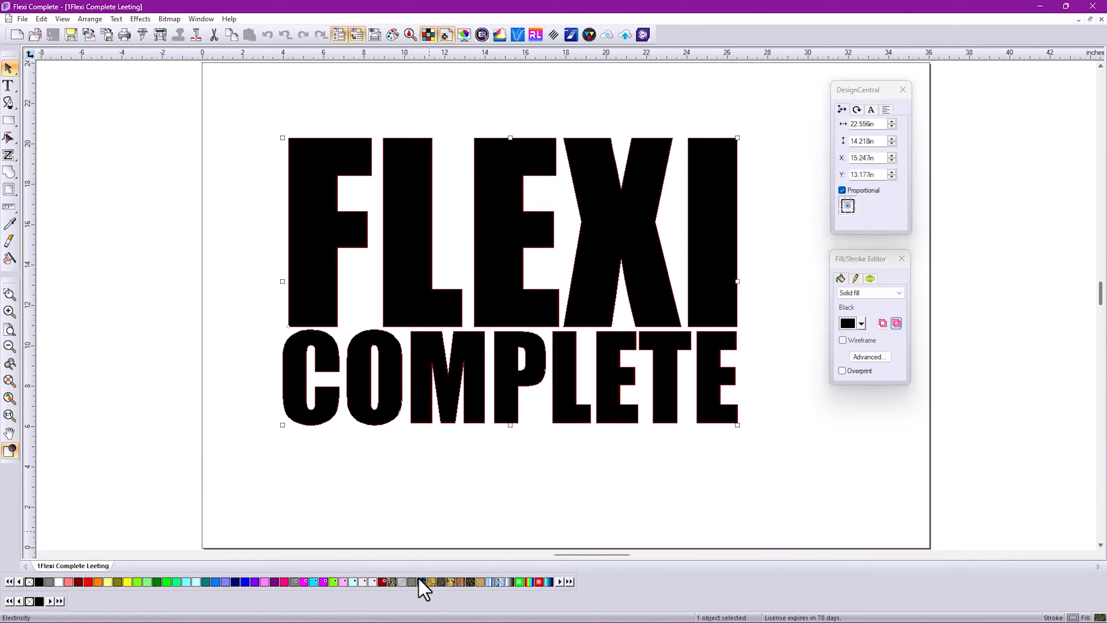
click(390, 582)
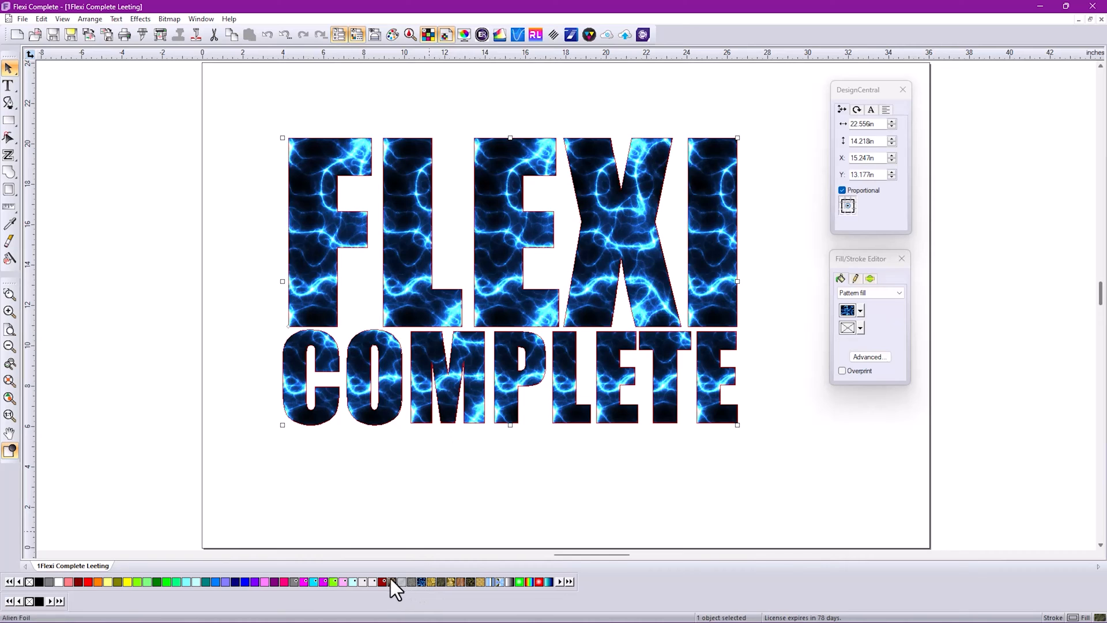
click(471, 582)
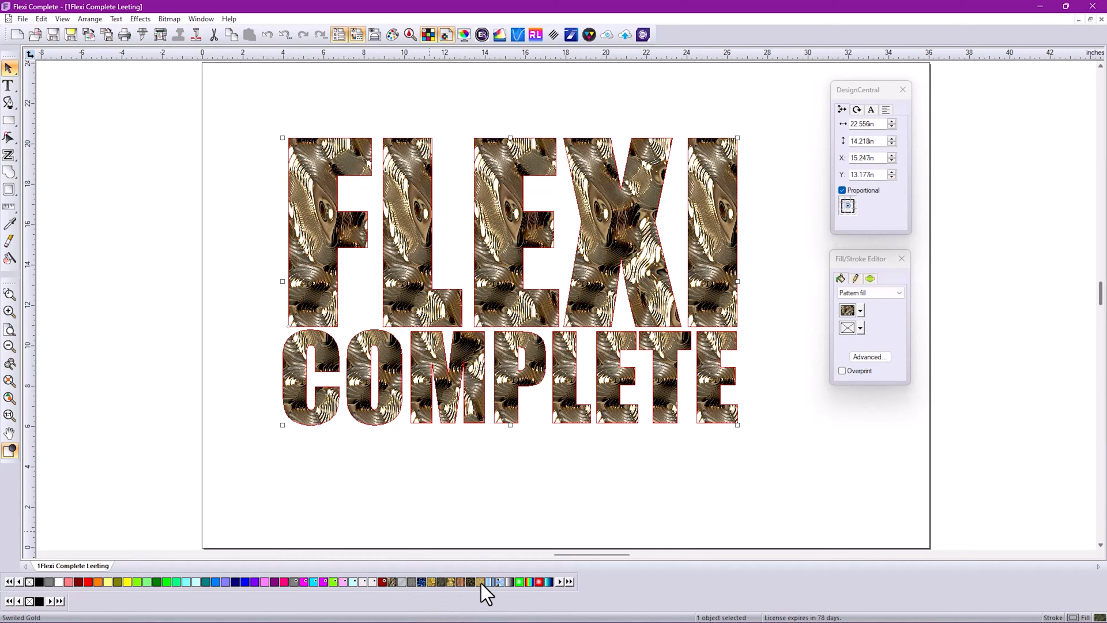
click(479, 582)
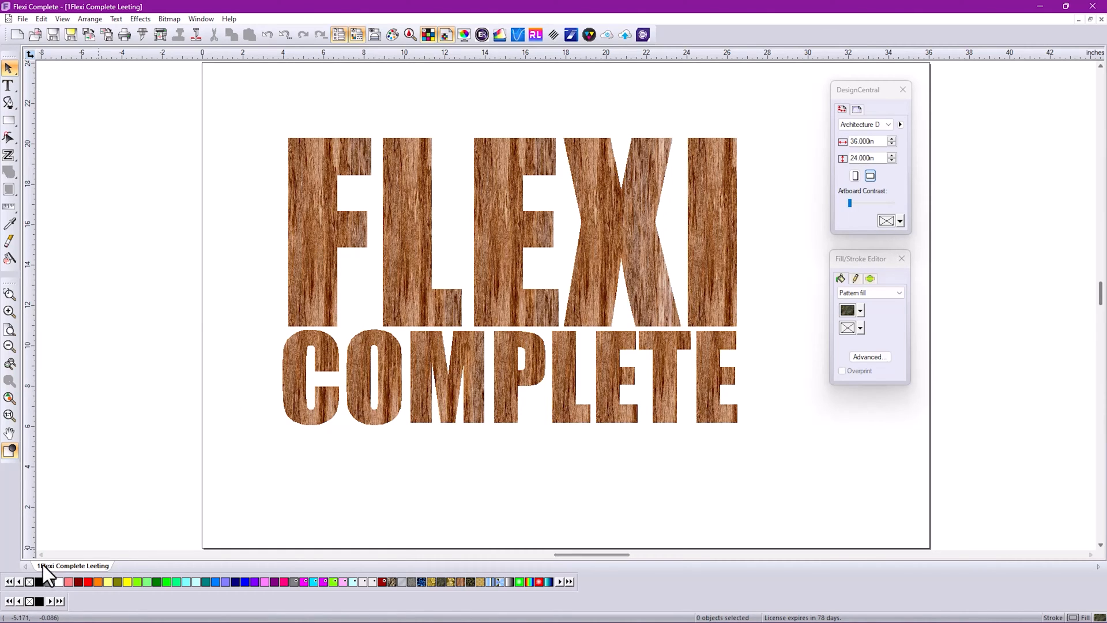
mouse_move(62, 584)
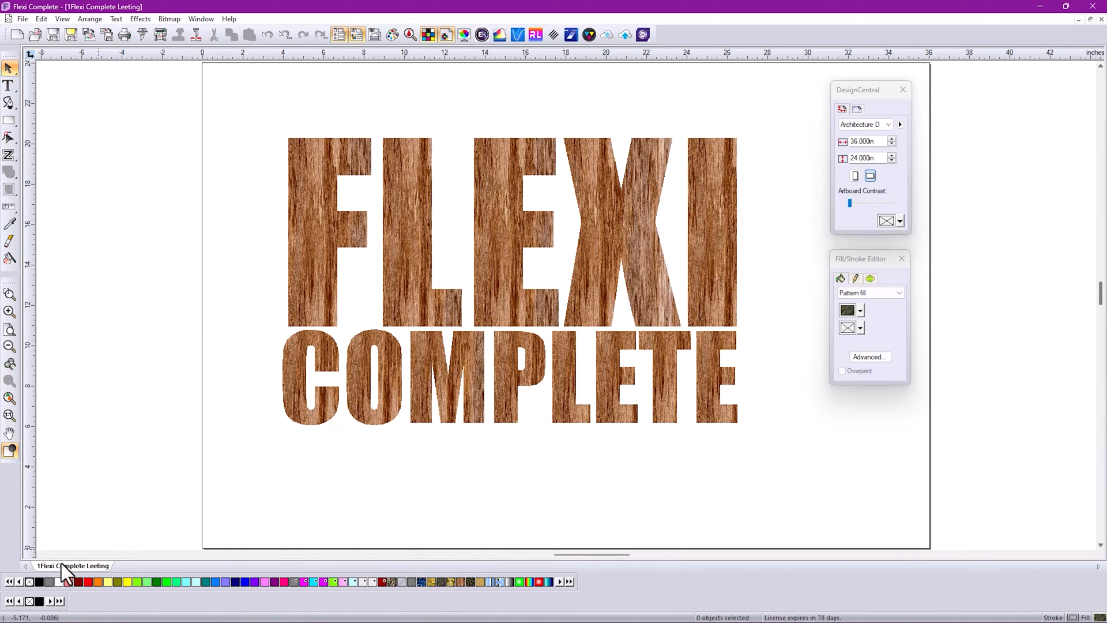
mouse_move(34, 36)
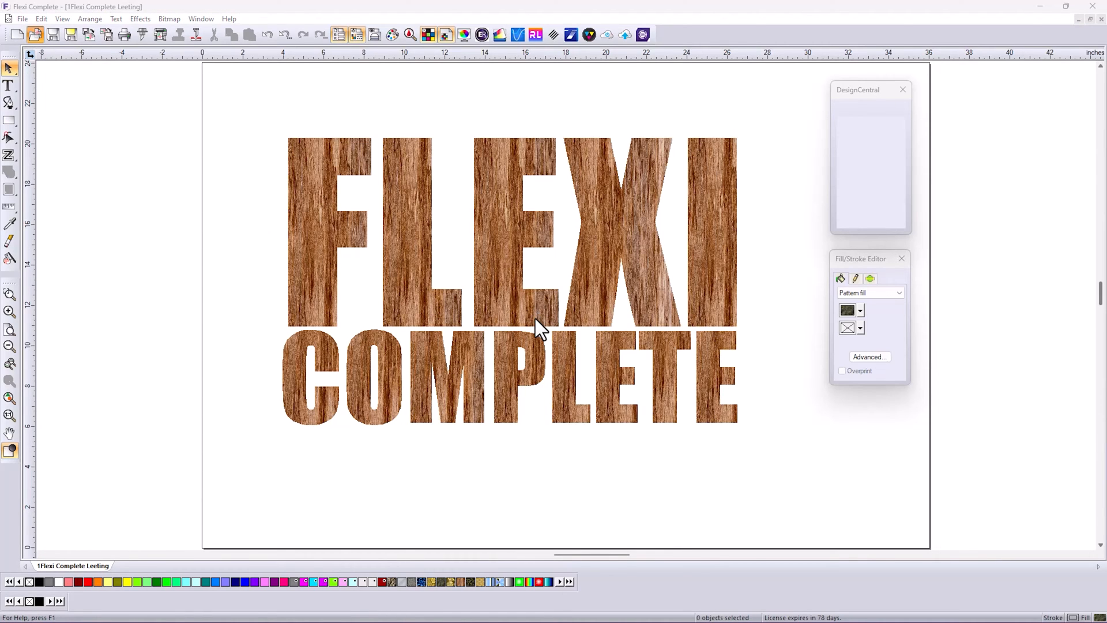
Step: Open the print and cut demo file and switch to the 1print and cut document
click(28, 32)
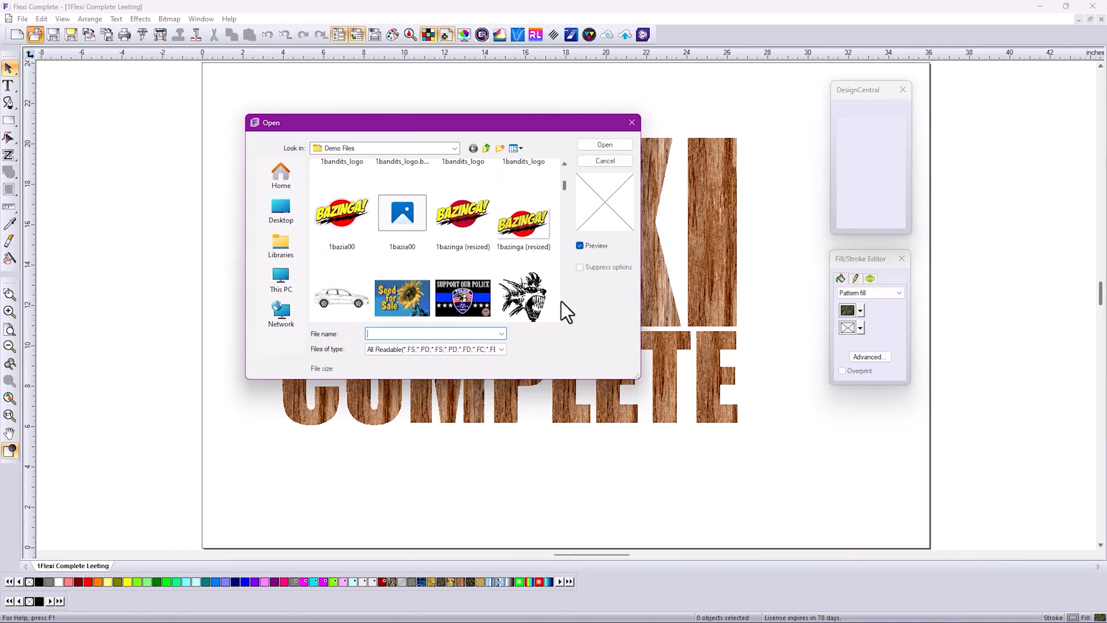
scroll(down, 3)
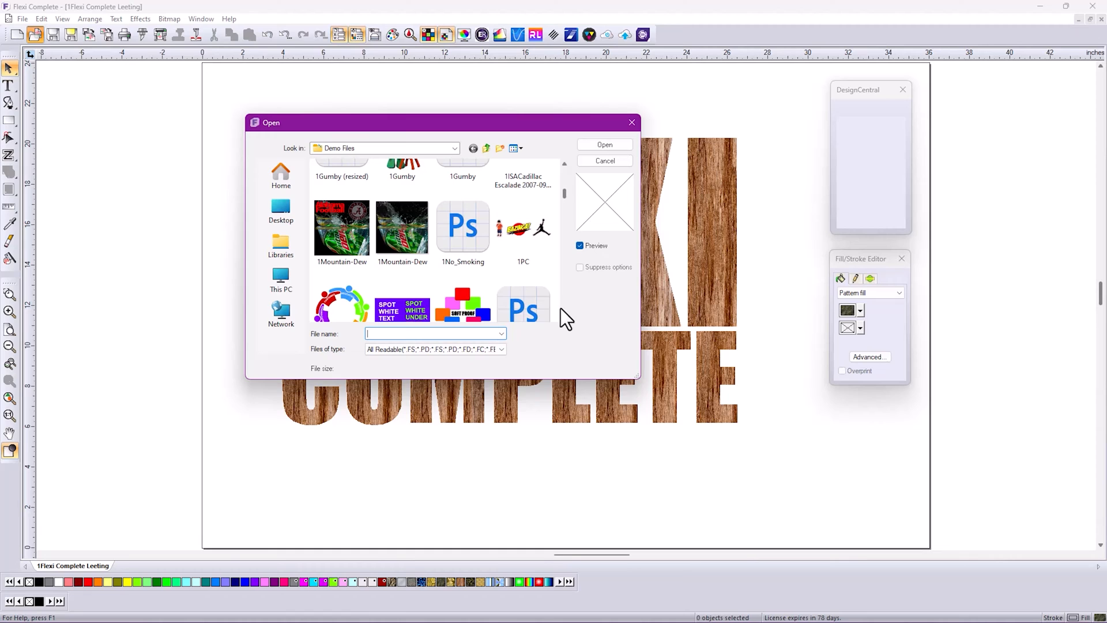
click(604, 160)
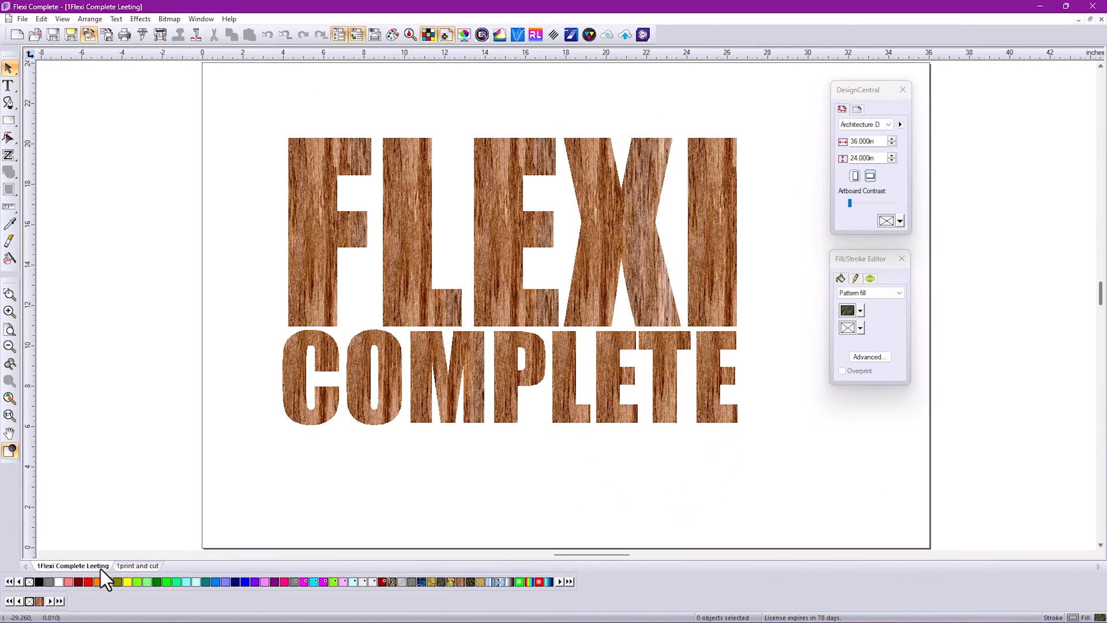
click(137, 565)
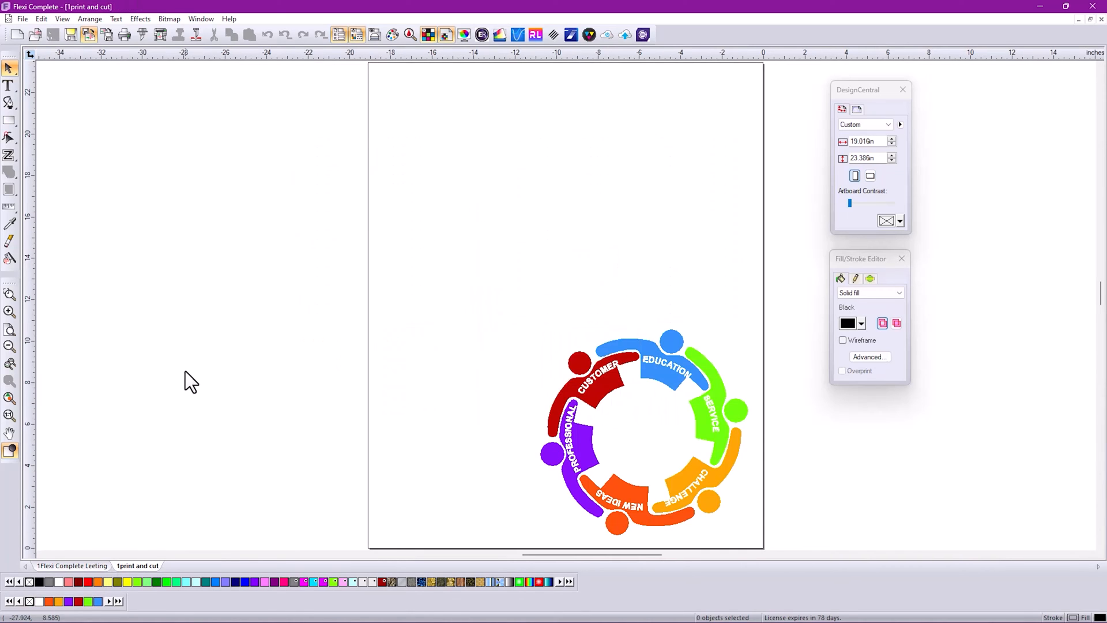
mouse_move(226, 313)
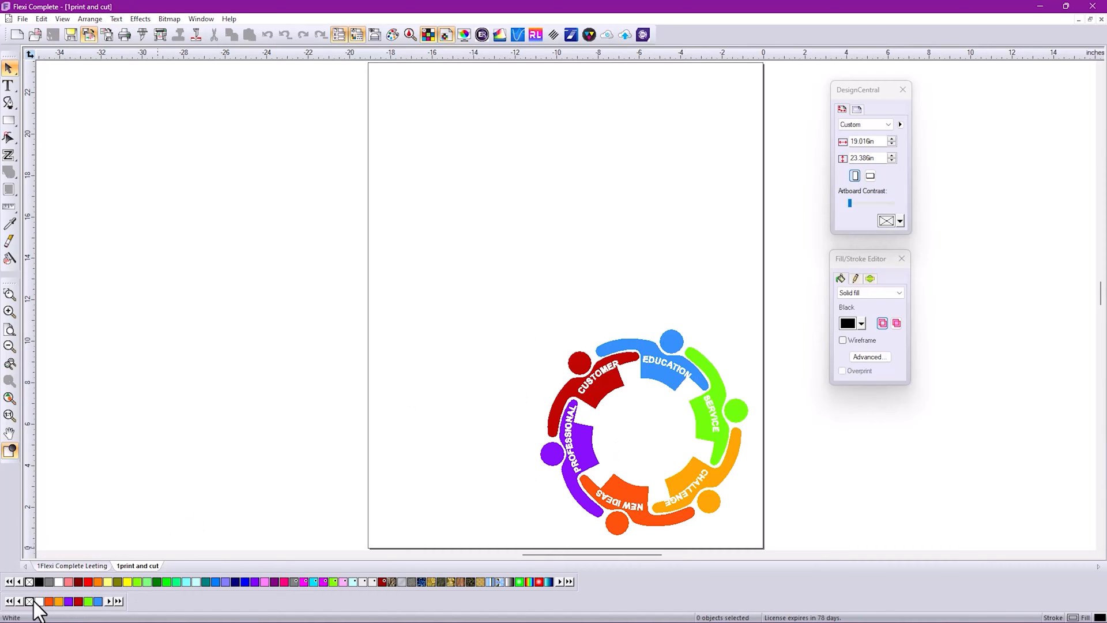
mouse_move(586, 445)
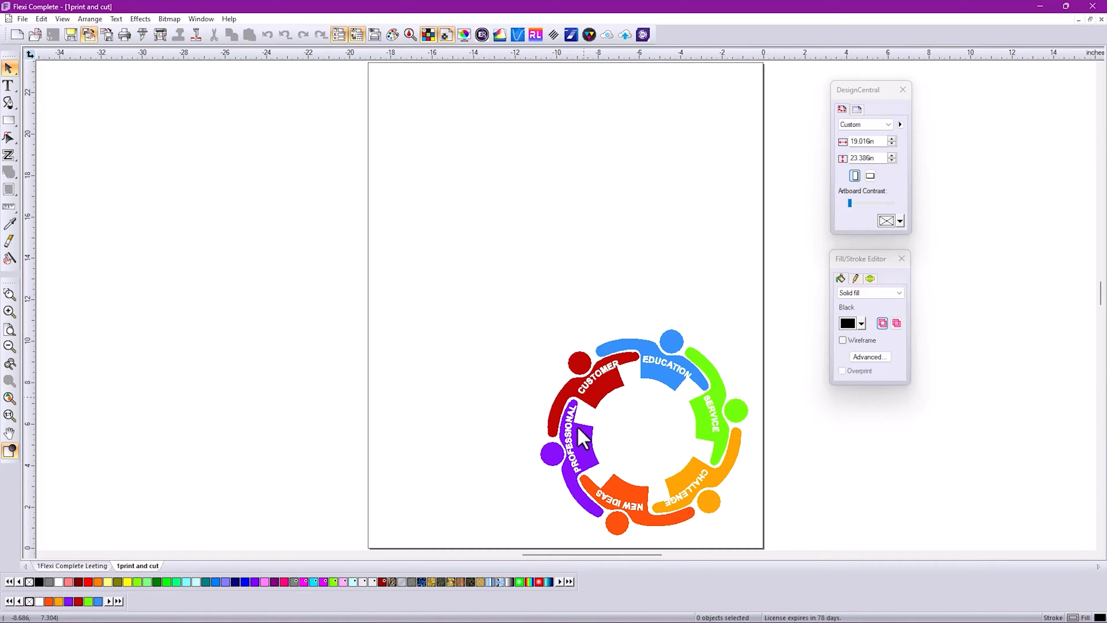
mouse_move(220, 275)
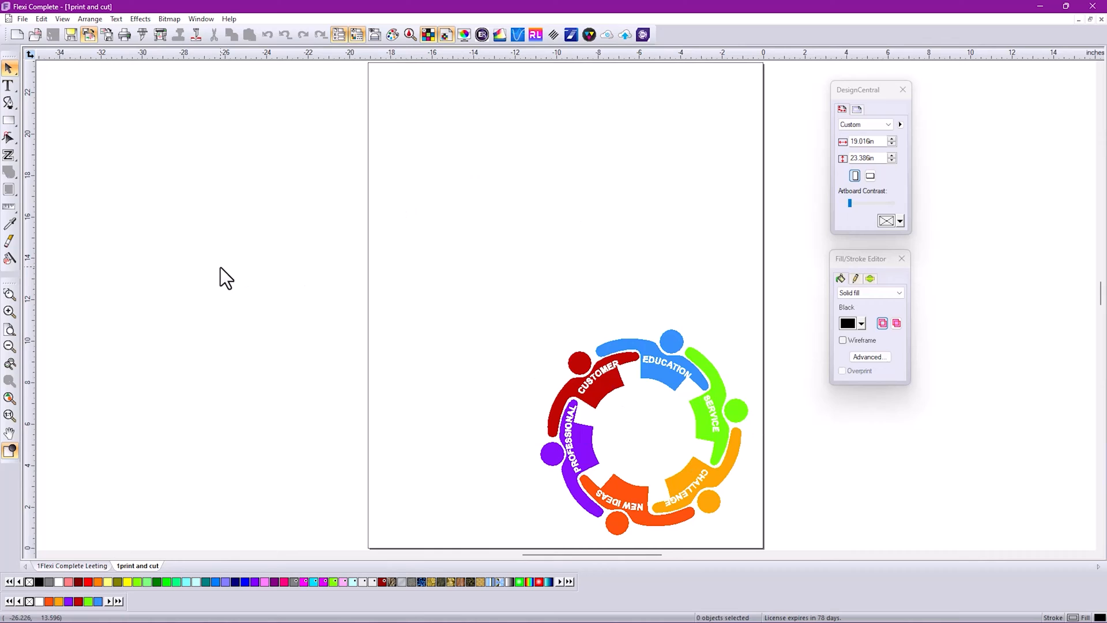
mouse_move(234, 269)
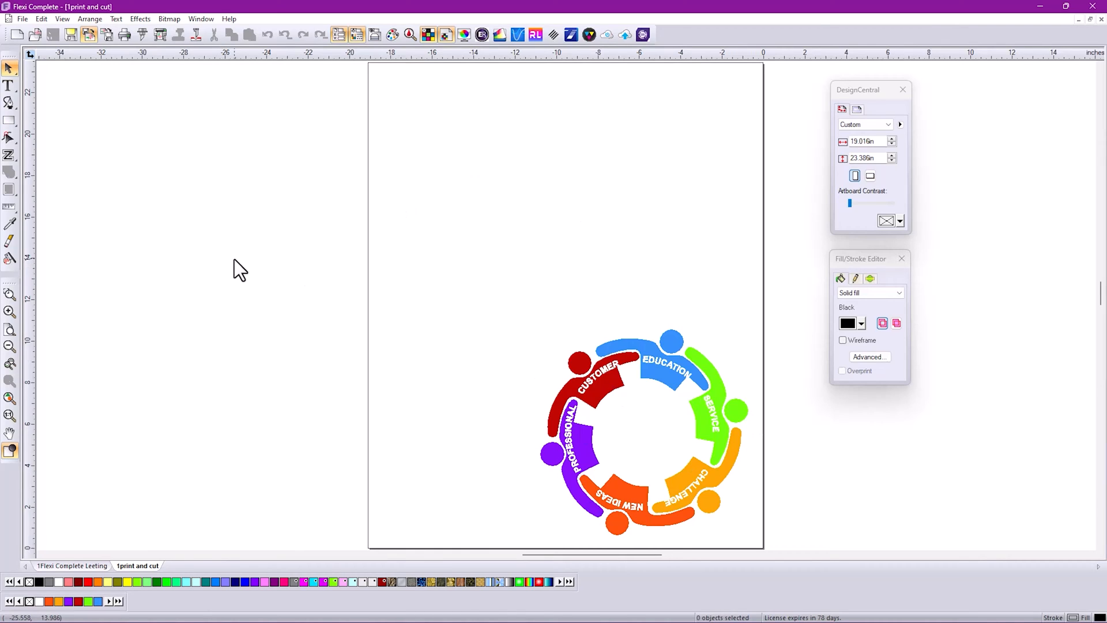
mouse_move(251, 251)
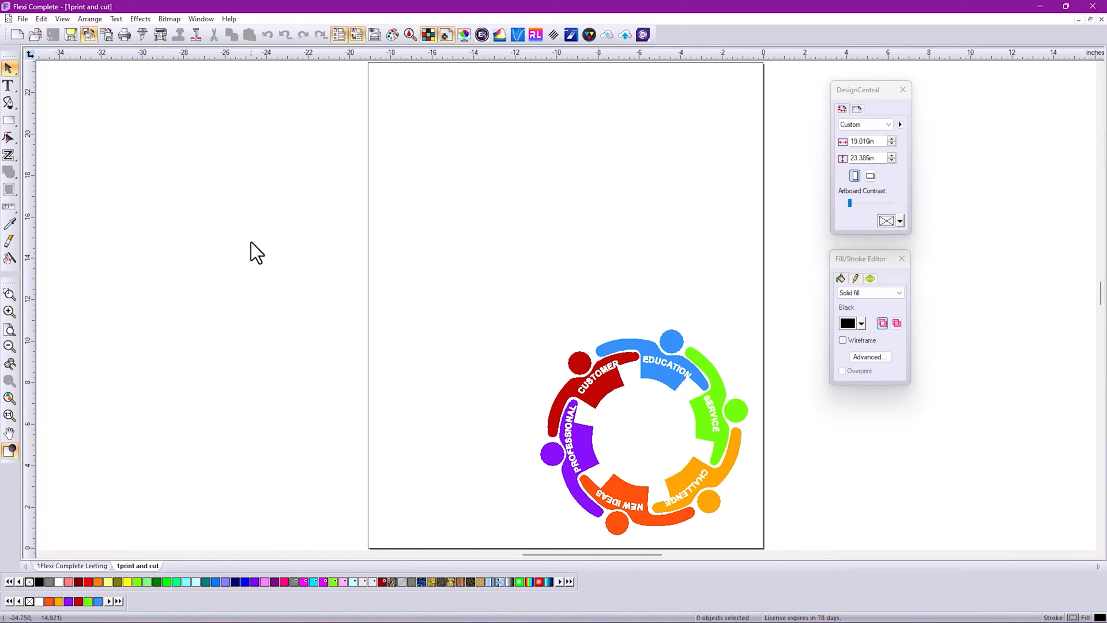
mouse_move(237, 255)
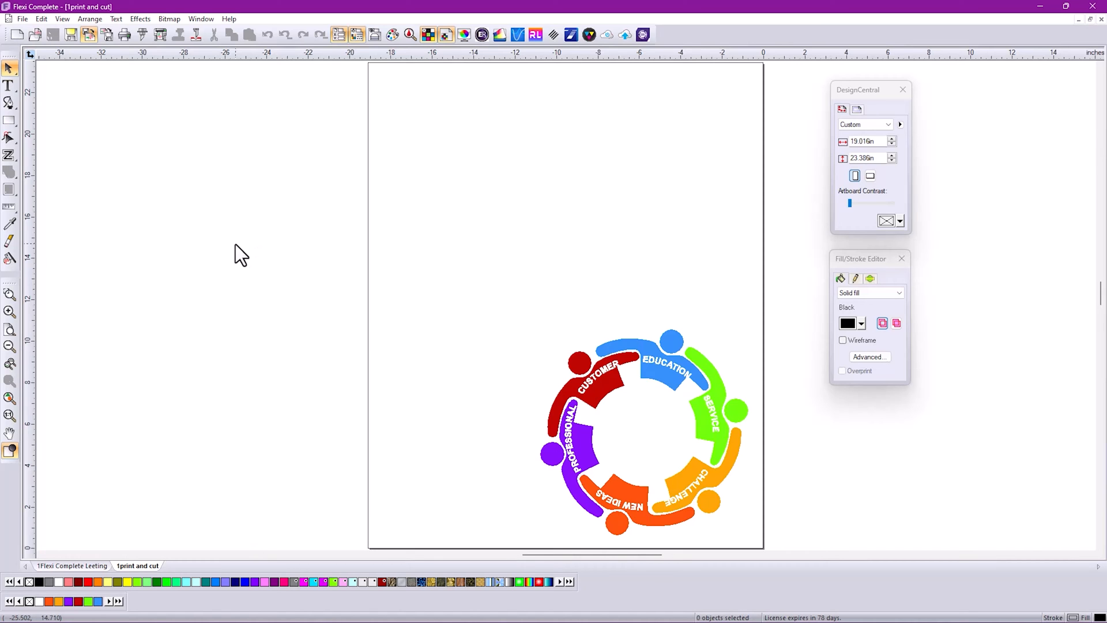
Step: Recolour the lettering and switch to the 1PC document with its three graphics
click(69, 567)
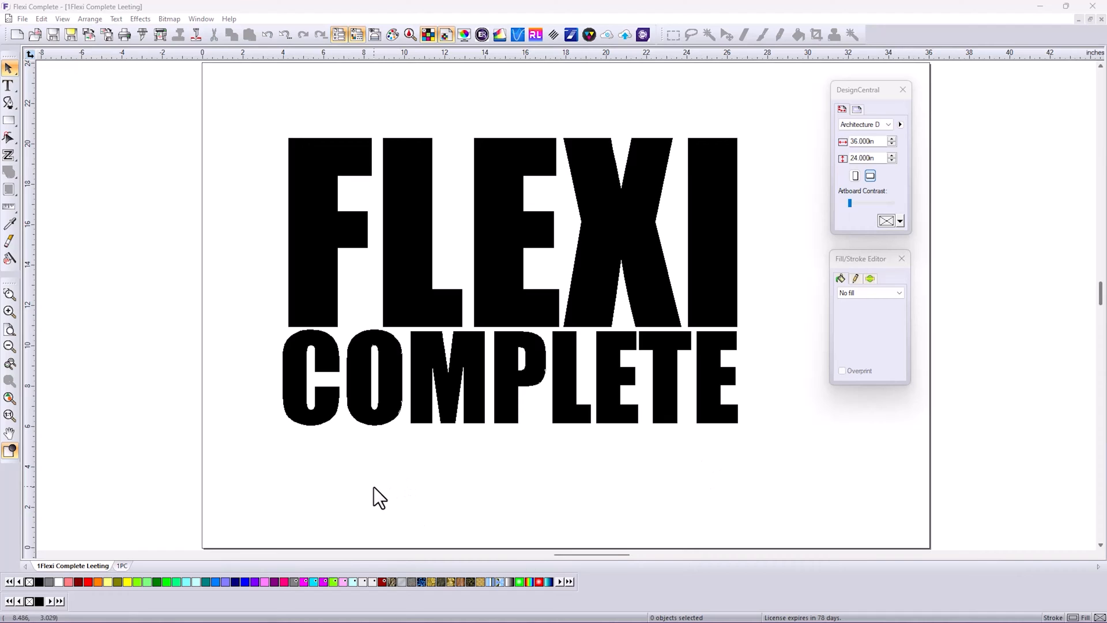
mouse_move(505, 224)
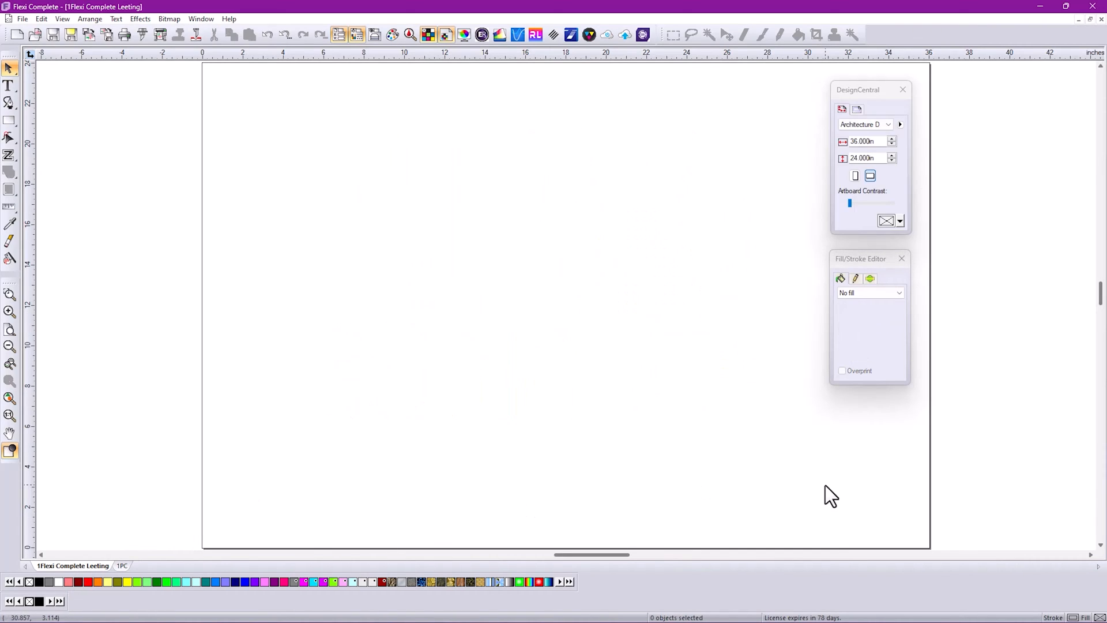
mouse_move(819, 461)
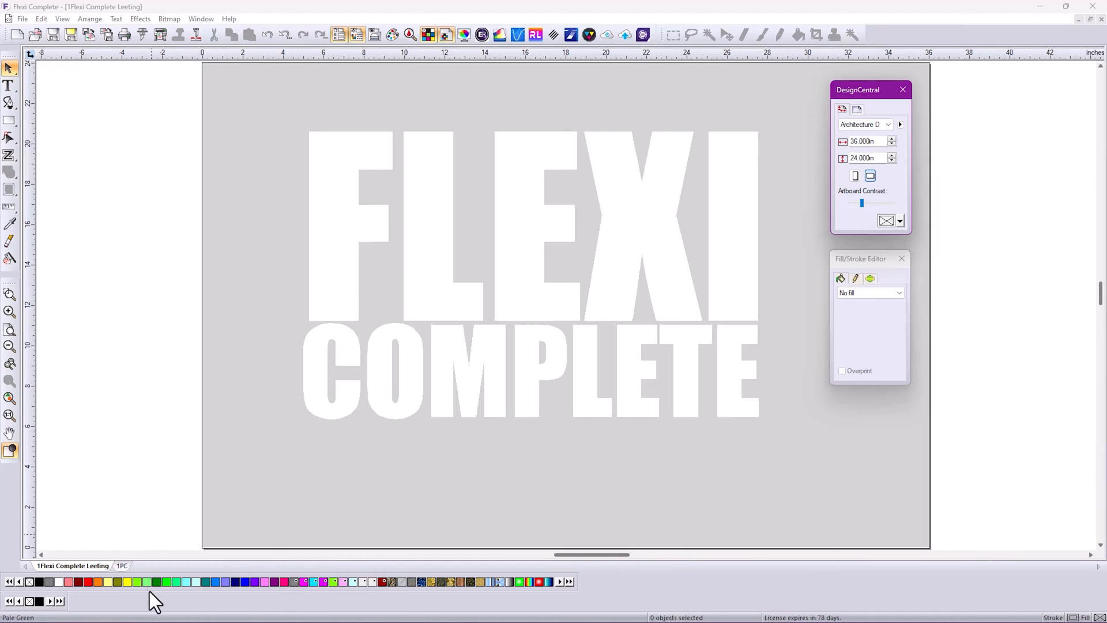
click(122, 565)
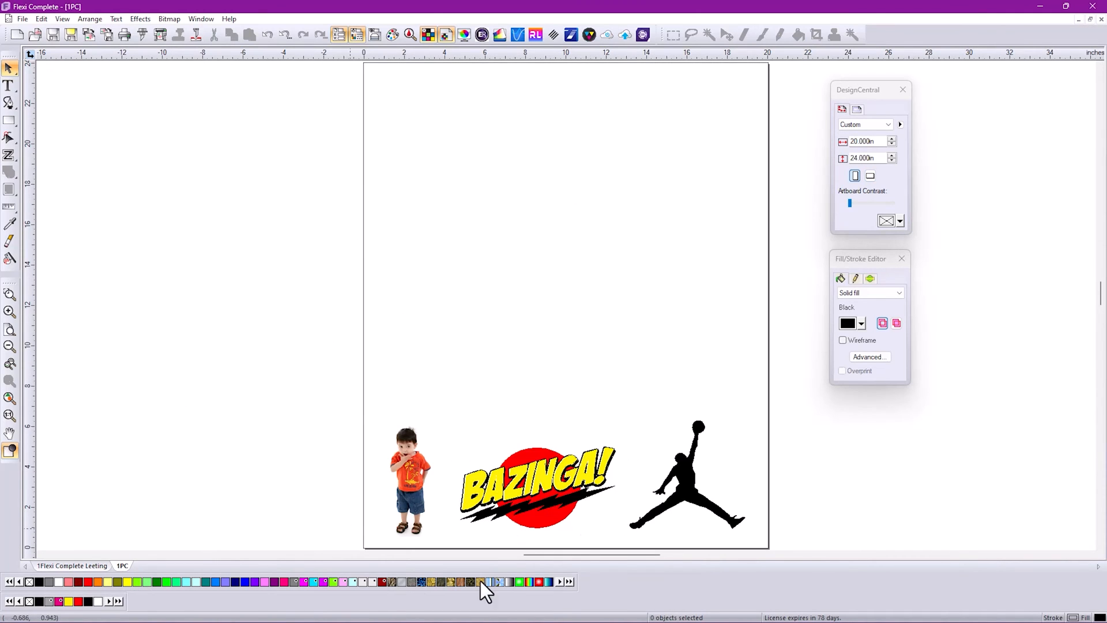
mouse_move(643, 409)
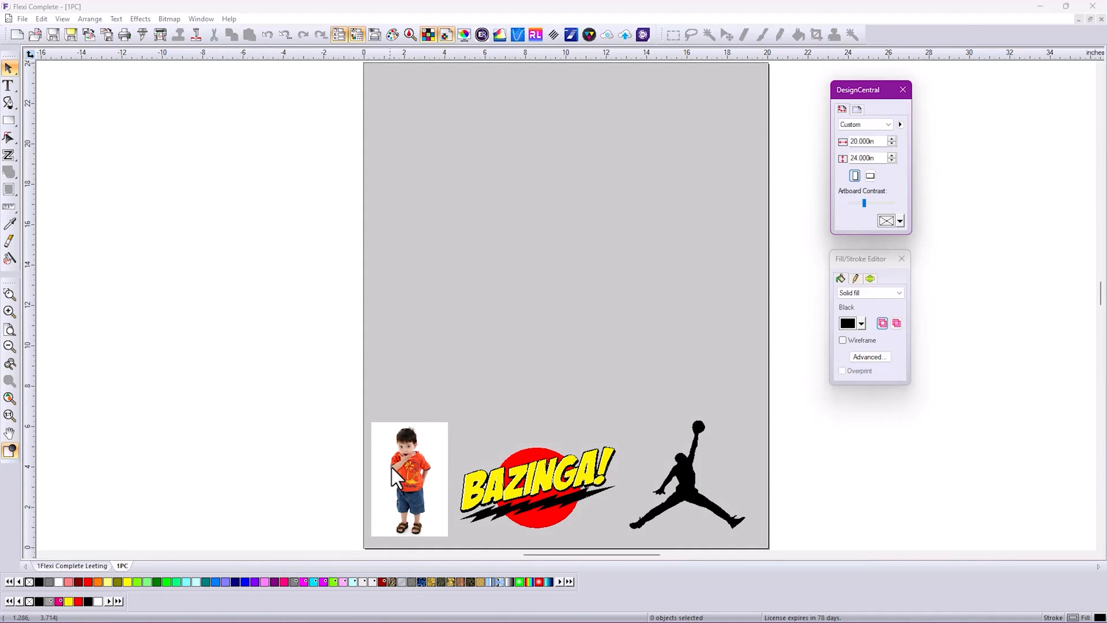
Step: Try the transparency wand on the boy photo and place purple FLEXI COMPLETE lettering above the graphics
click(401, 479)
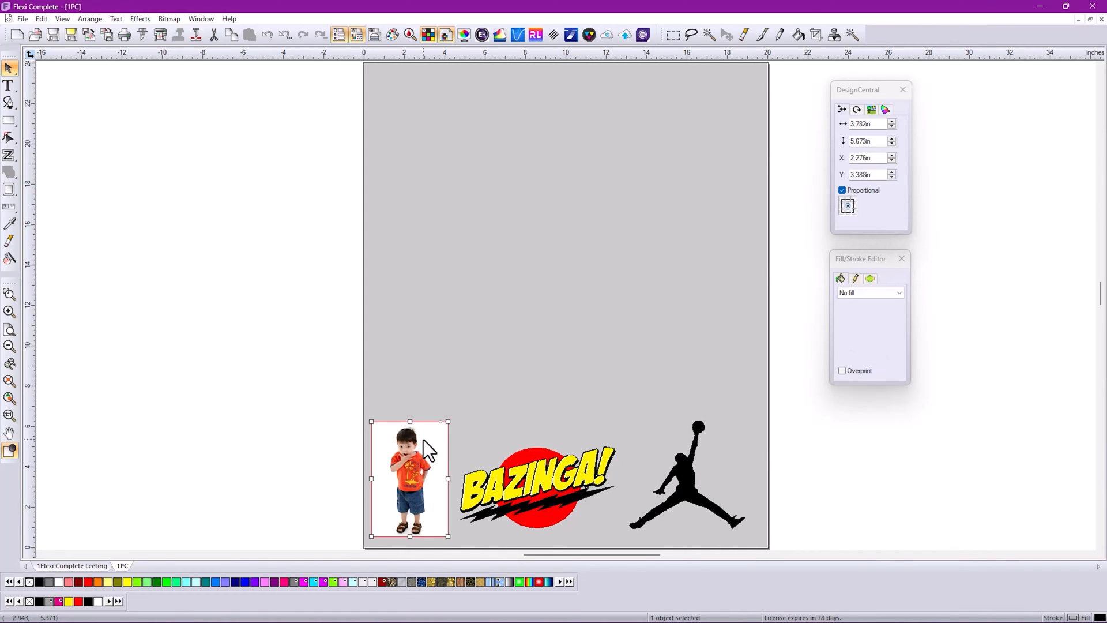
click(852, 35)
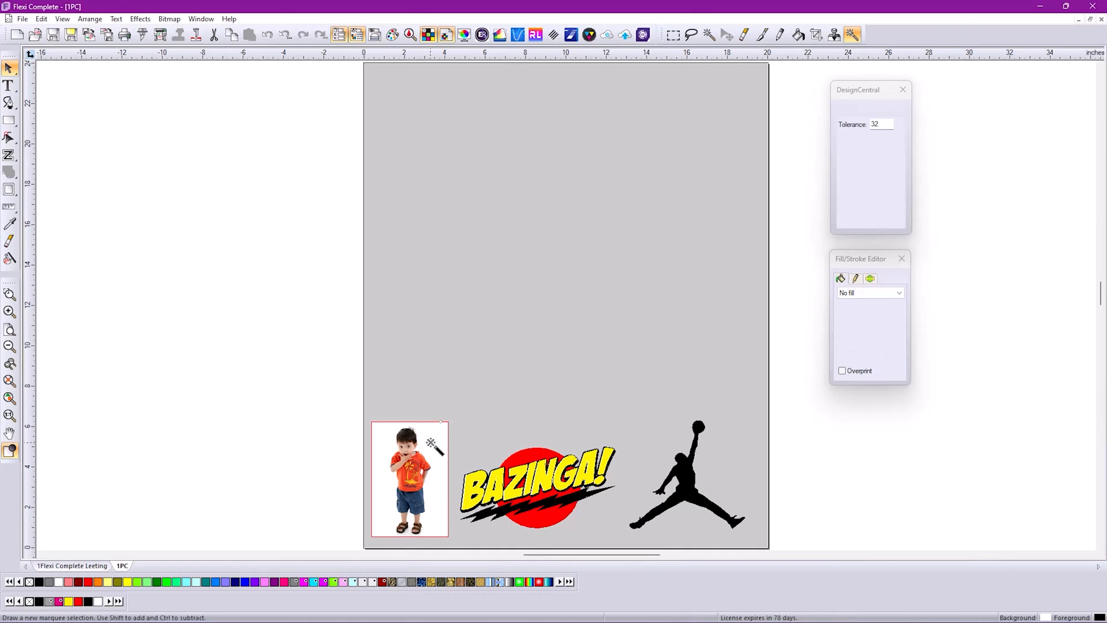
click(426, 455)
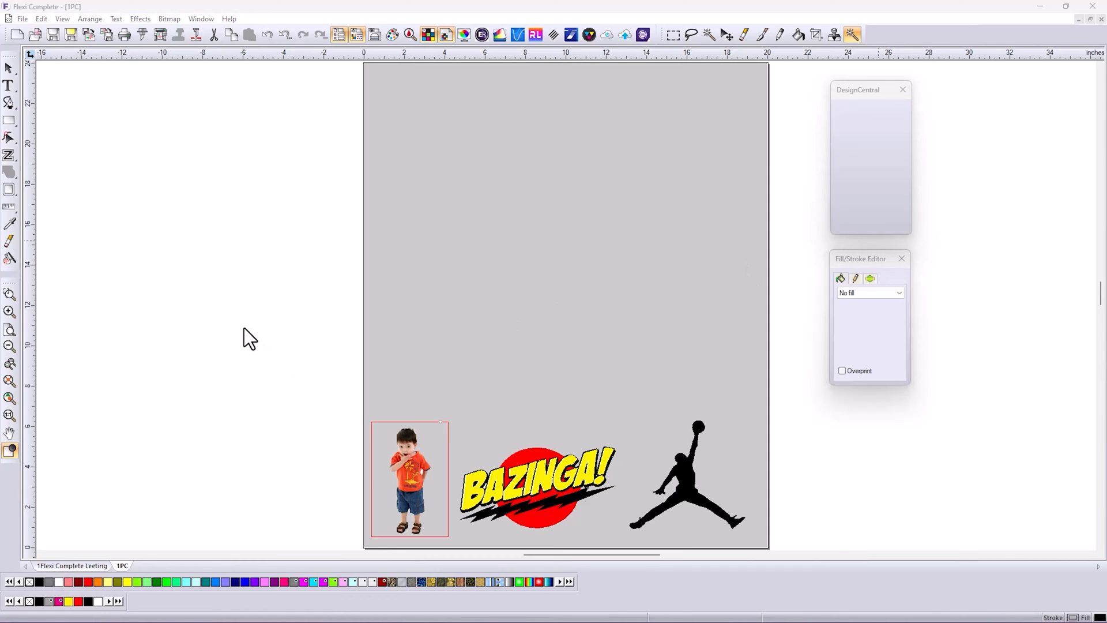
click(408, 479)
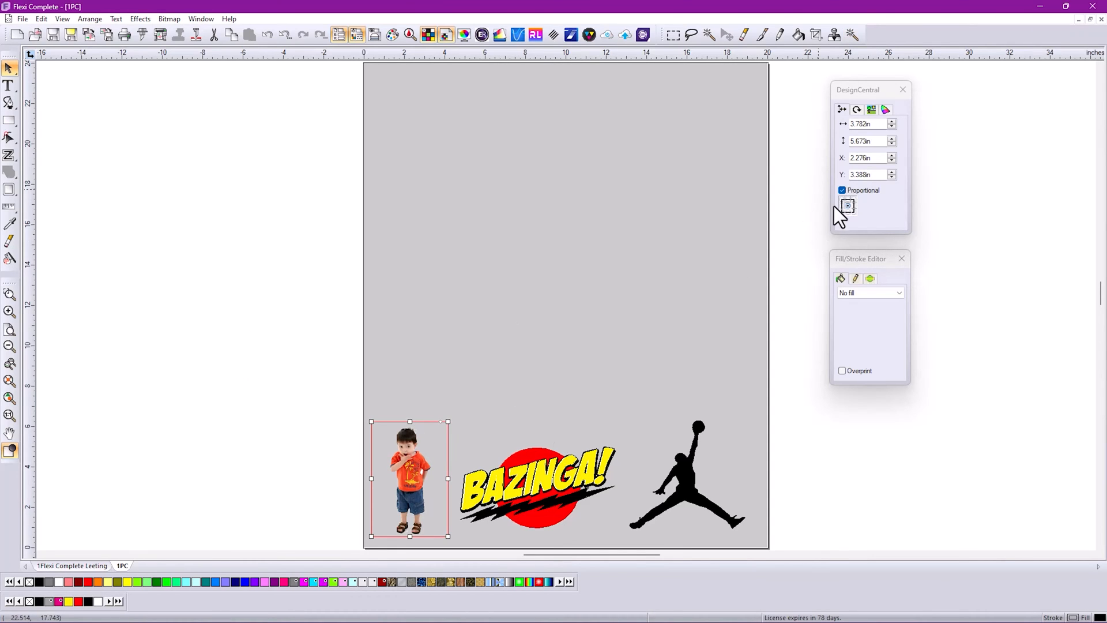
click(554, 429)
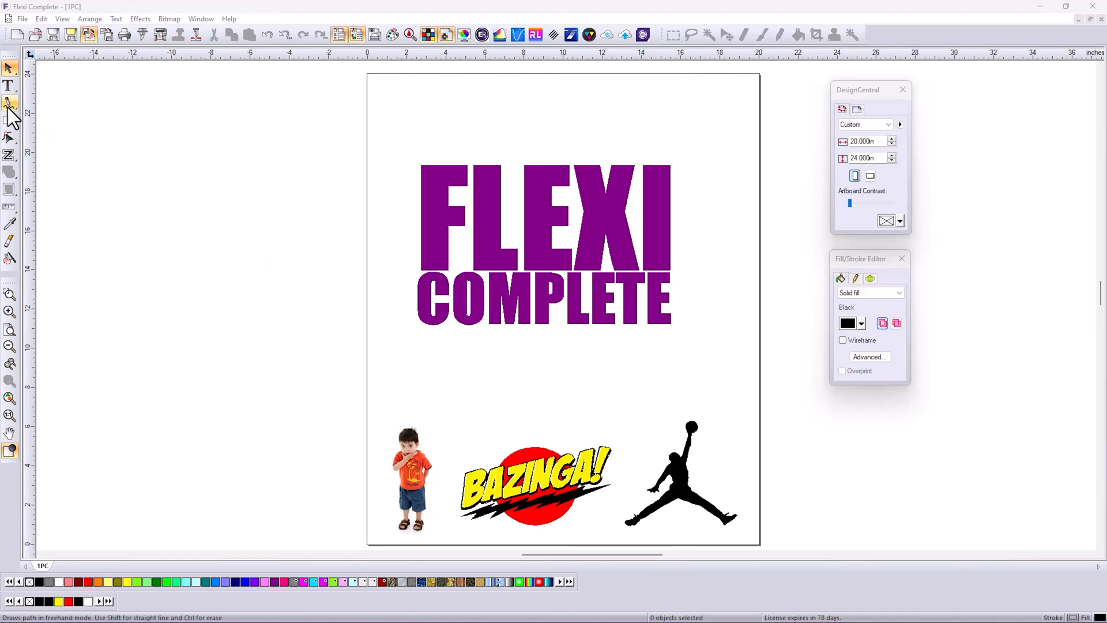
Step: Draw a freehand wavy line across the FLEXI lettering and show the artwork as outlines
click(7, 102)
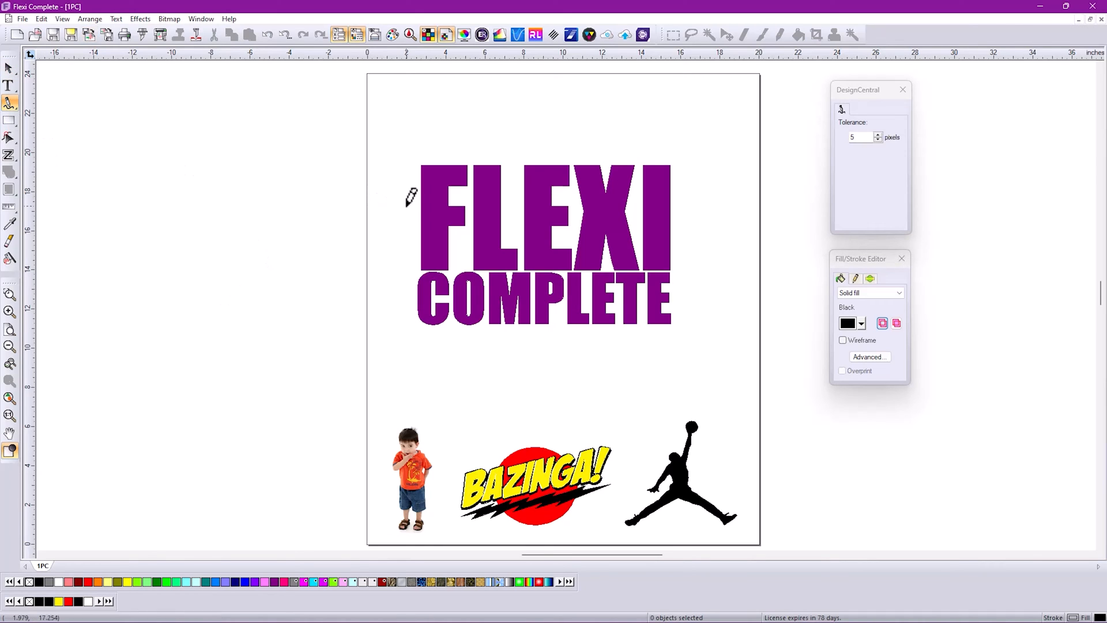
drag(406, 215, 706, 222)
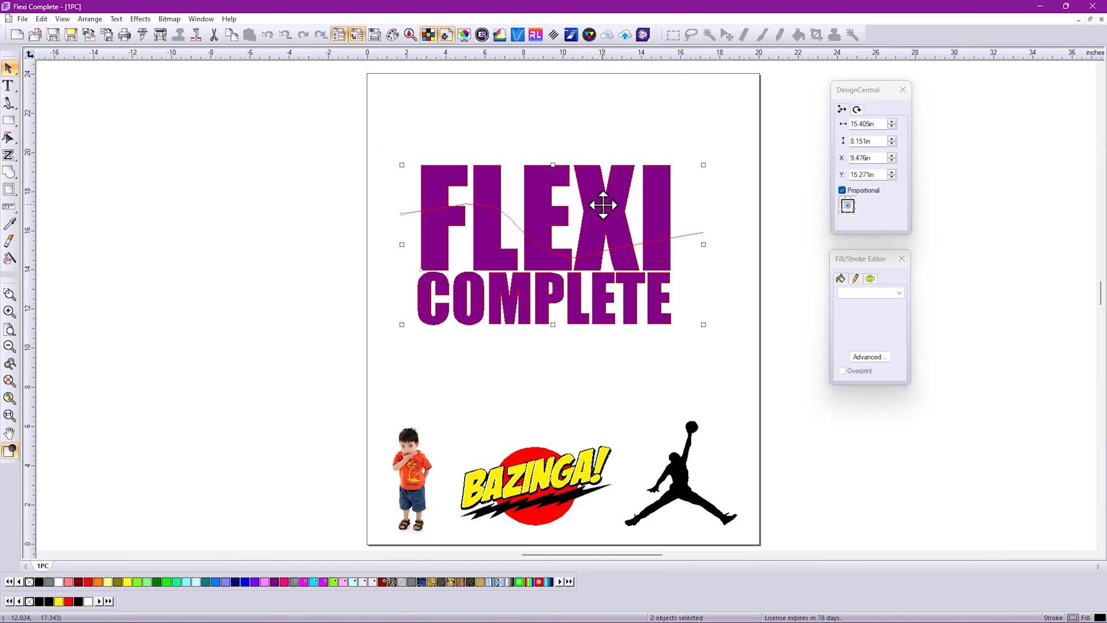
right_click(607, 203)
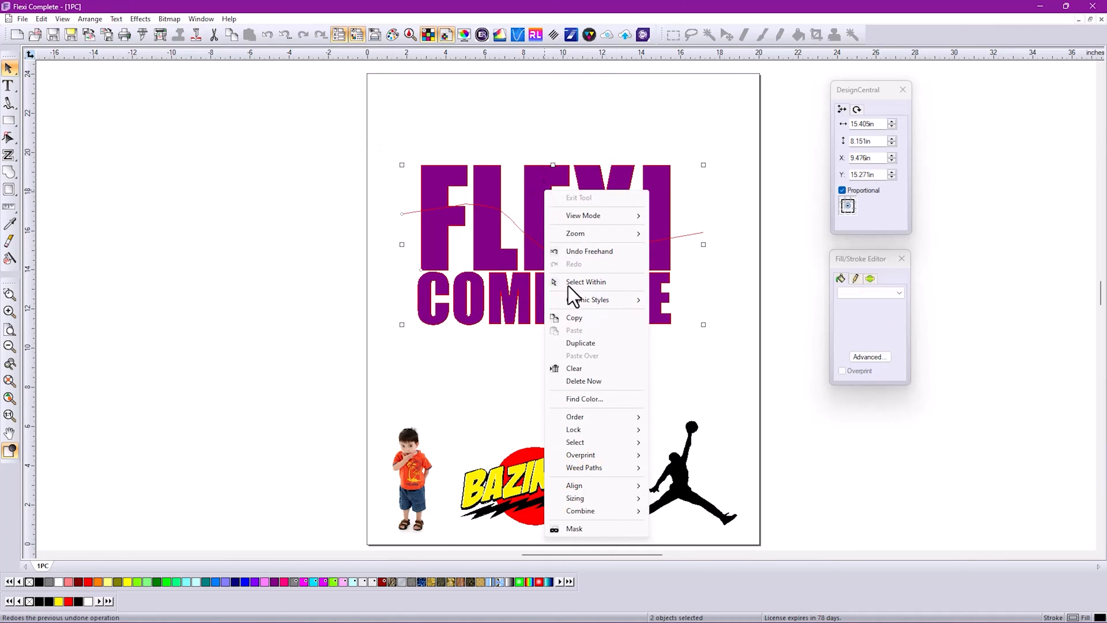
mouse_move(584, 468)
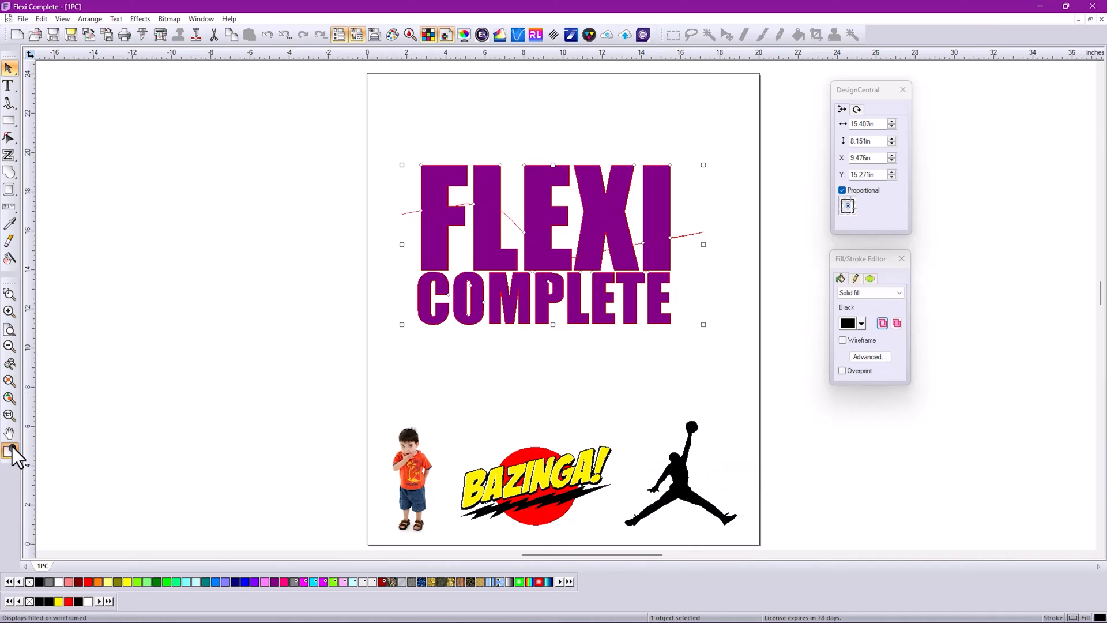
click(8, 450)
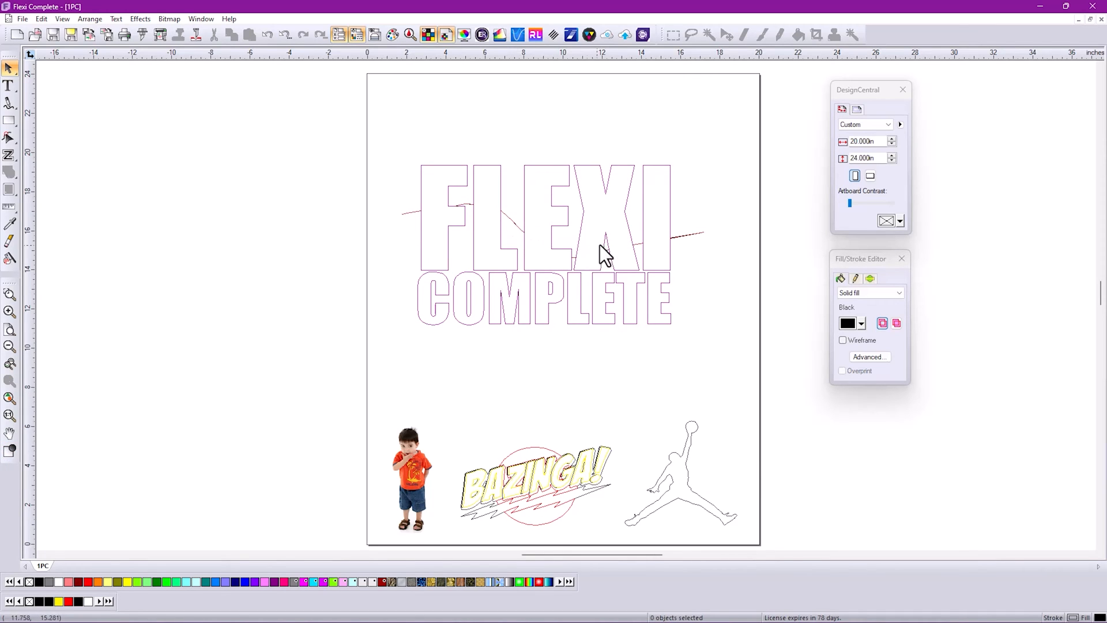
mouse_move(411, 227)
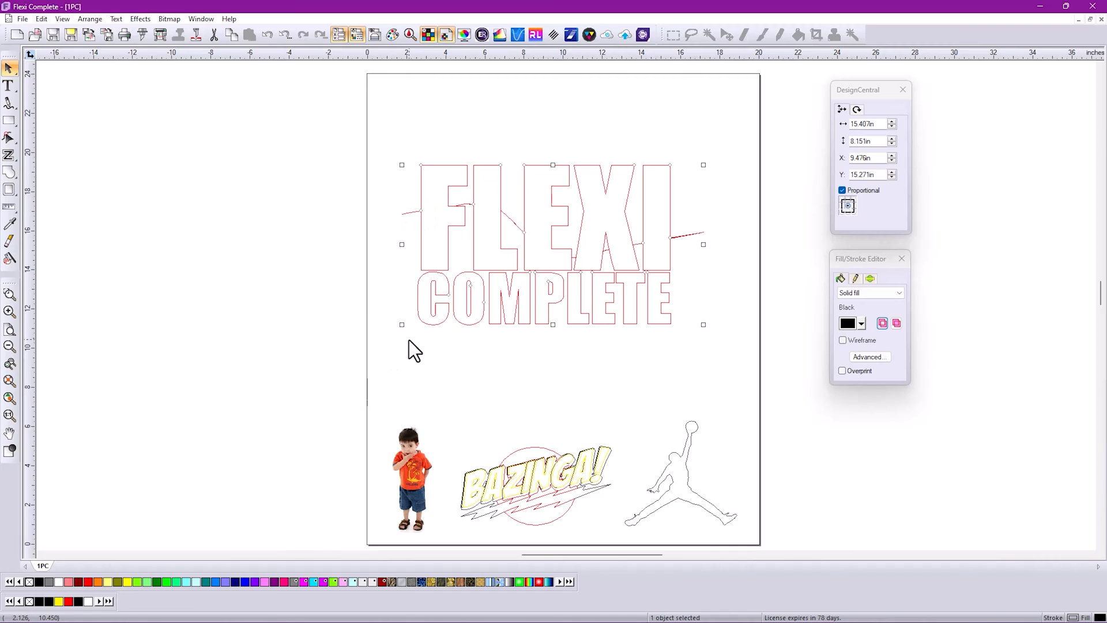
mouse_move(43, 475)
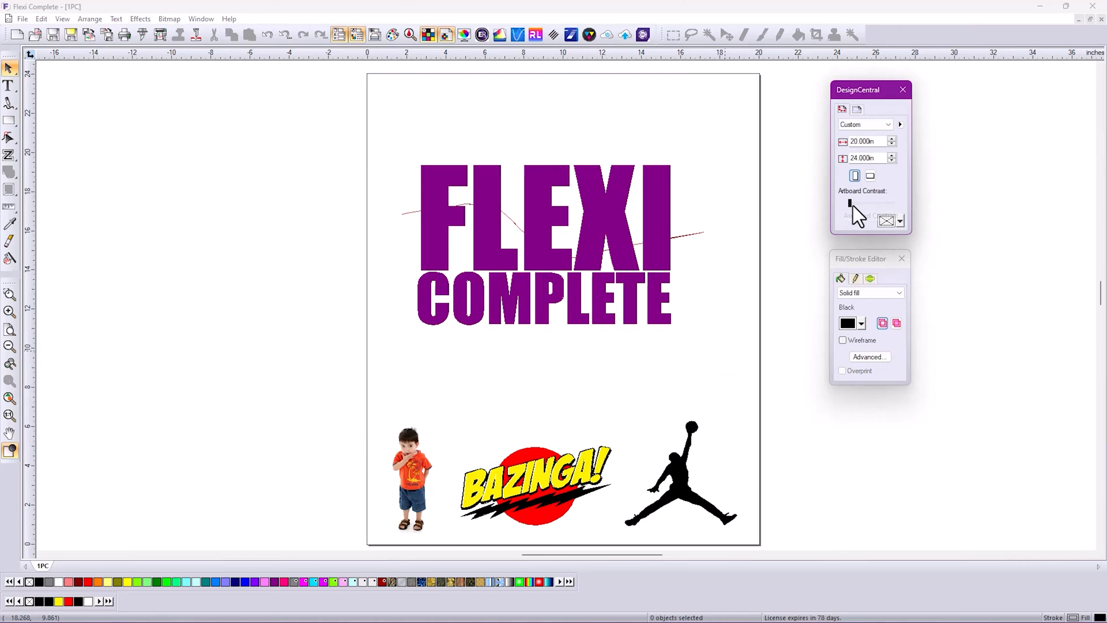
Step: Raise the Artboard Contrast to shade the artboard grey, revealing the photo's white background
drag(847, 203, 867, 203)
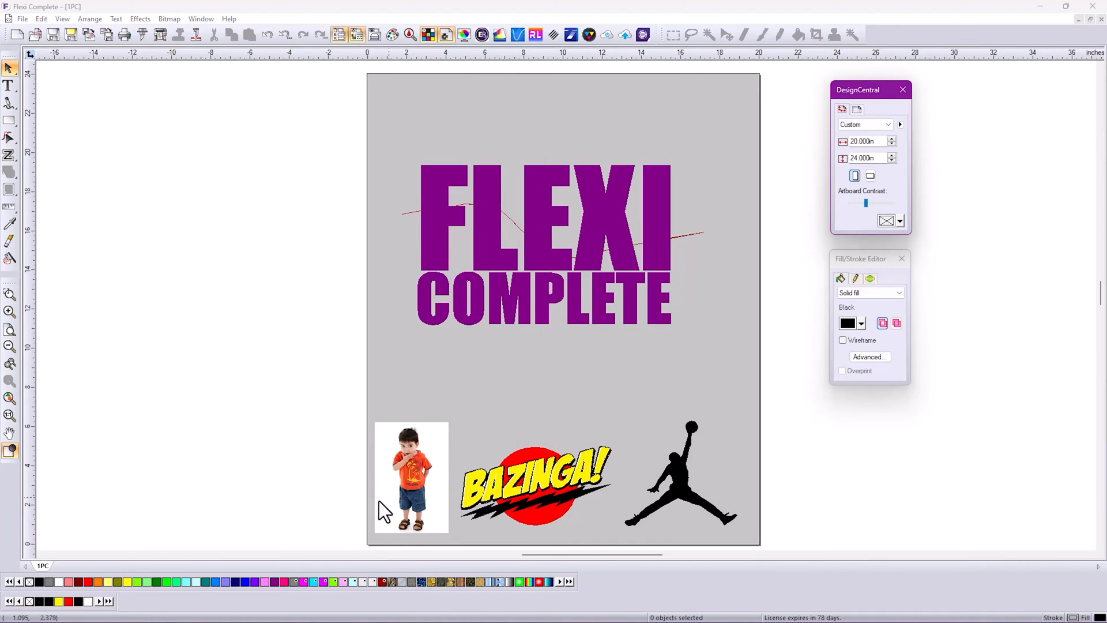
Step: Convert the boy photo to a transparent bitmap so its white background disappears
click(410, 476)
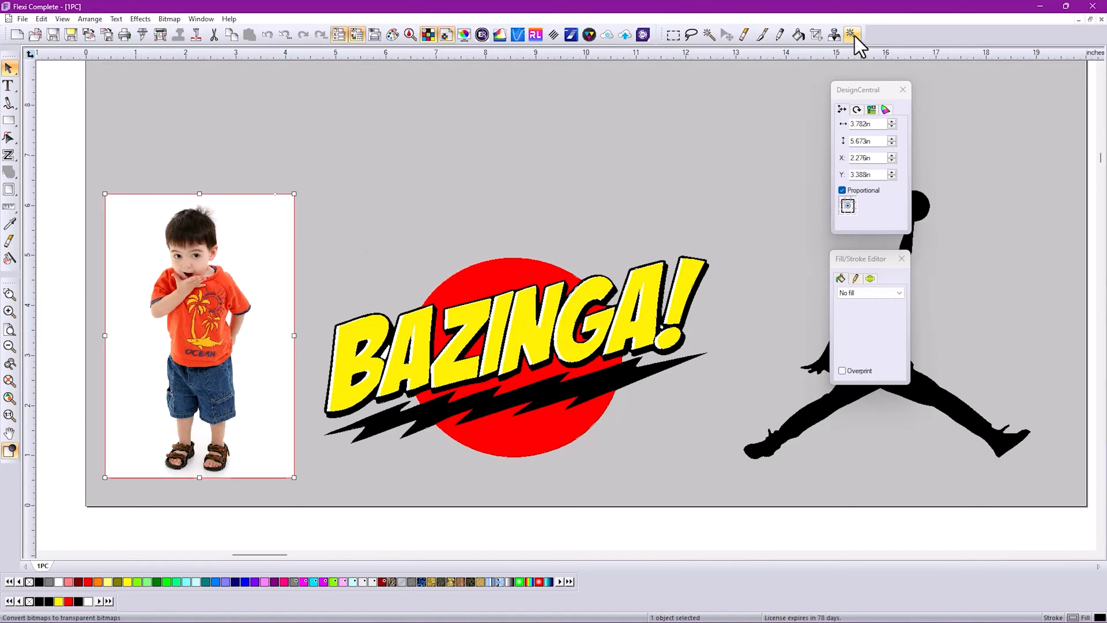
click(851, 32)
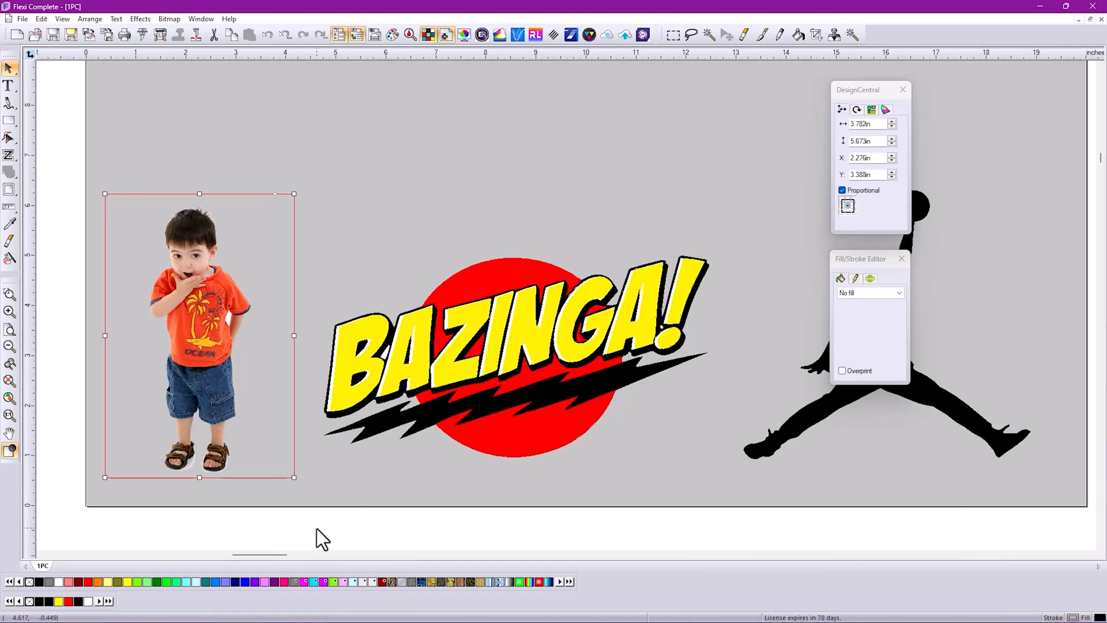
mouse_move(53, 162)
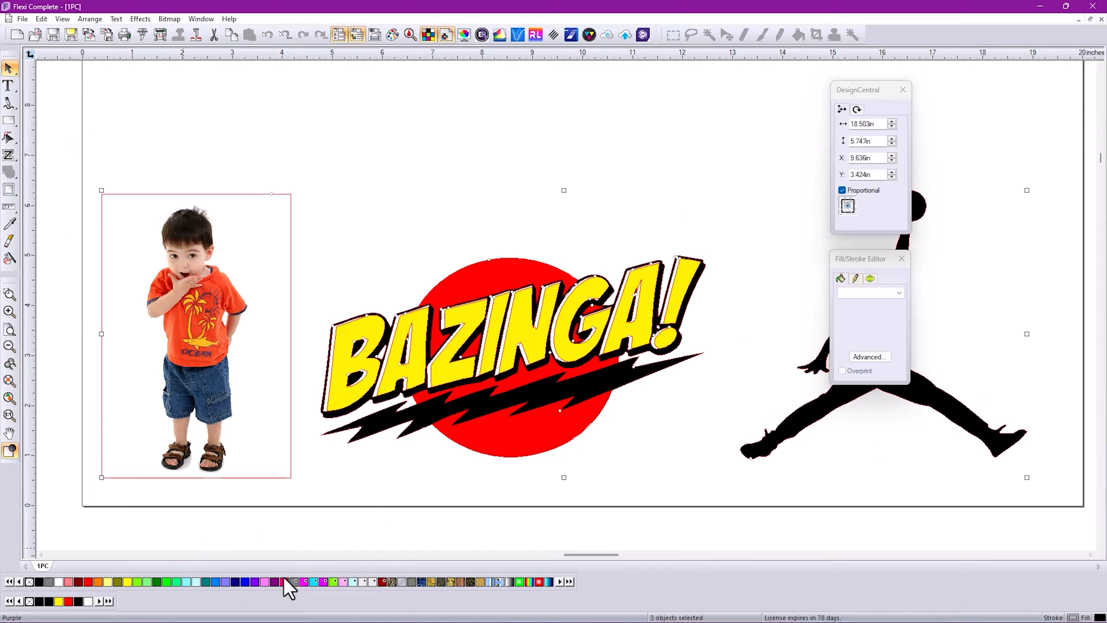
mouse_move(295, 592)
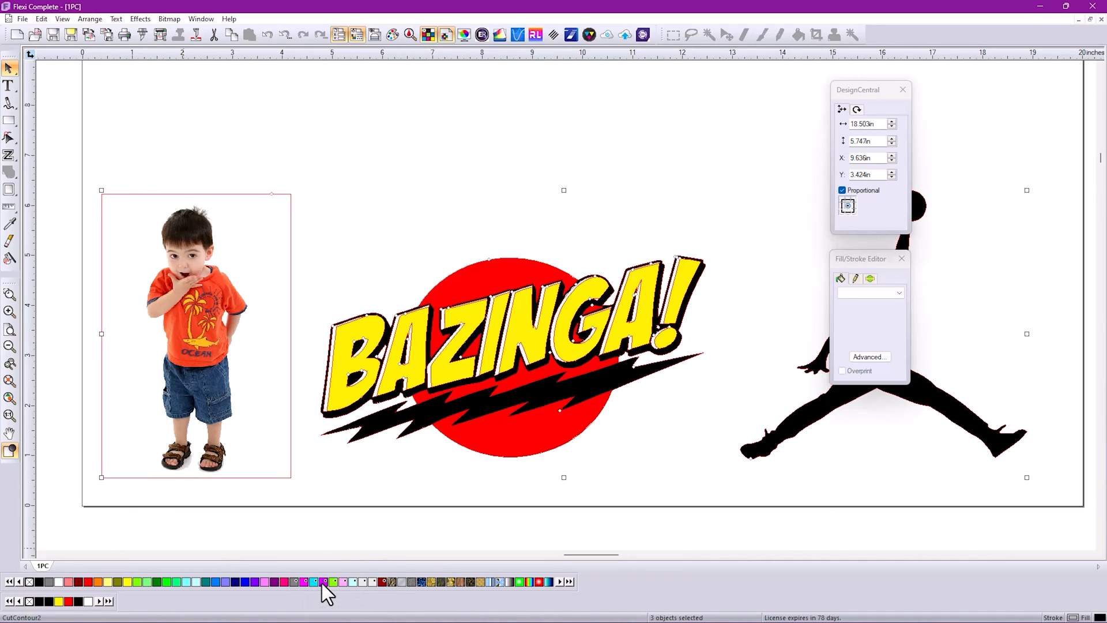
mouse_move(346, 580)
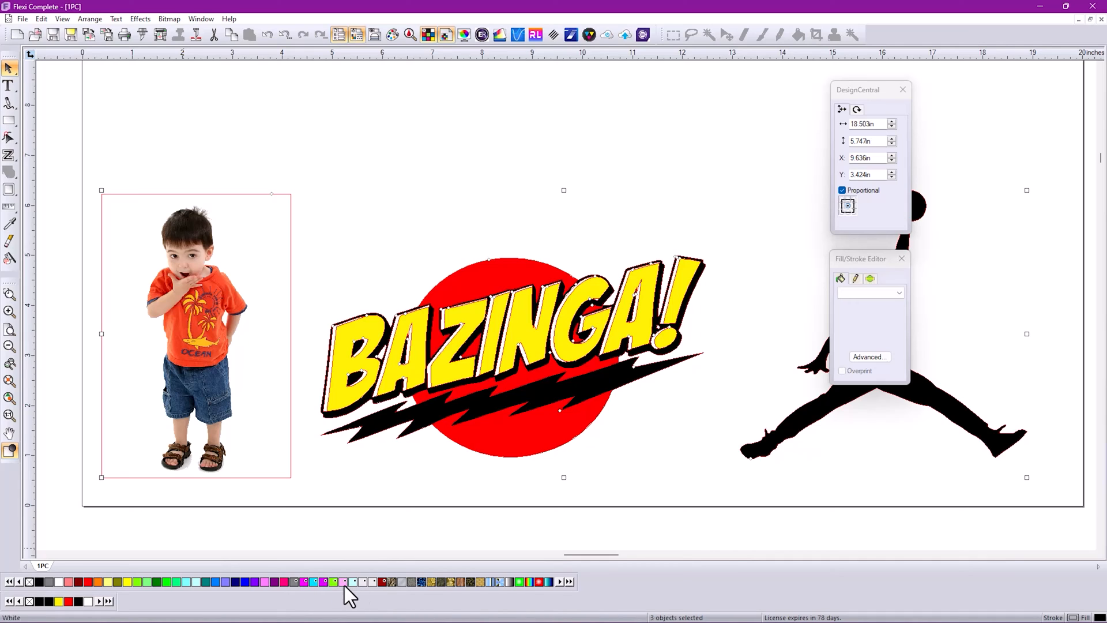
mouse_move(351, 584)
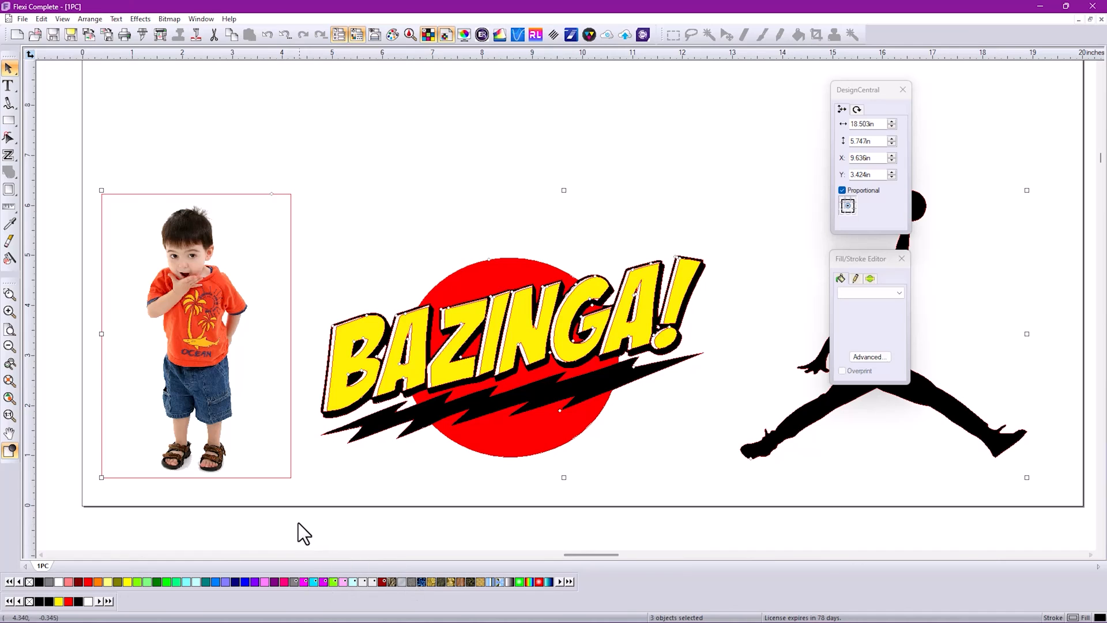
mouse_move(223, 370)
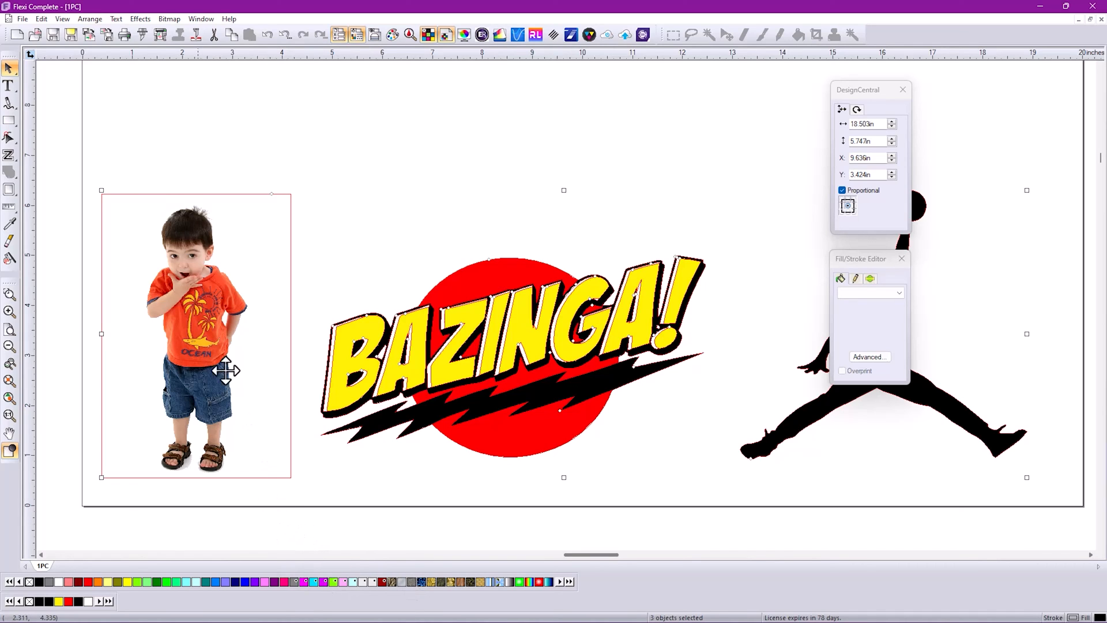
Step: Apply a 0.175in offset contour cut around the boy, Bazinga logo and silhouette
click(294, 581)
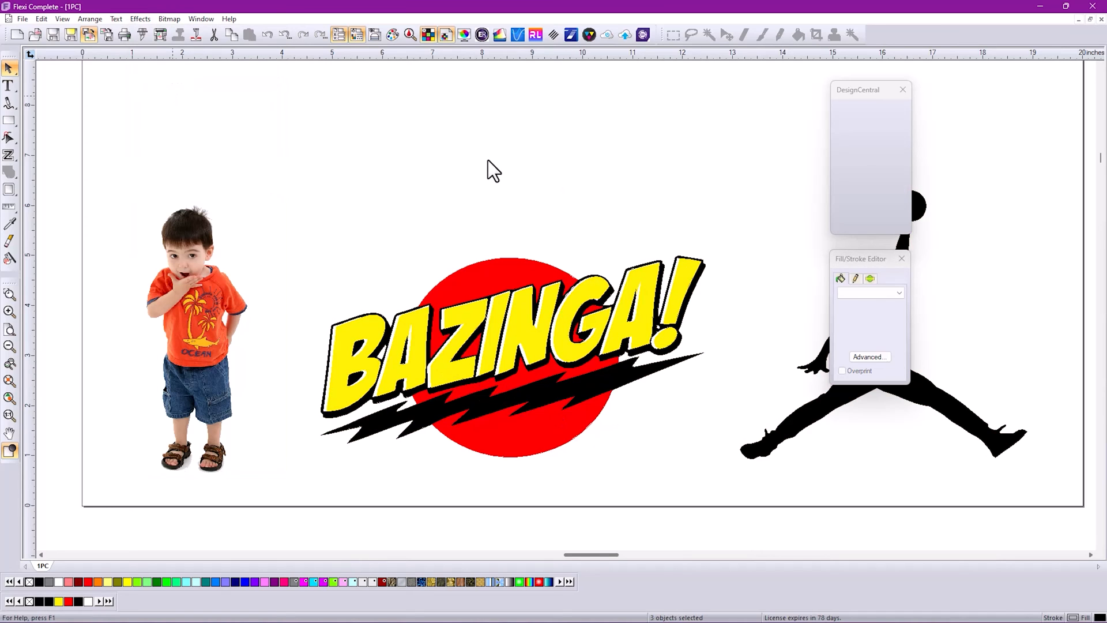
mouse_move(643, 190)
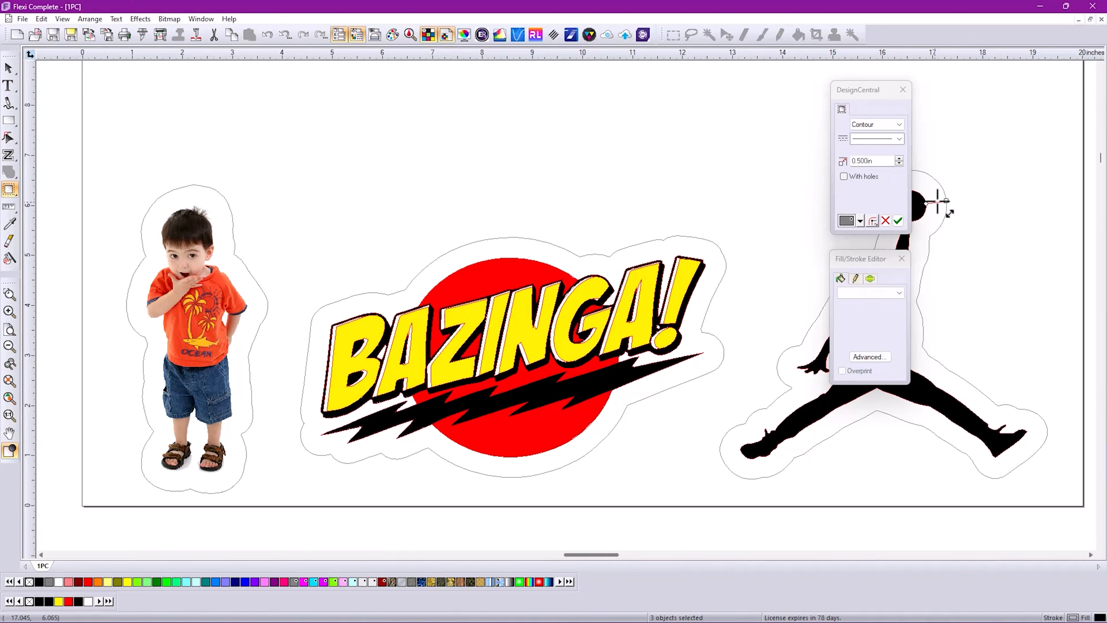
click(898, 220)
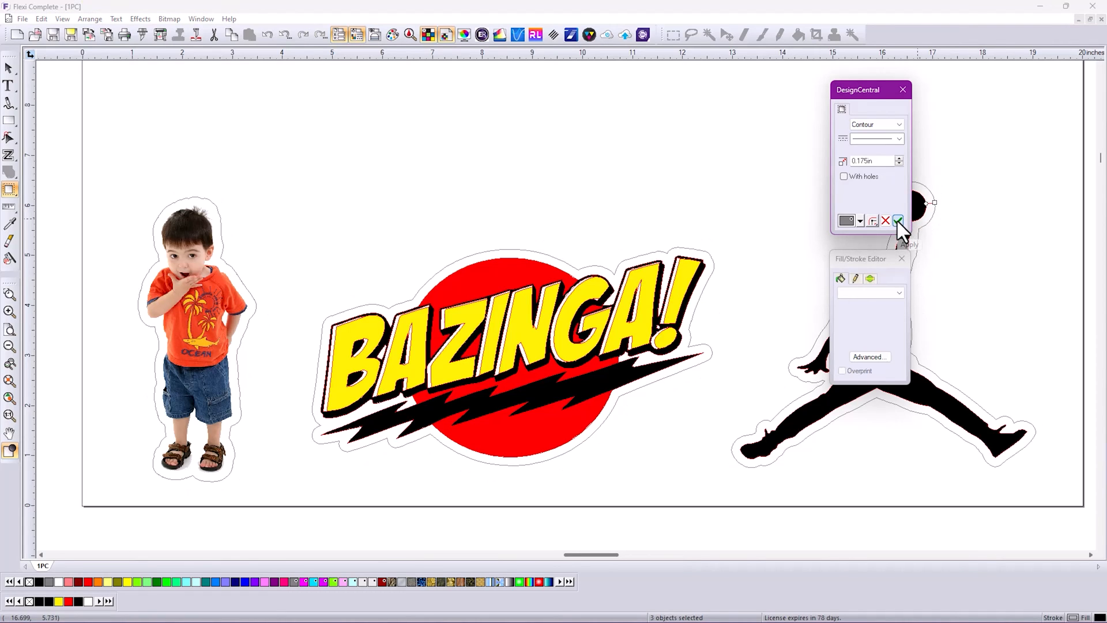
click(897, 221)
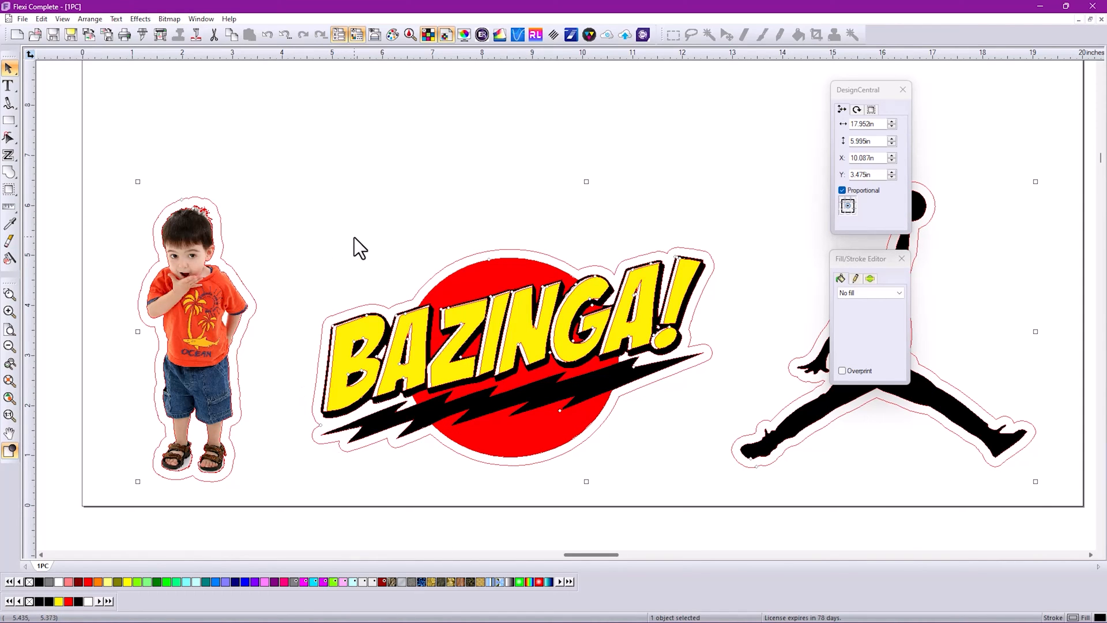
mouse_move(139, 34)
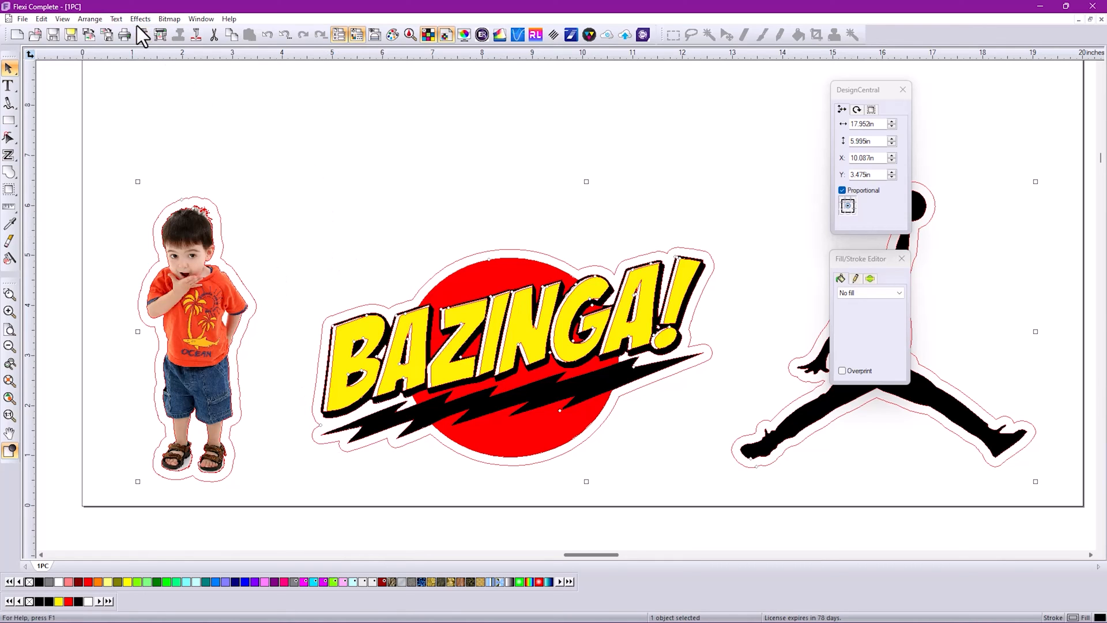
Step: Apply an Effects > Contour Cut at 0.175in offset with the CutContour swatch colour
click(141, 18)
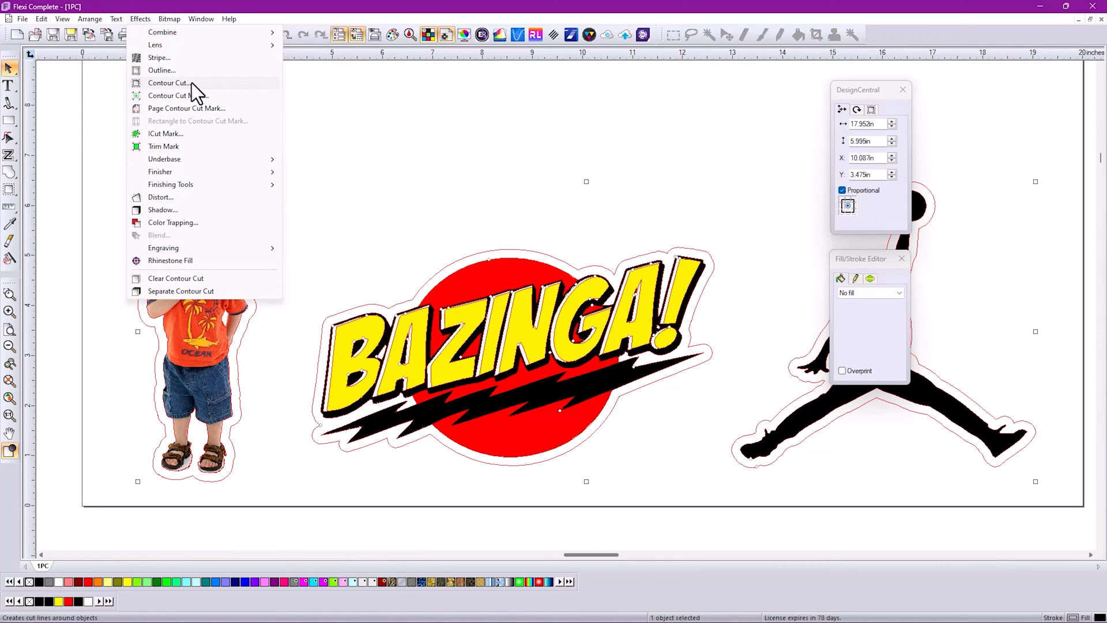
click(169, 83)
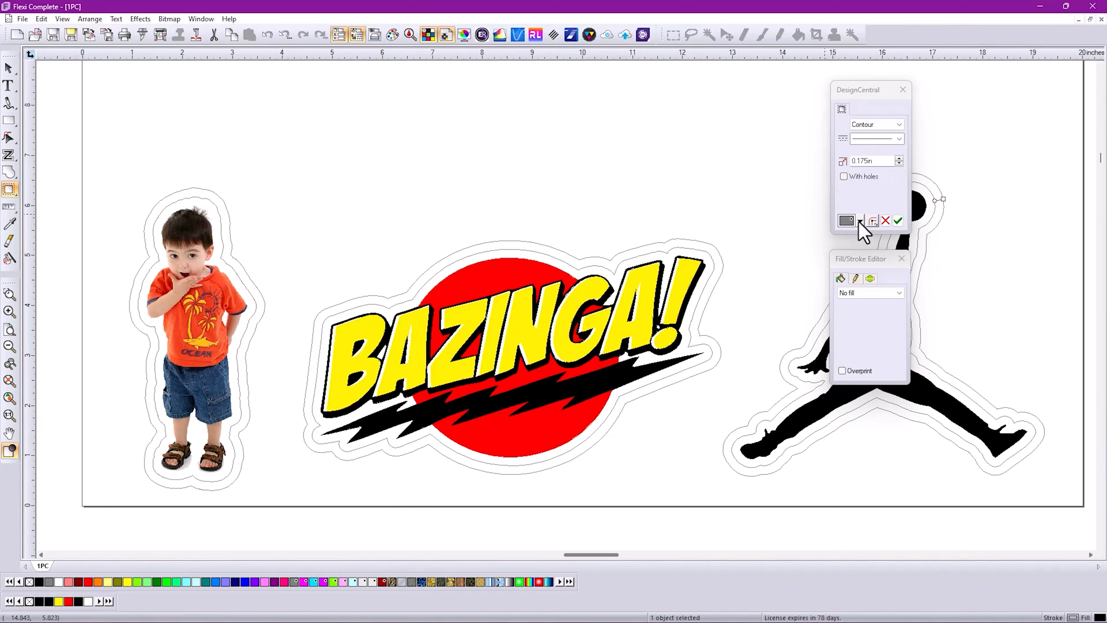
click(859, 221)
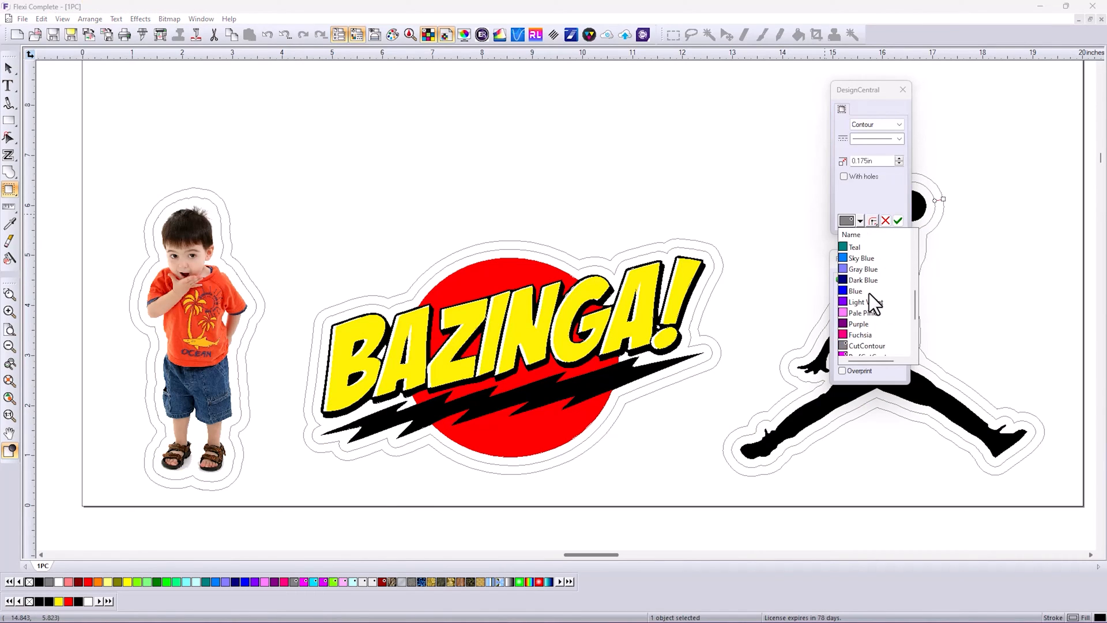
click(858, 323)
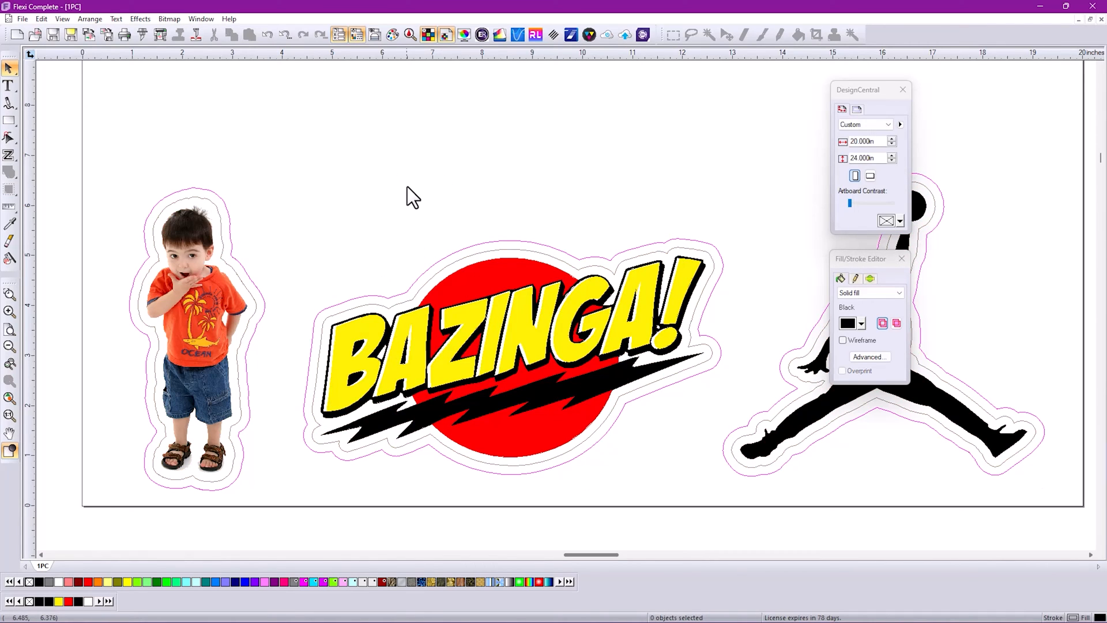
mouse_move(417, 205)
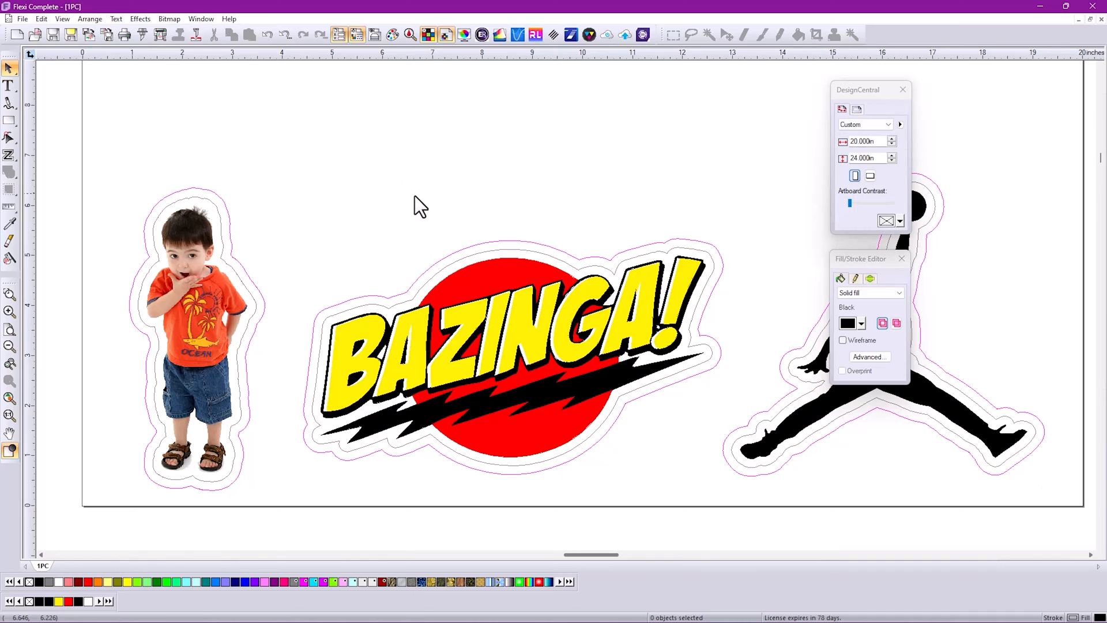
mouse_move(409, 219)
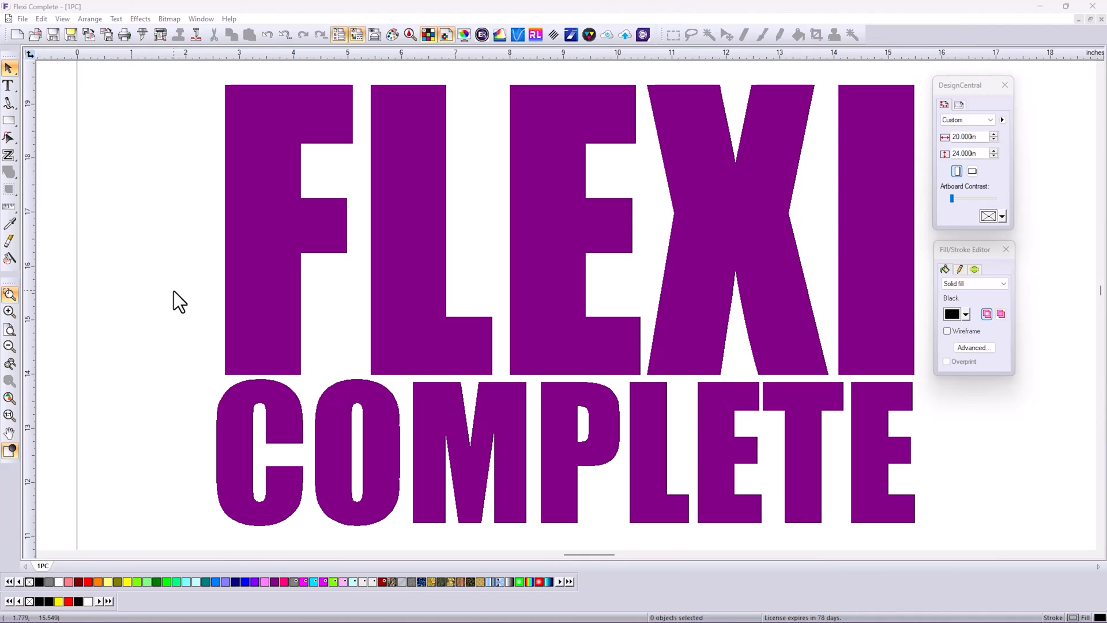
mouse_move(143, 171)
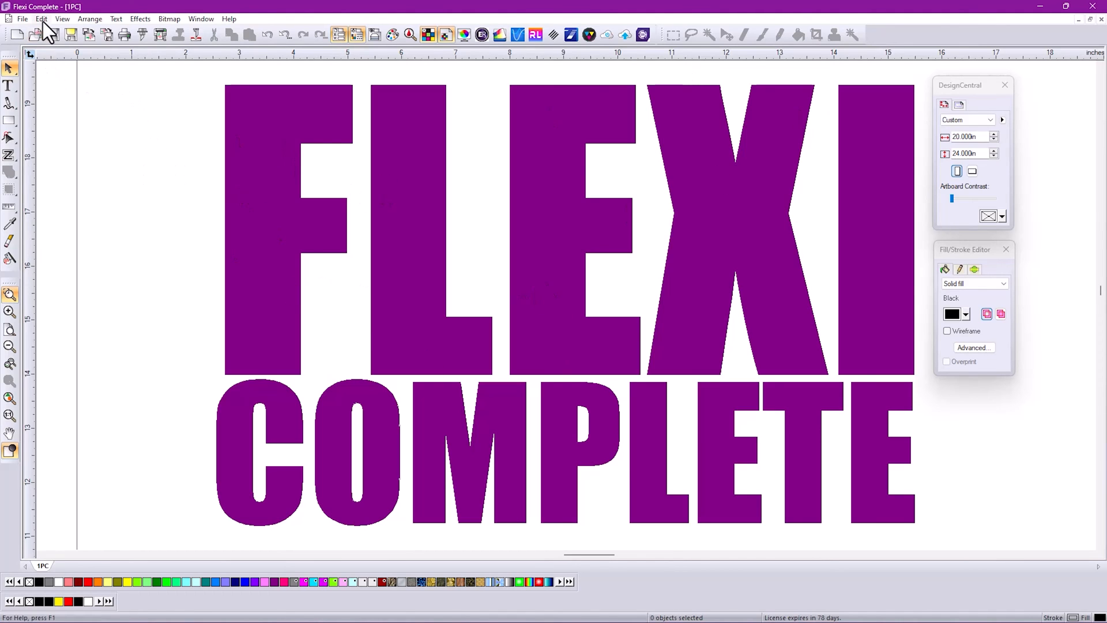
Step: Export via File > Export as Adobe PDF with Suppress options unticked, then save
click(23, 19)
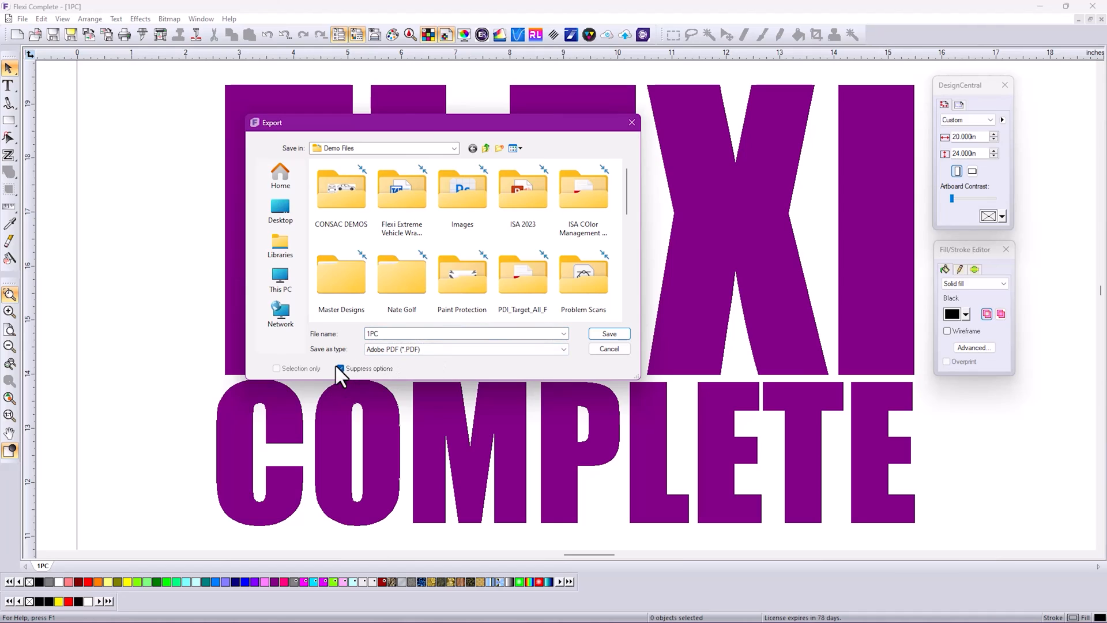
click(340, 368)
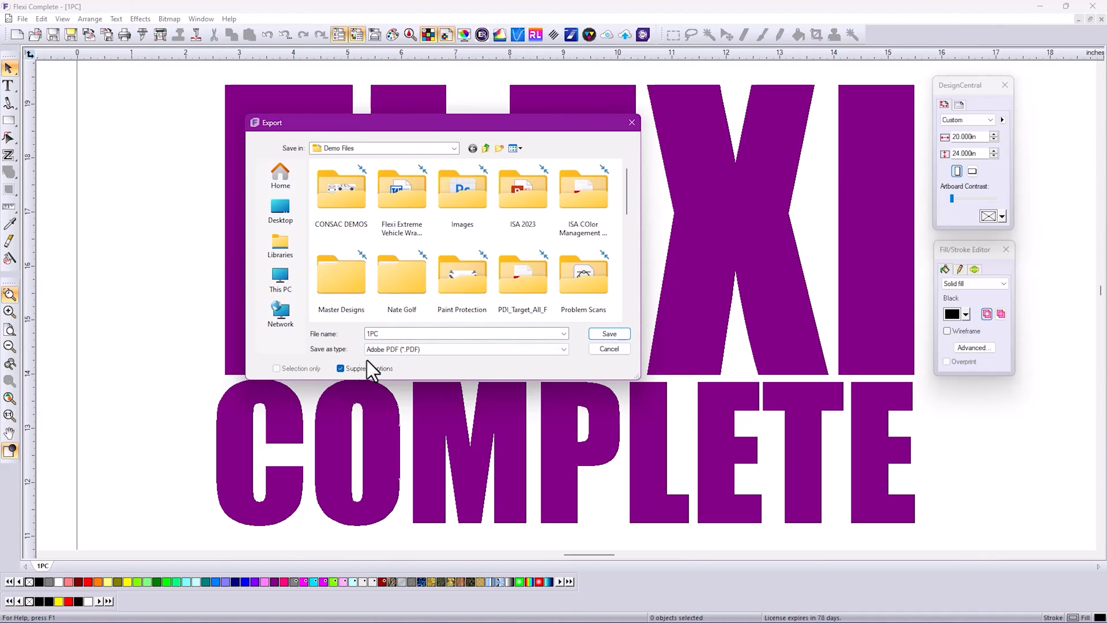
click(340, 367)
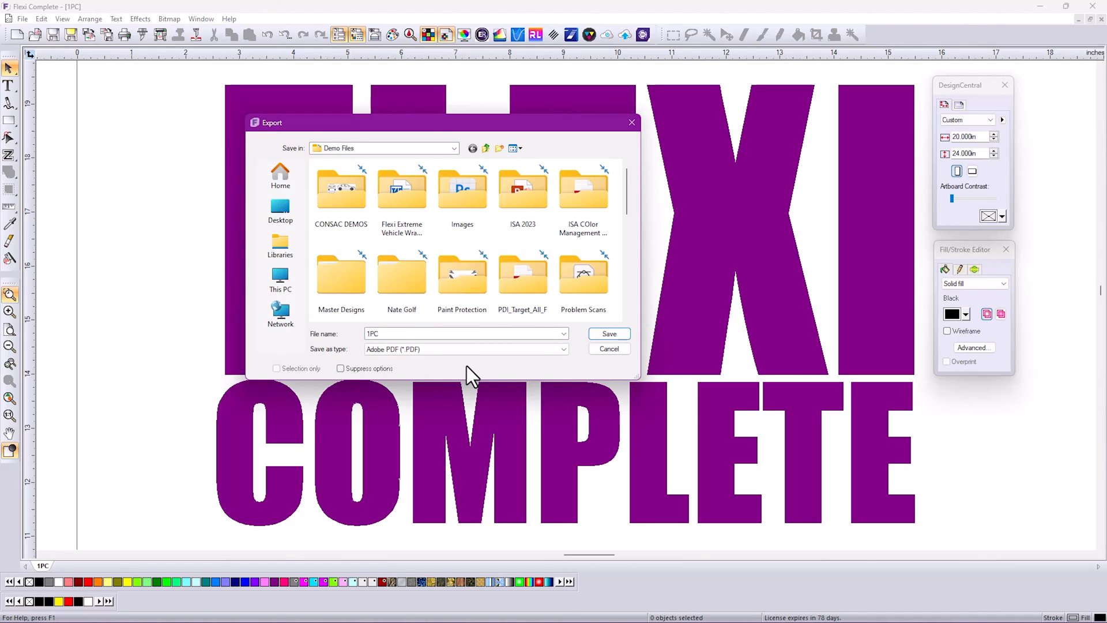
click(609, 348)
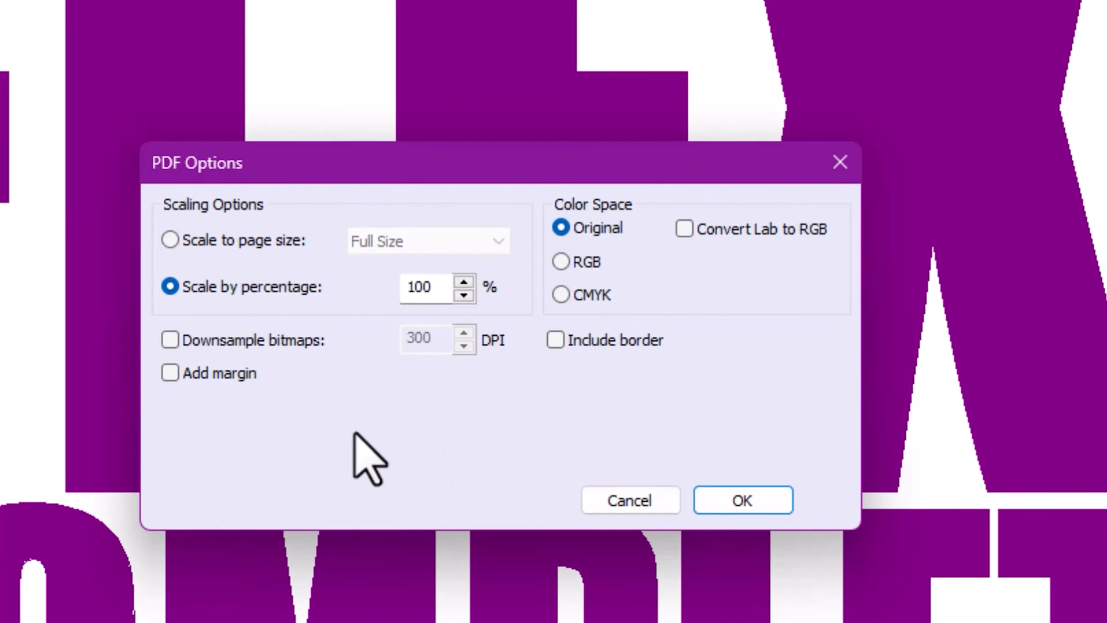
mouse_move(376, 458)
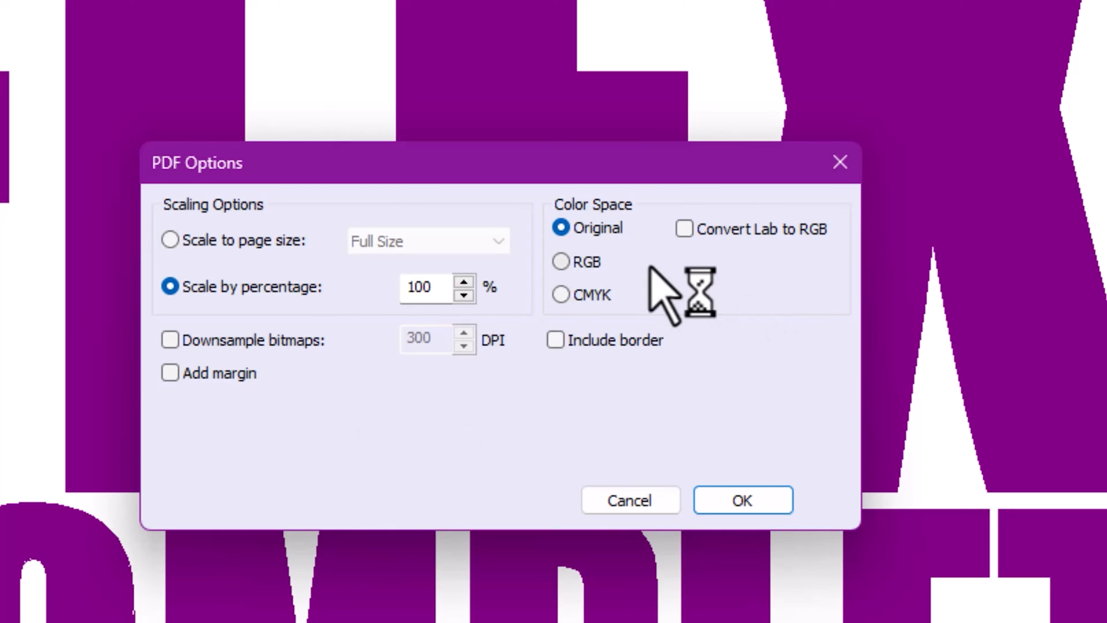
mouse_move(609, 228)
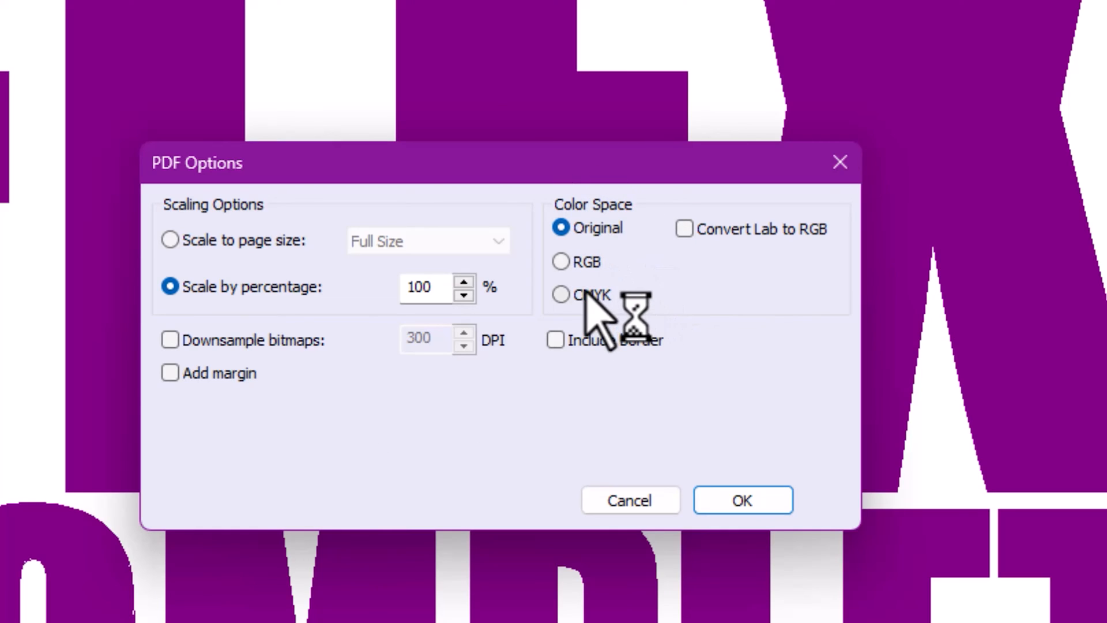
Step: Toggle Convert Lab to RGB on and back off, keeping original colour space at 100% scale
click(685, 229)
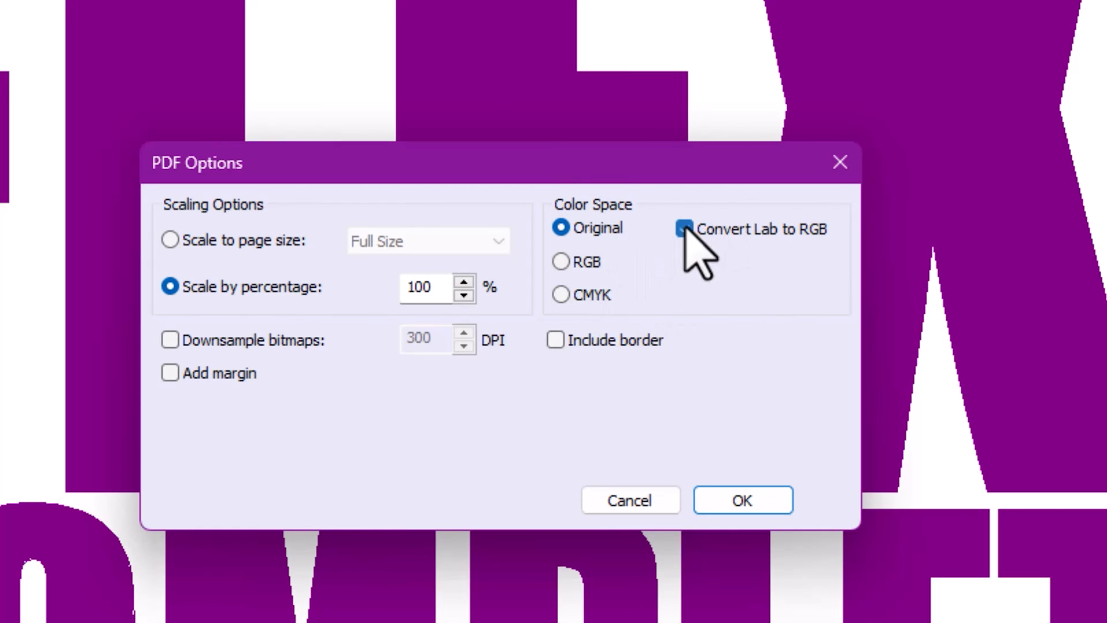
click(685, 230)
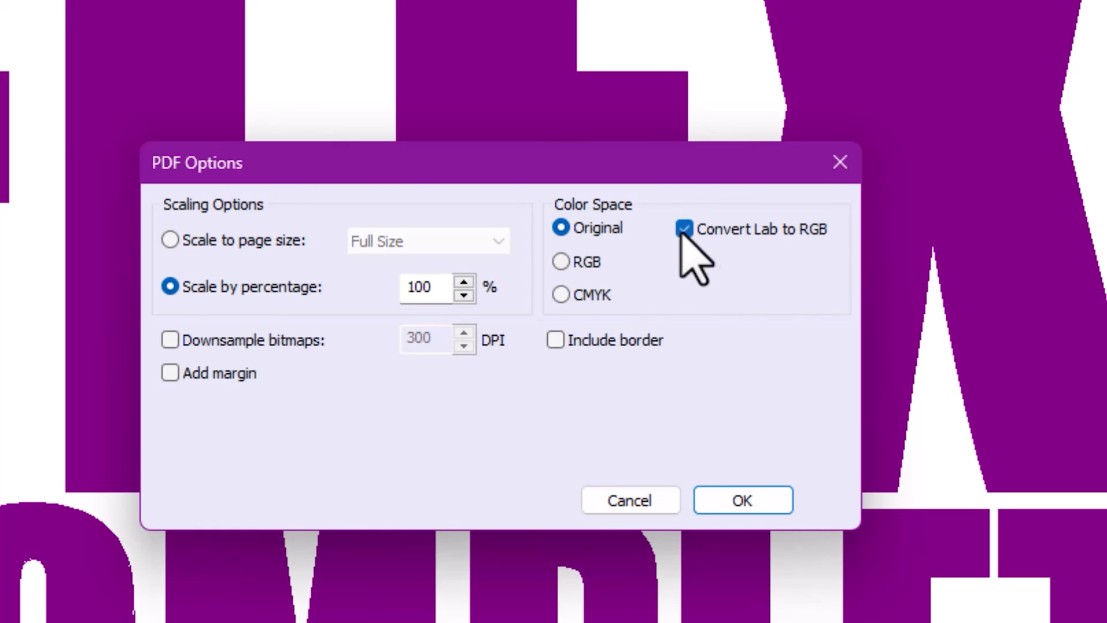
click(682, 228)
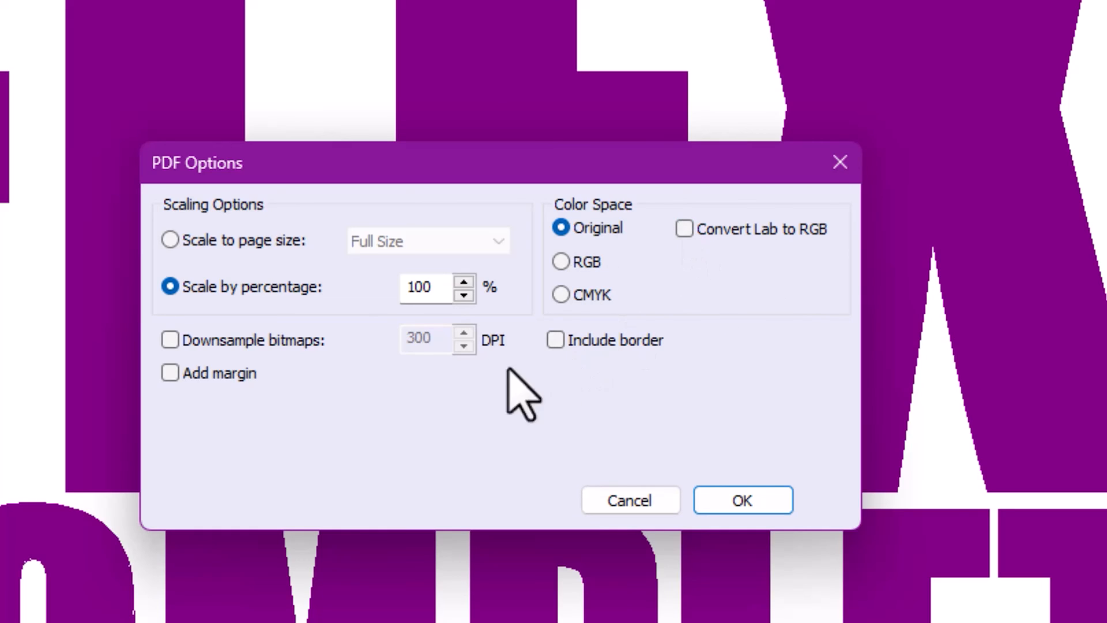
mouse_move(383, 430)
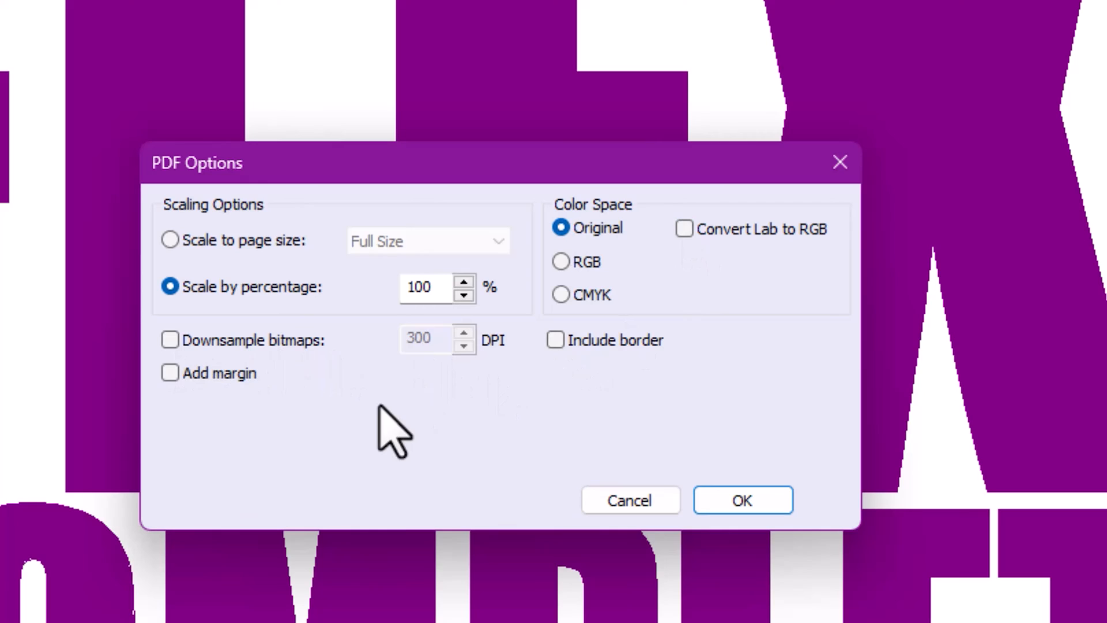
mouse_move(401, 449)
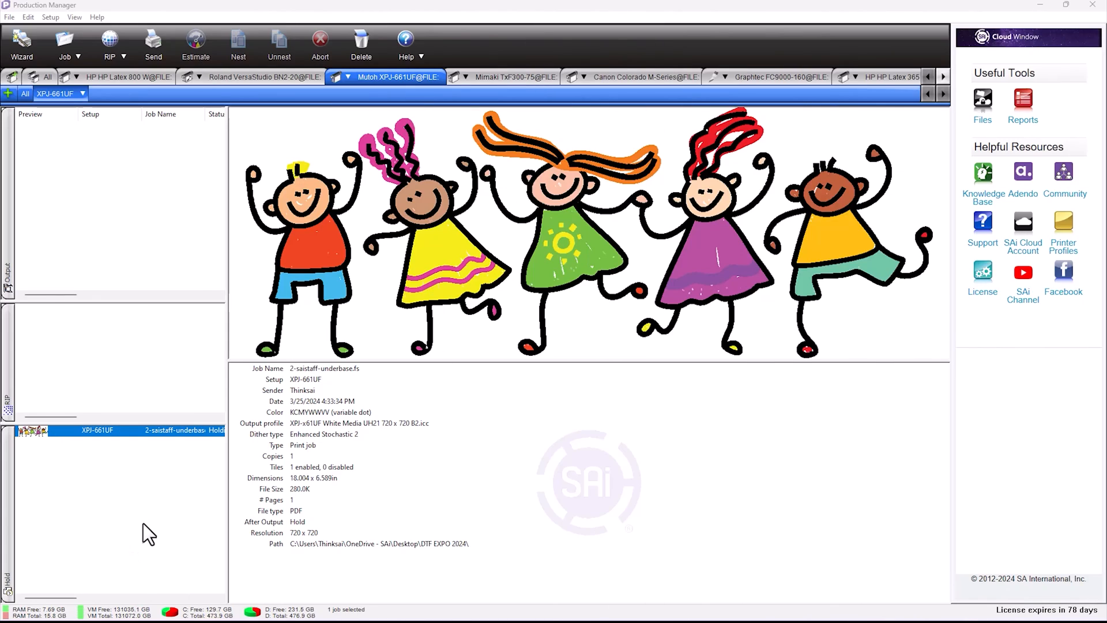
mouse_move(141, 516)
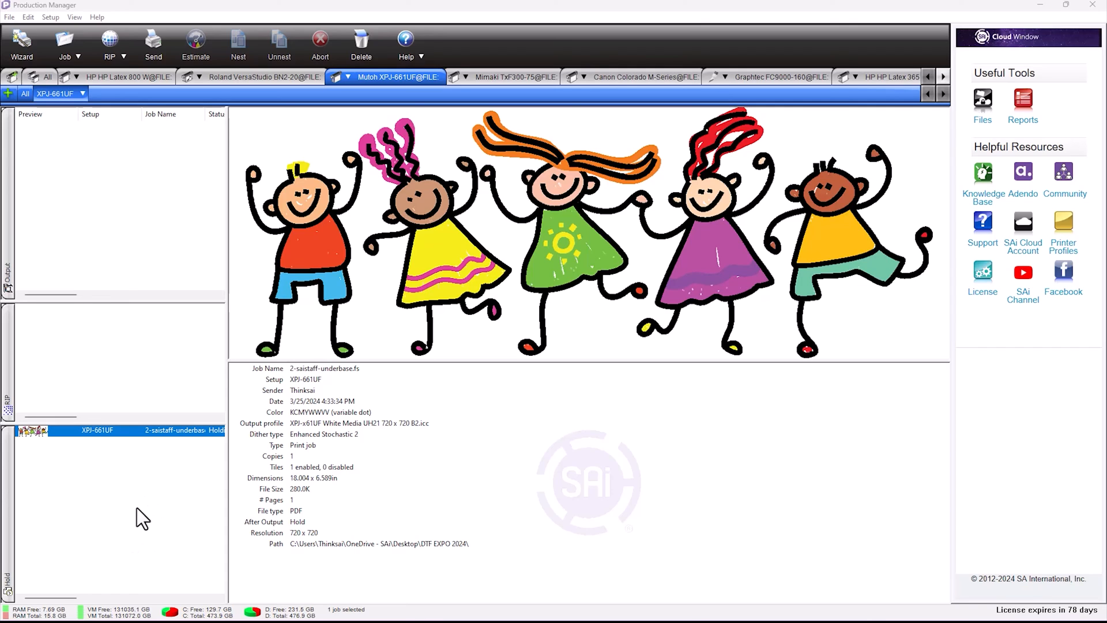
mouse_move(157, 489)
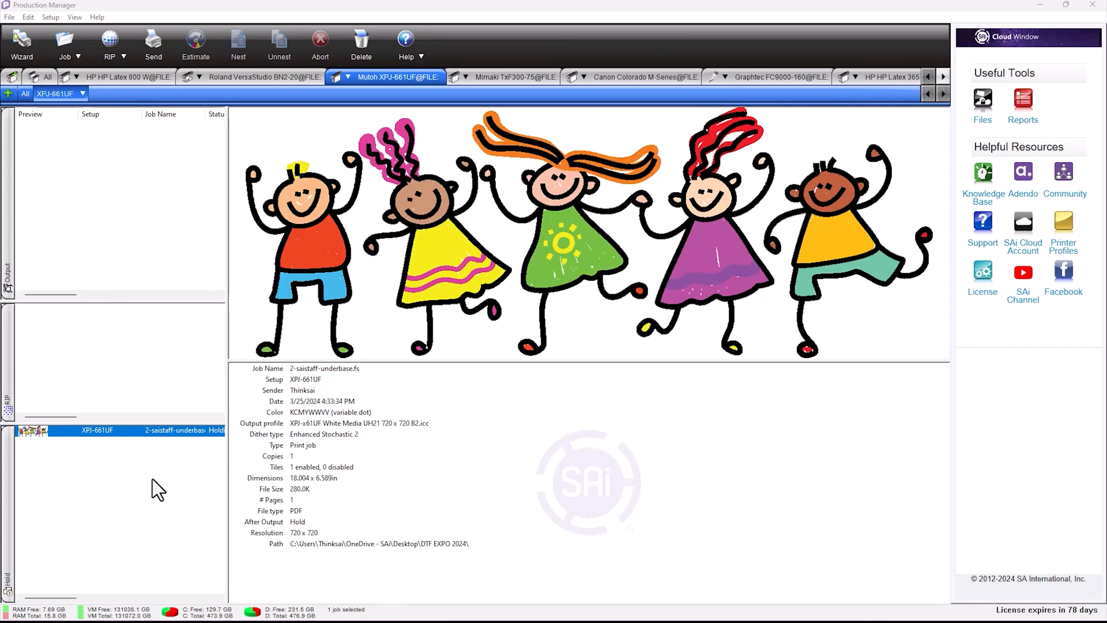
mouse_move(169, 480)
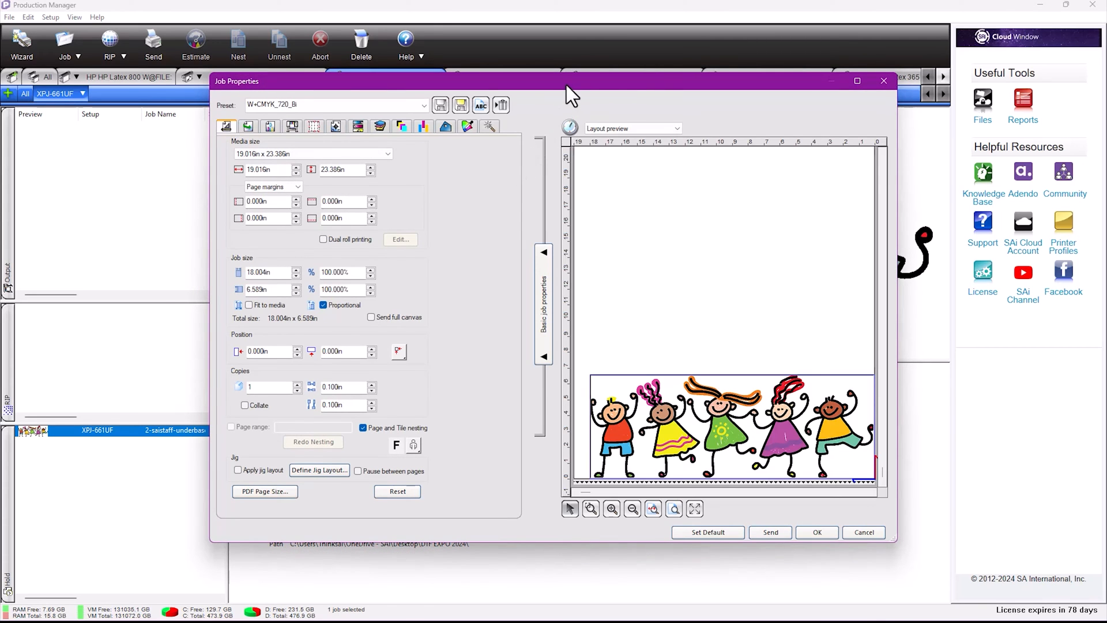
Step: Maximize Job Properties and show the Transparency tab with the dancing children preview
click(858, 81)
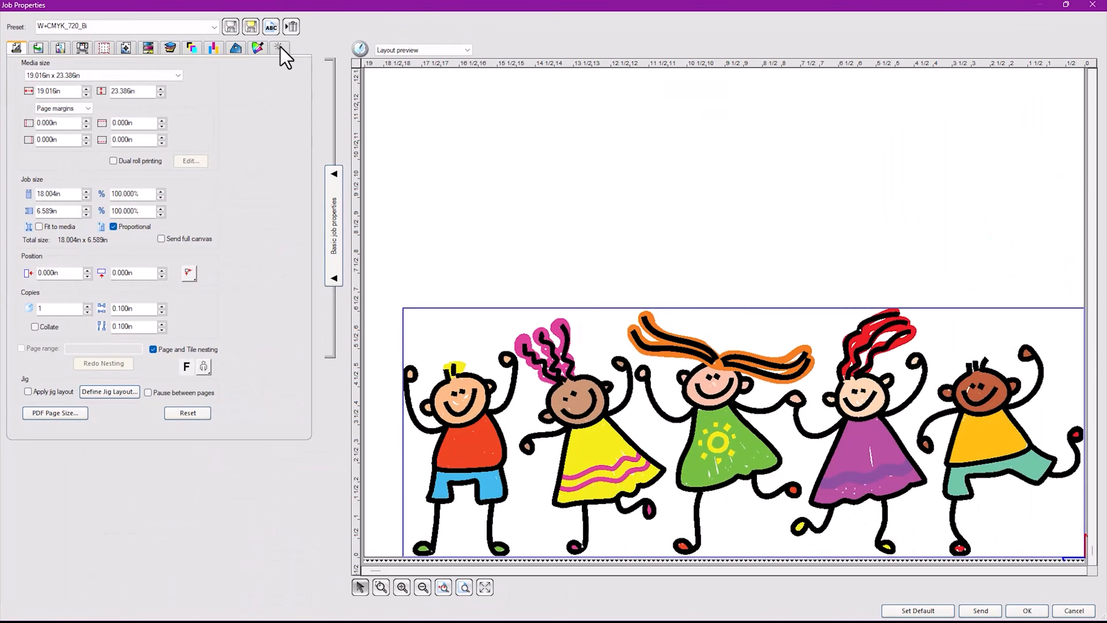
click(279, 48)
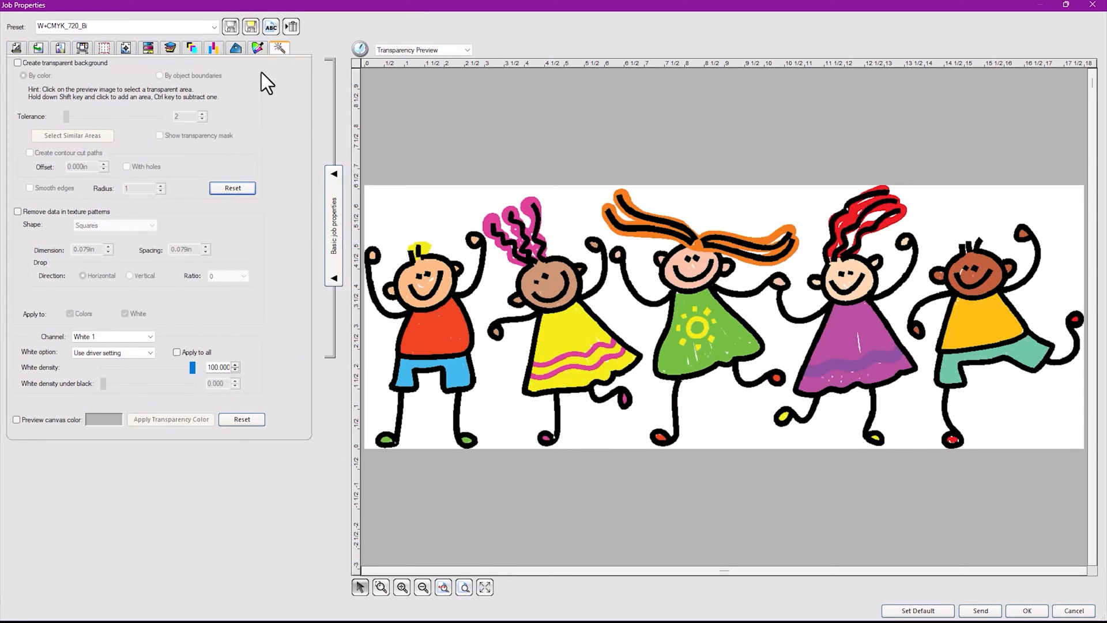
mouse_move(286, 52)
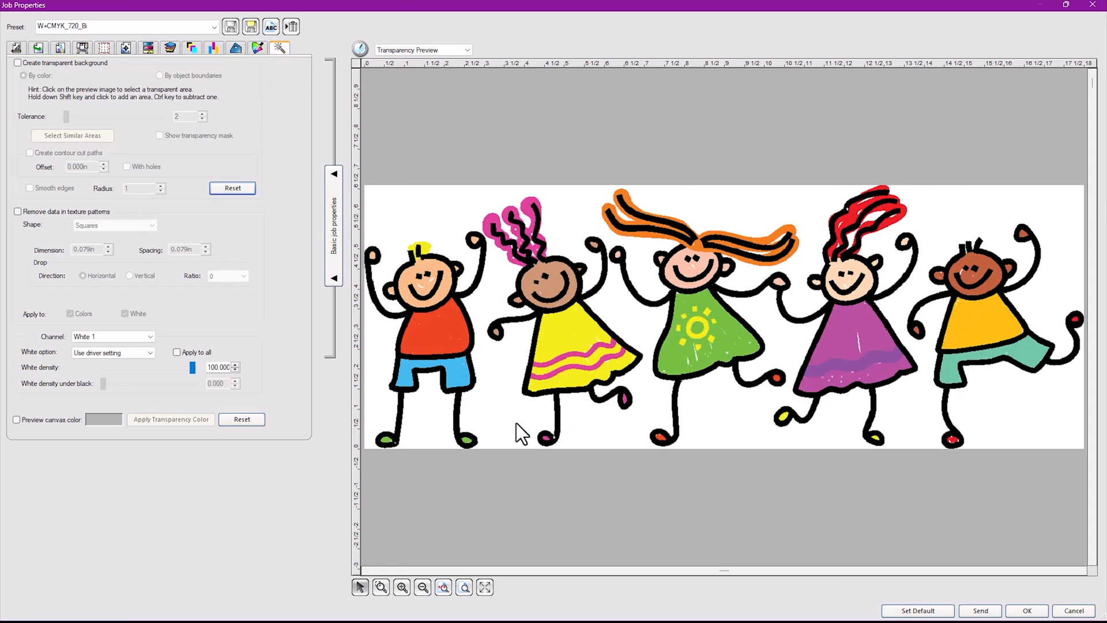
mouse_move(436, 229)
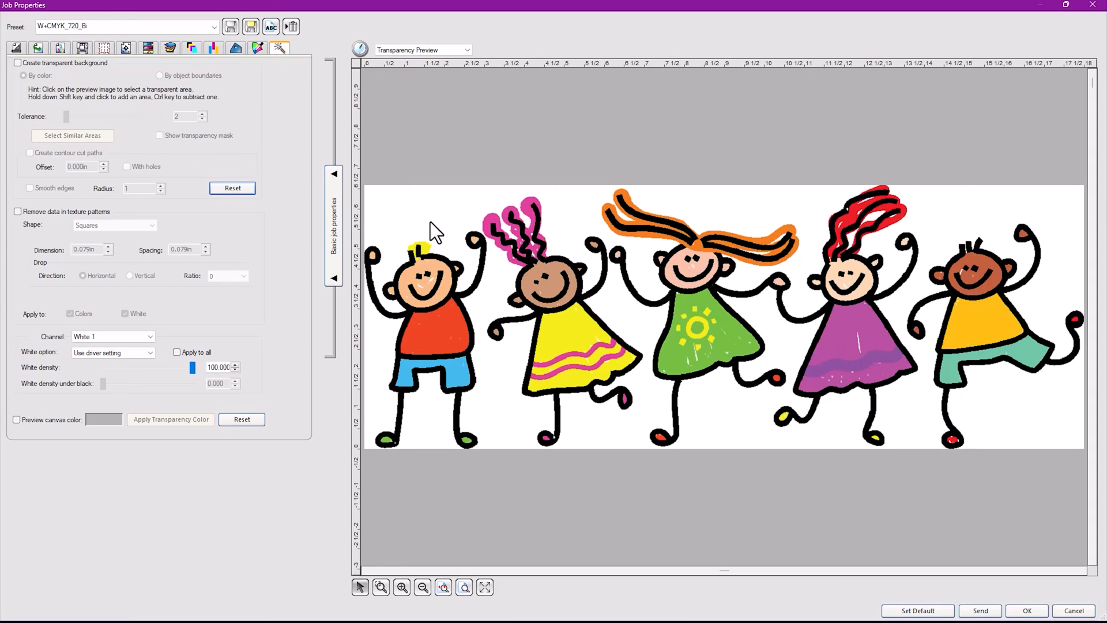
mouse_move(22, 71)
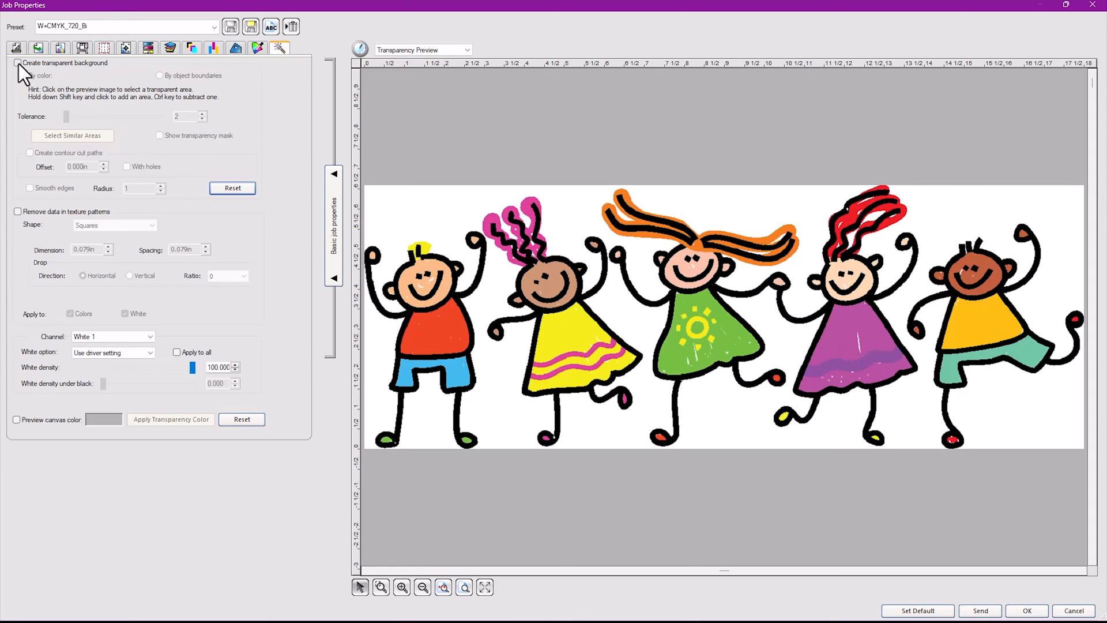
Step: Make the white background transparent with smoothed mask edges, then hide the black mask overlay
click(13, 63)
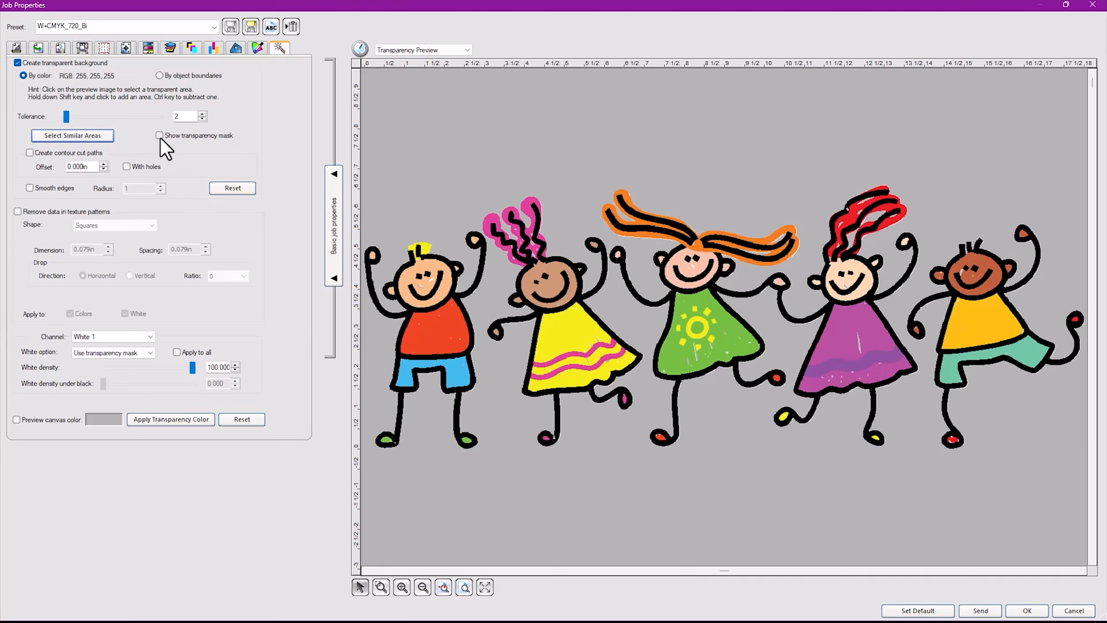
click(159, 135)
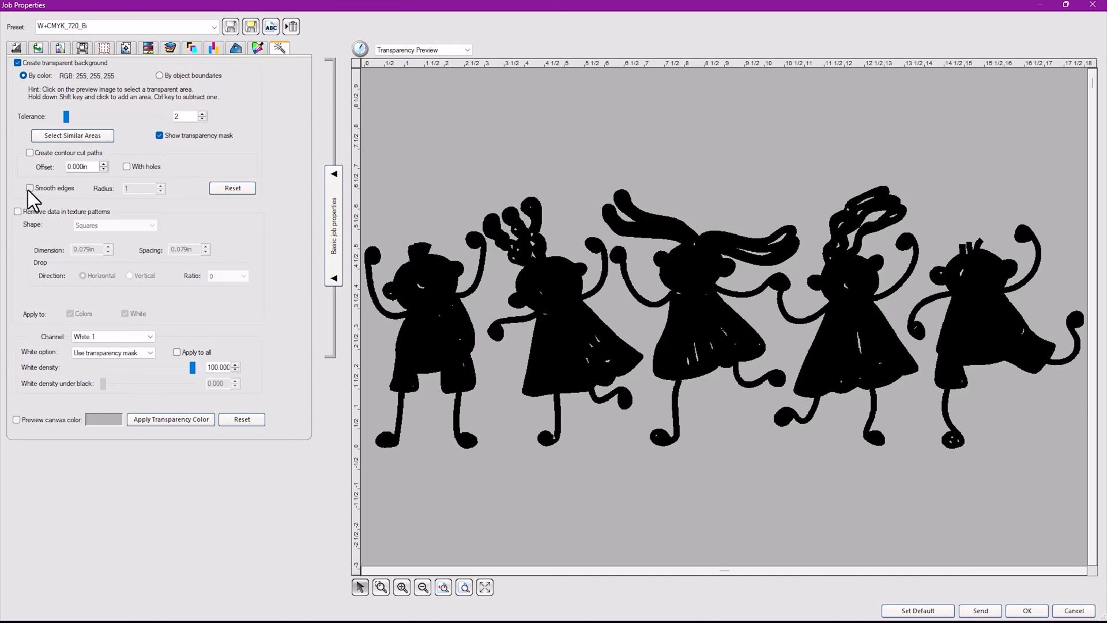
click(28, 188)
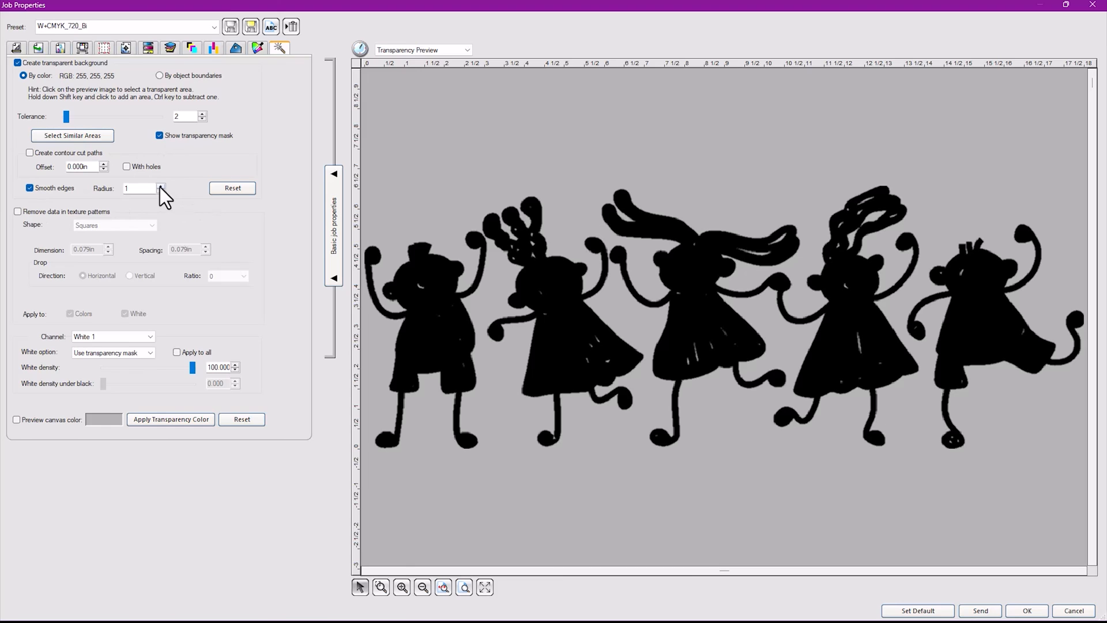
click(161, 184)
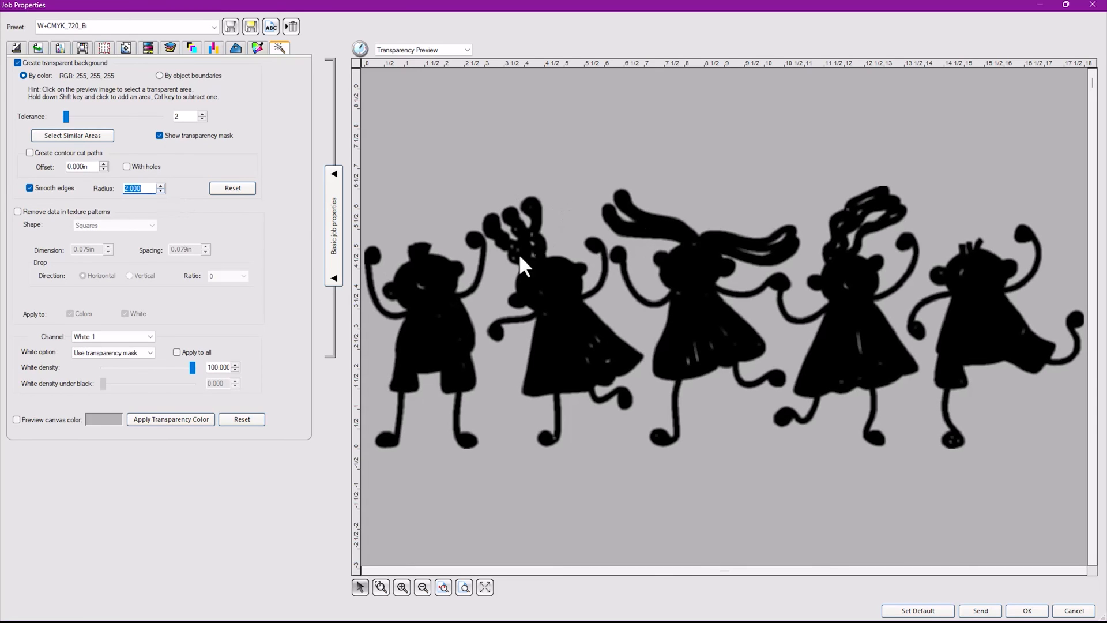
mouse_move(266, 151)
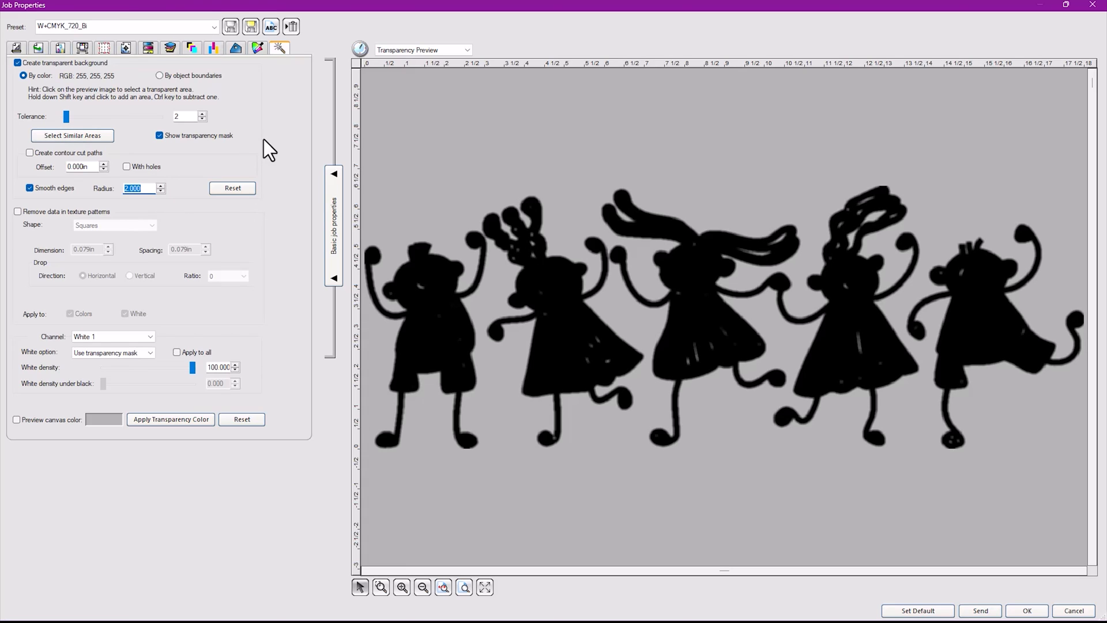
mouse_move(208, 144)
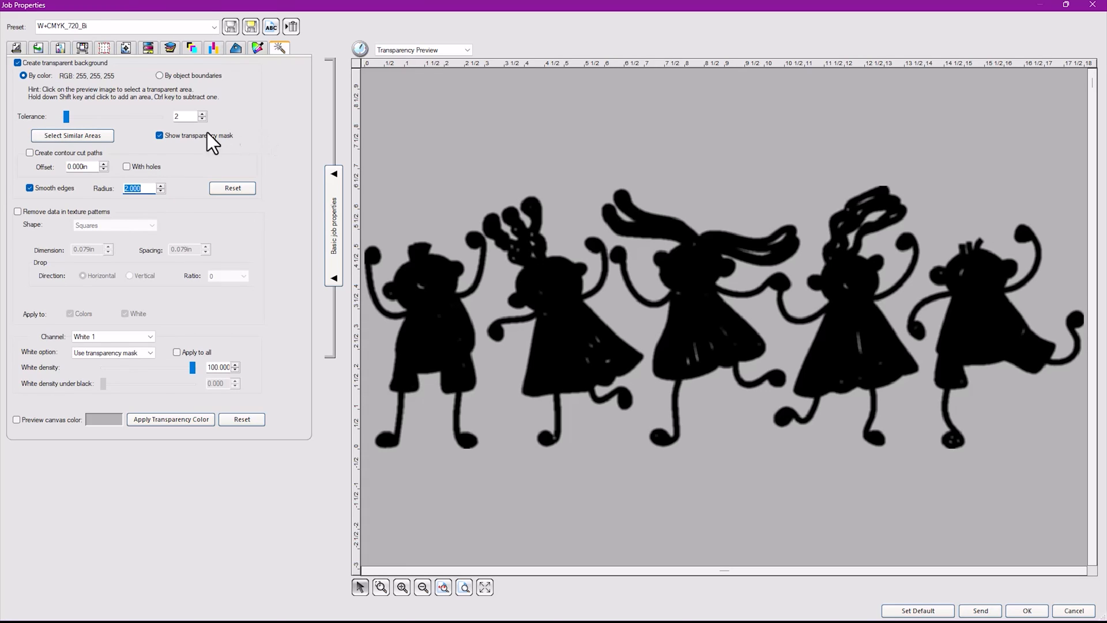
click(160, 135)
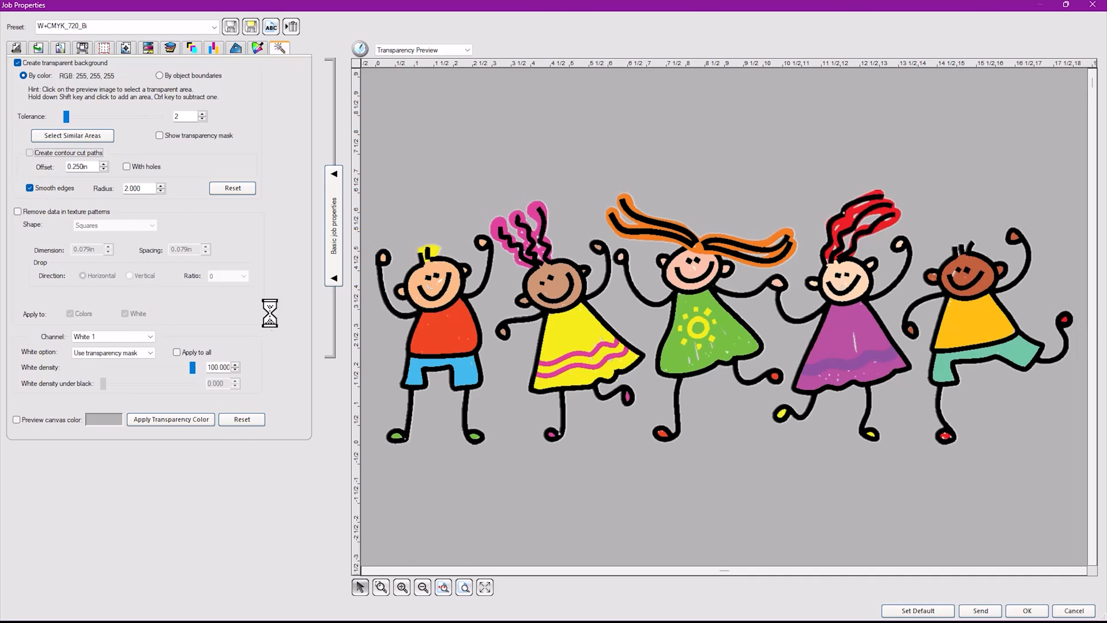
Step: Create contour cut paths around the dancing figures, keeping the Transparency Preview view
click(14, 166)
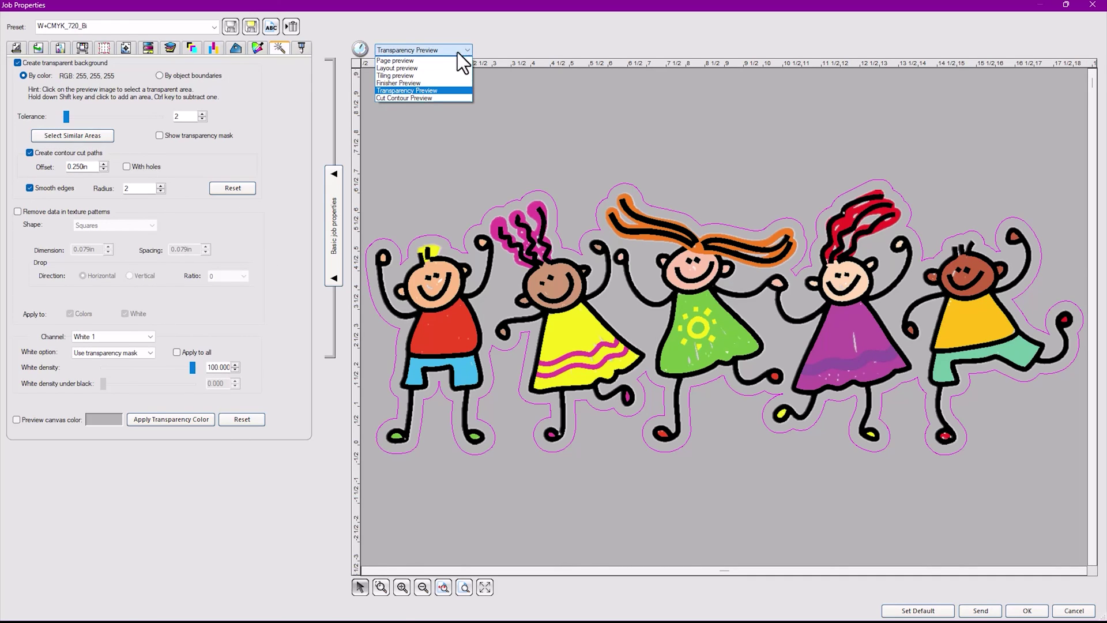
click(404, 97)
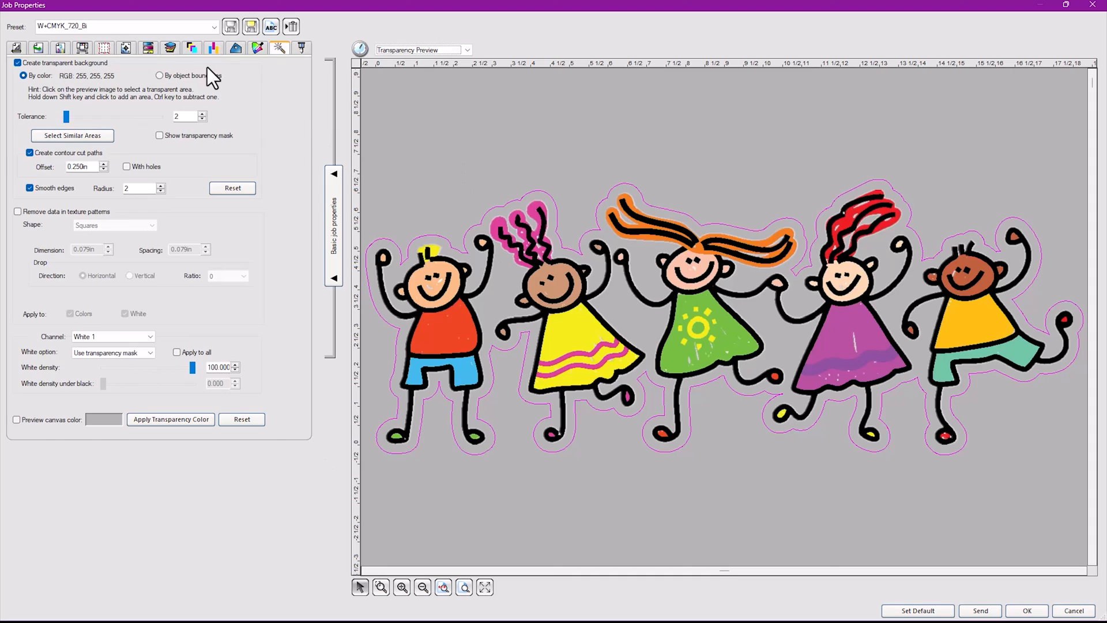
mouse_move(166, 49)
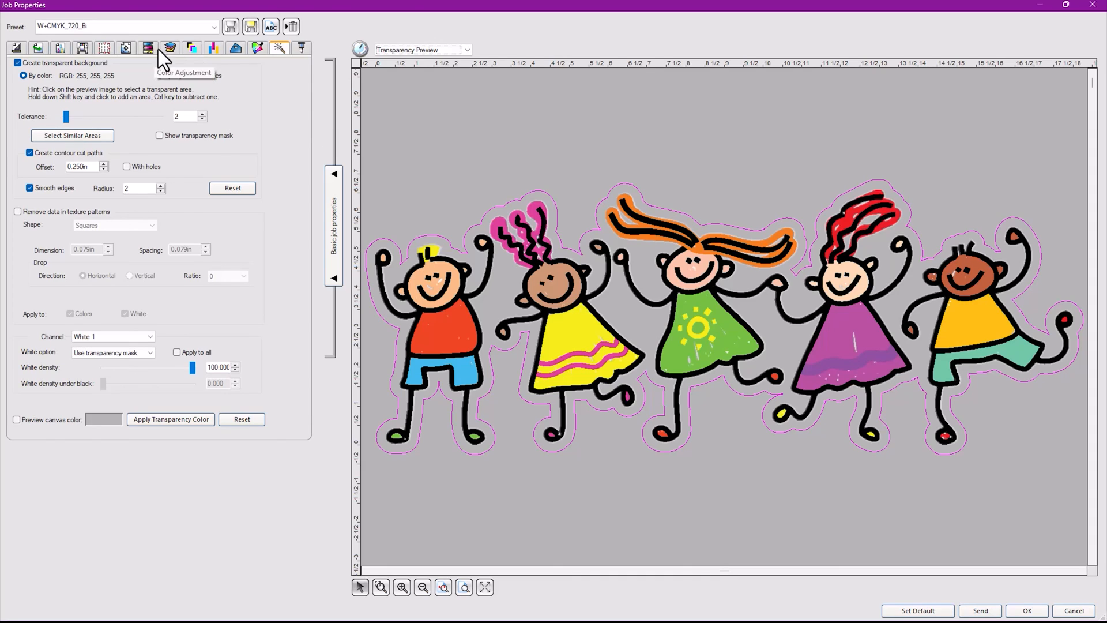
mouse_move(161, 46)
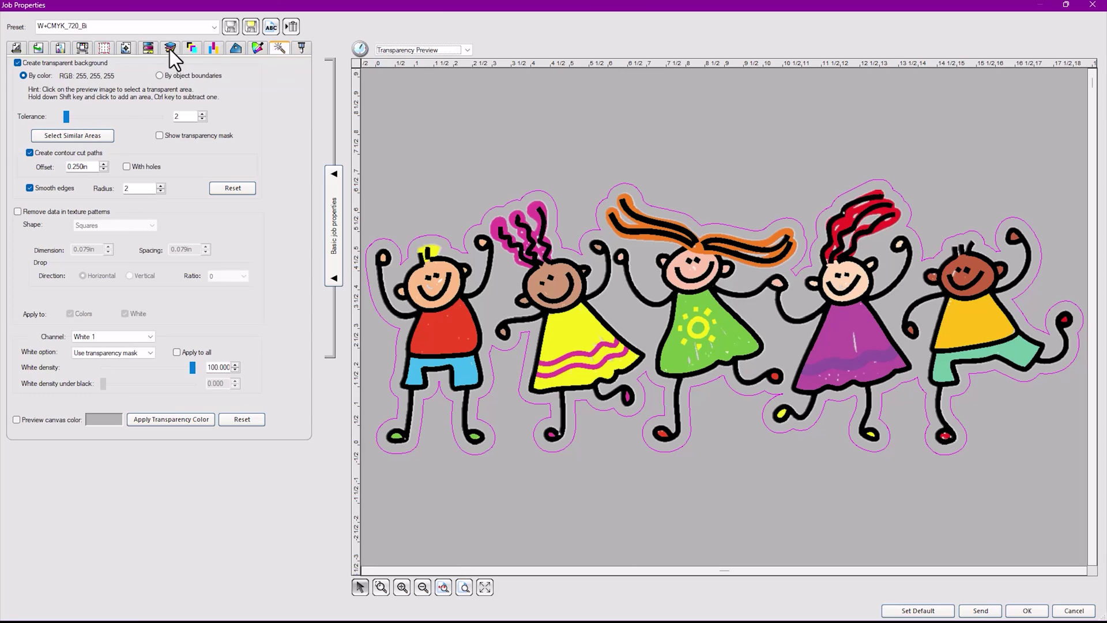
mouse_move(192, 49)
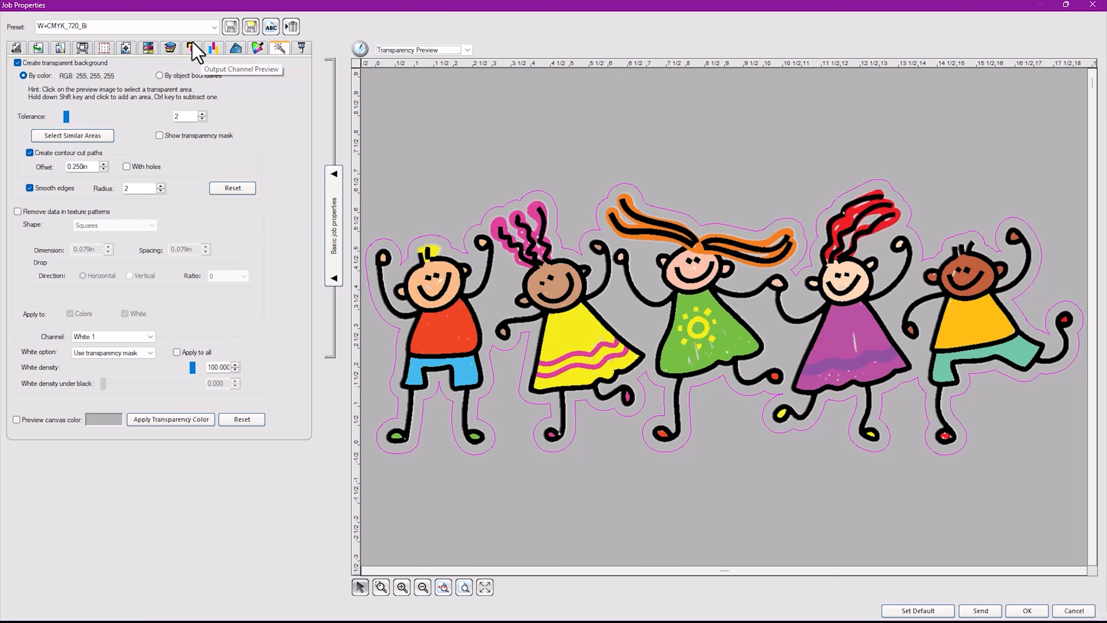
click(191, 48)
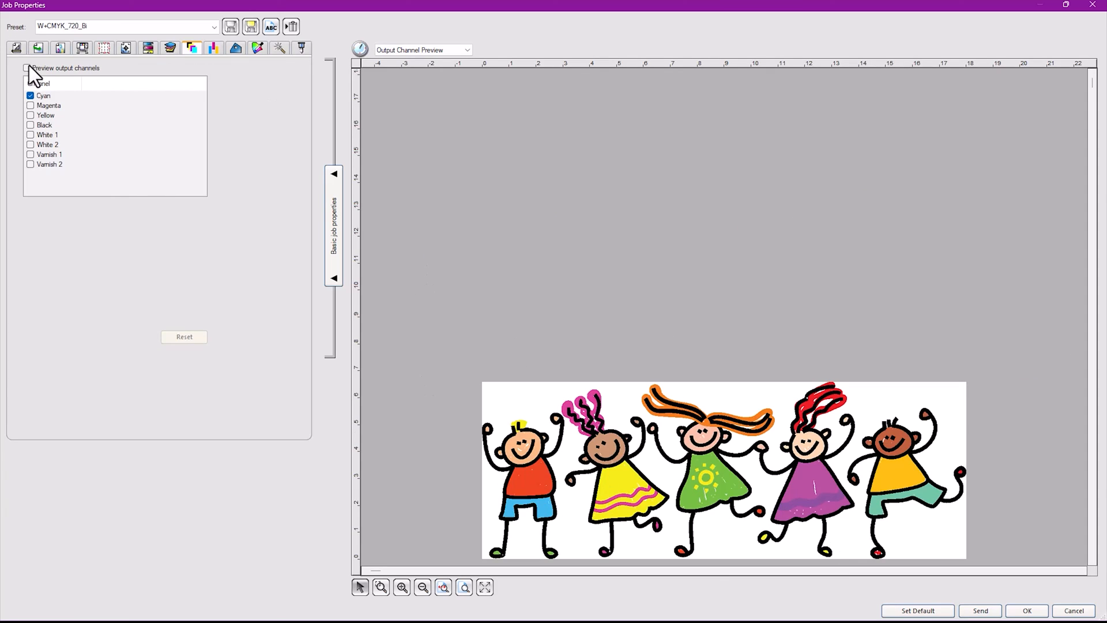
Step: Preview output channels White 1, White 2 and Varnish instead of Cyan, then view the cutter settings
click(27, 67)
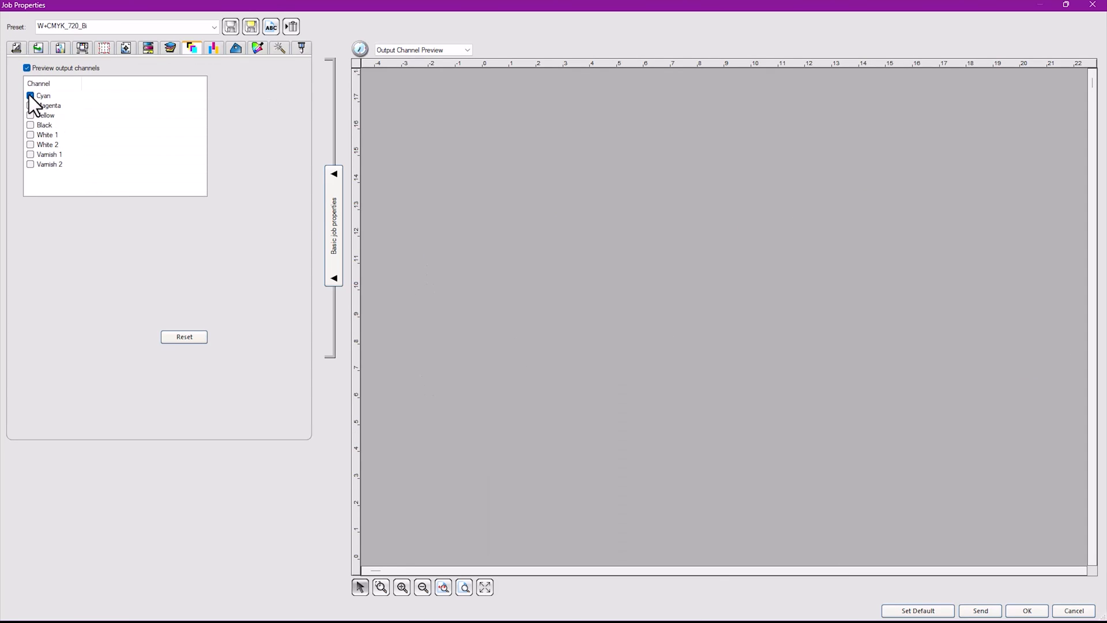
click(29, 135)
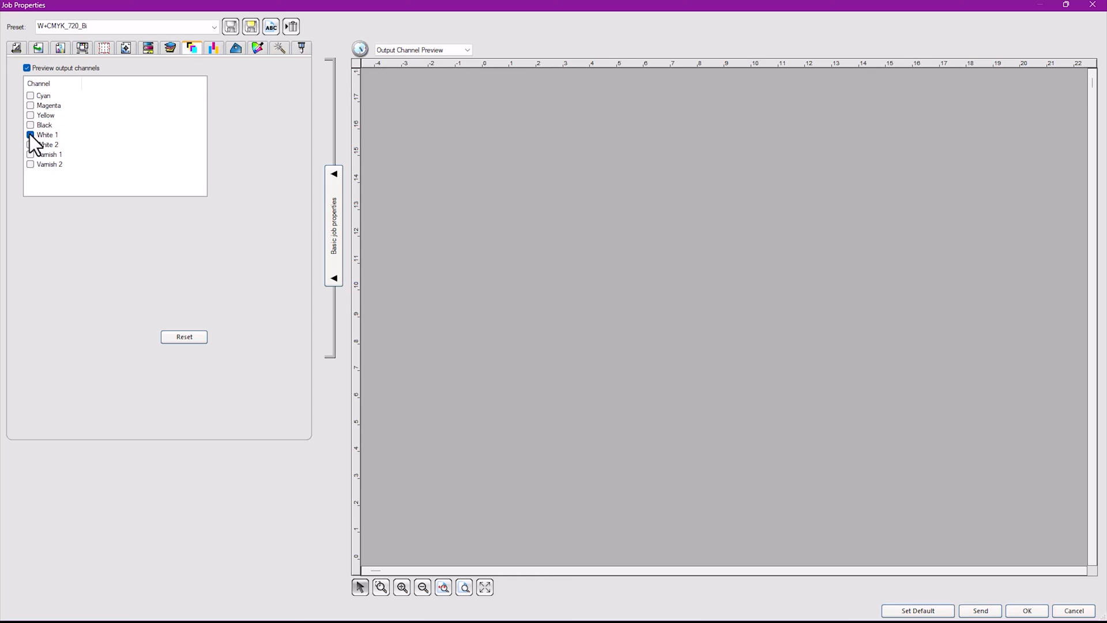
click(29, 135)
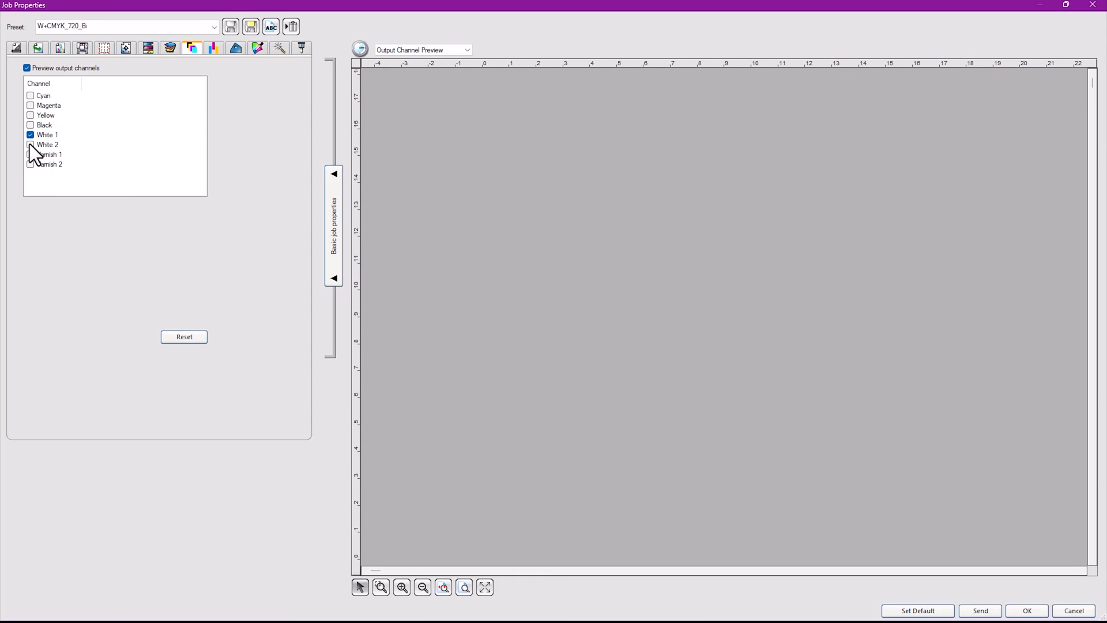
click(28, 144)
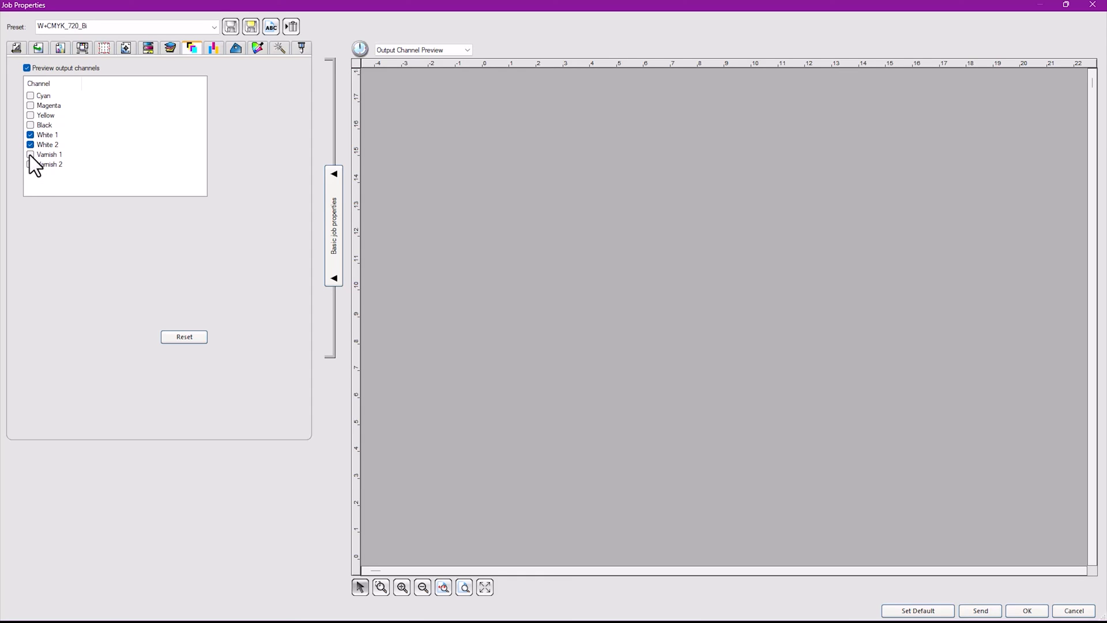
click(27, 155)
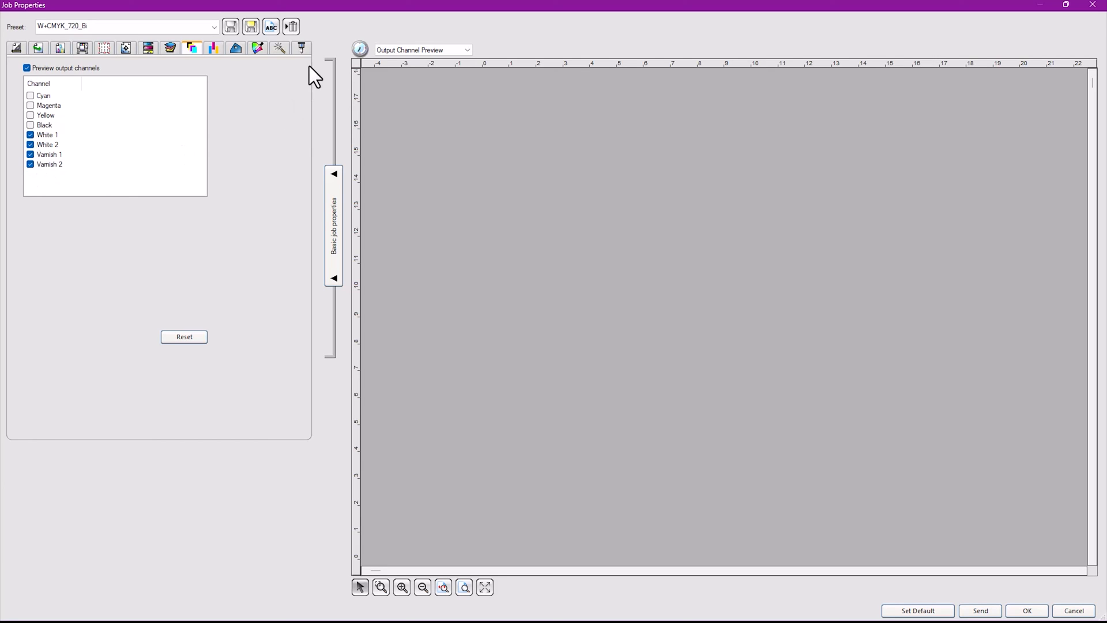
click(297, 48)
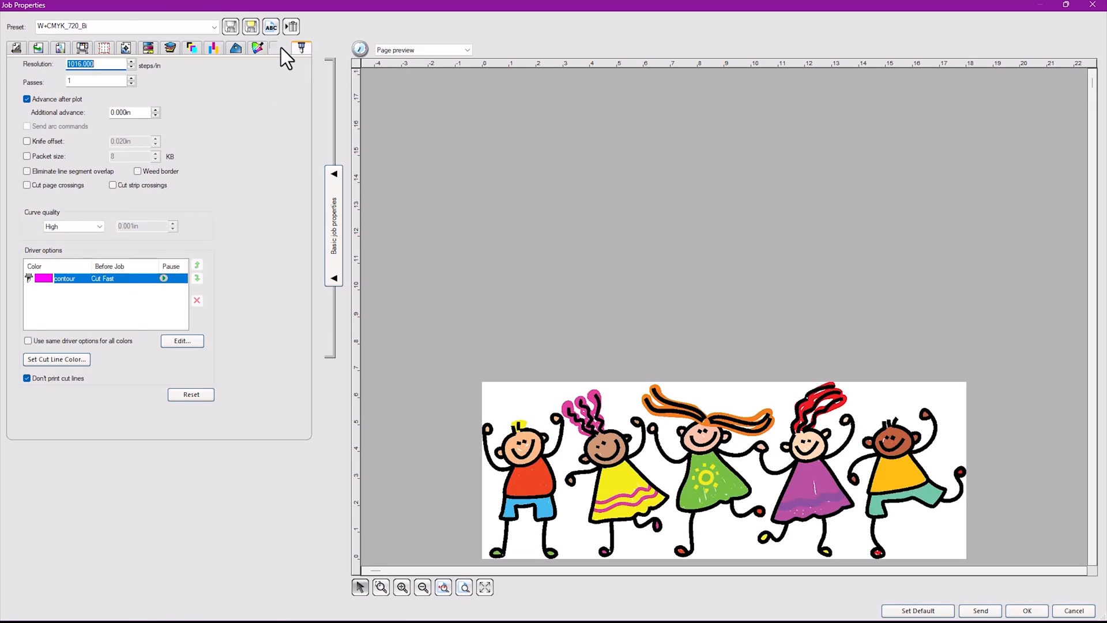
Step: Remove the contour cut paths and set the White option to Solid Under
click(279, 49)
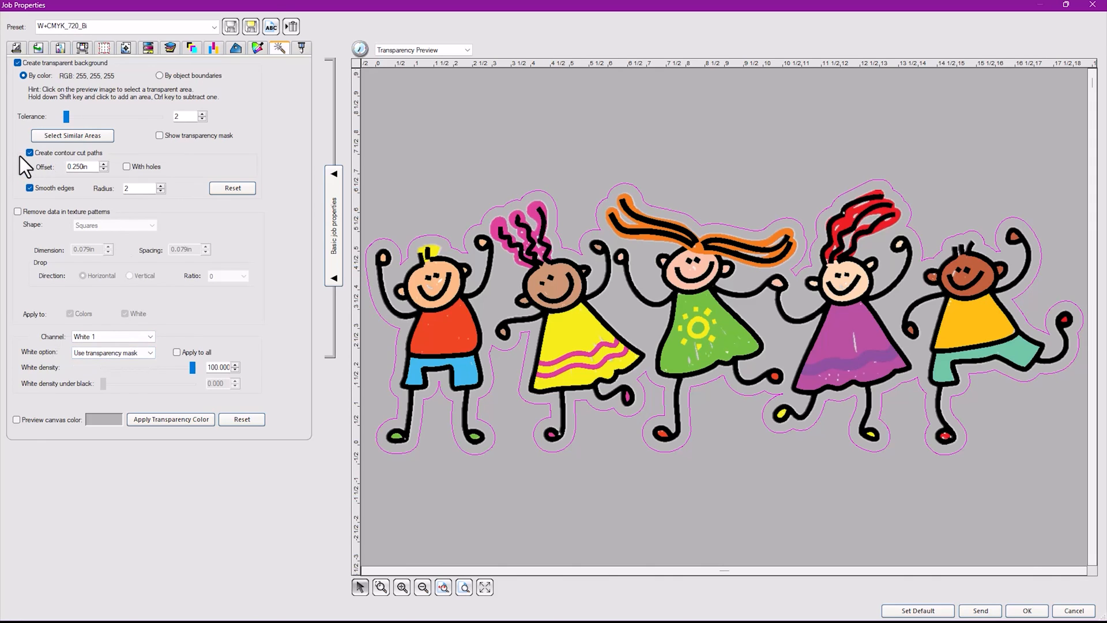
click(28, 153)
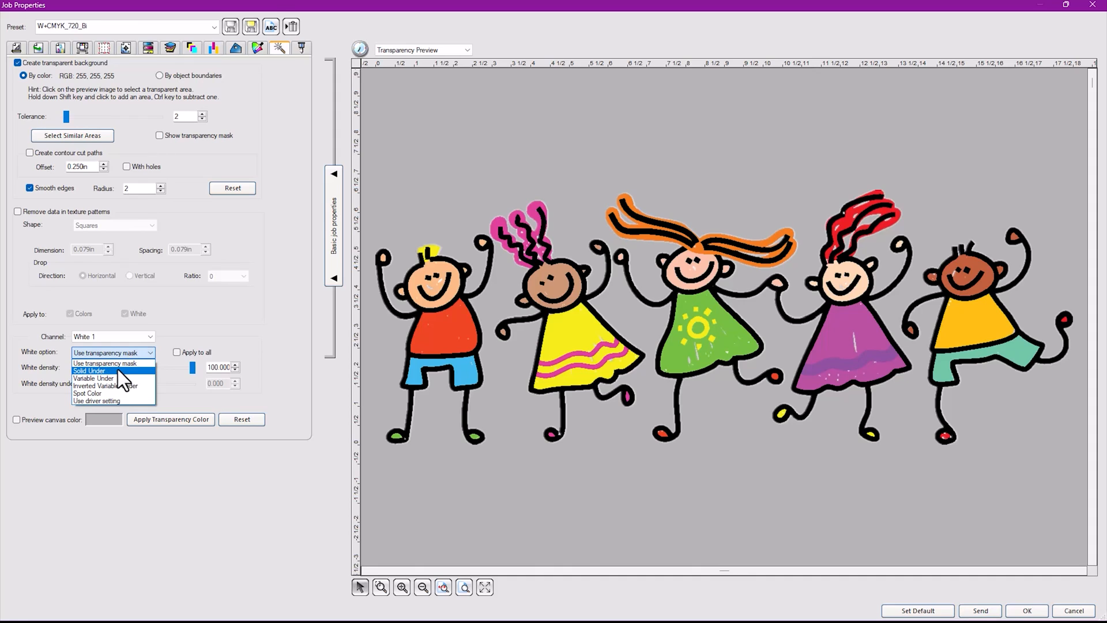
mouse_move(113, 378)
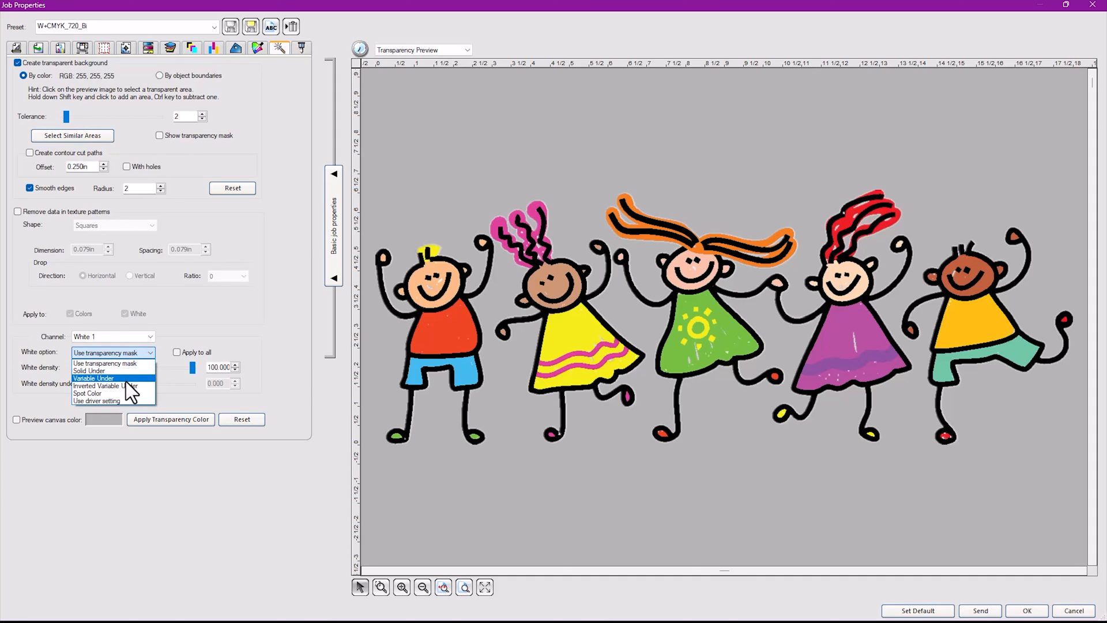
mouse_move(122, 385)
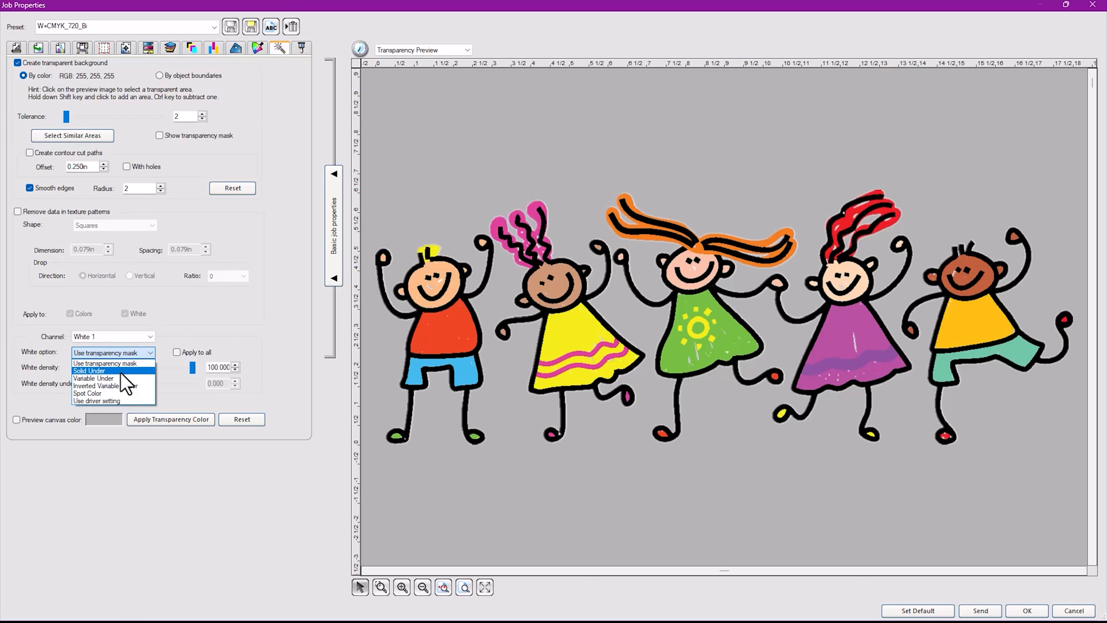
click(88, 370)
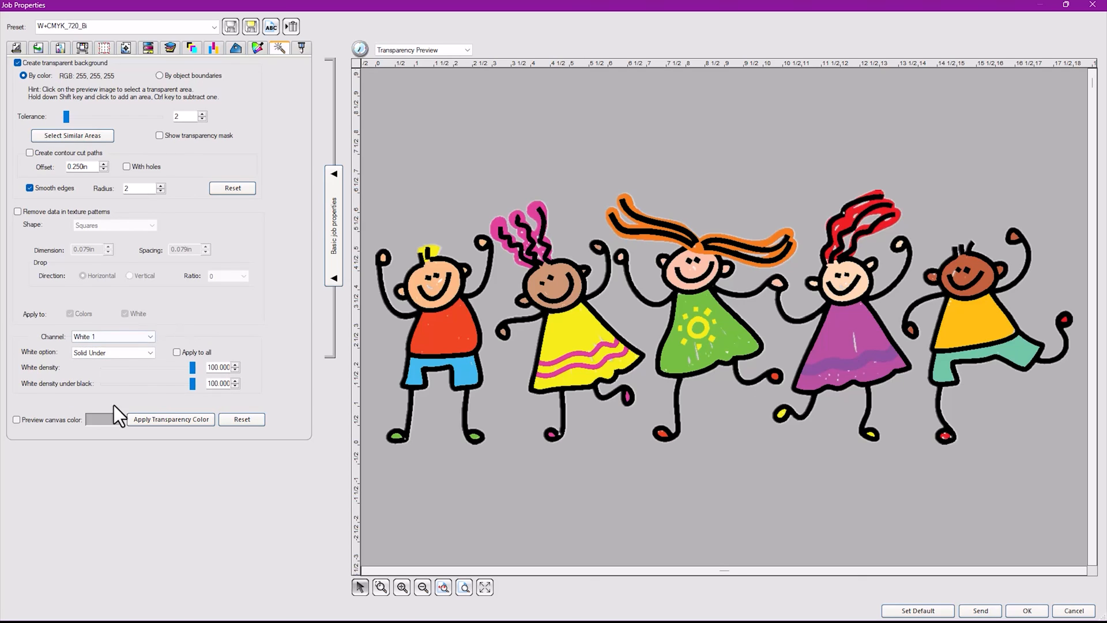
mouse_move(194, 63)
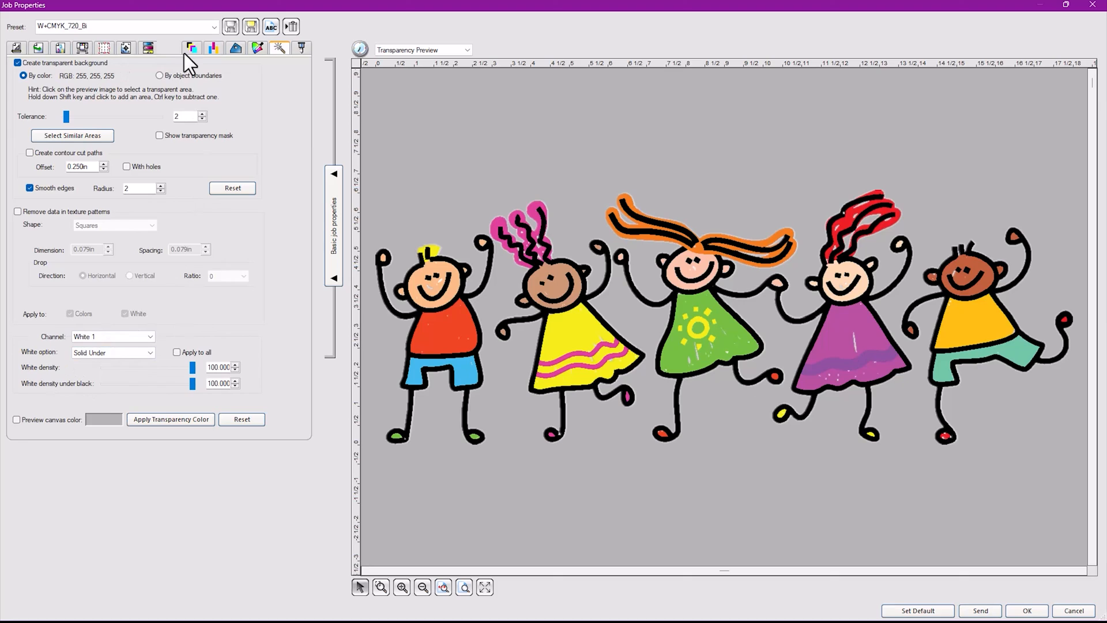
click(191, 47)
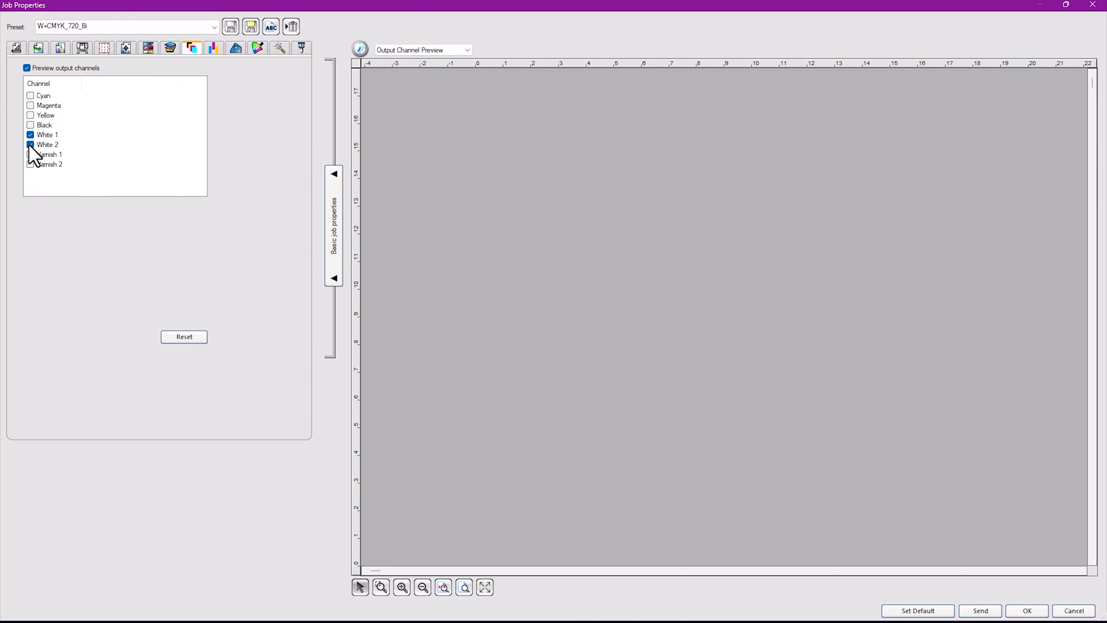
Step: Untick the Varnish channels leaving White 1 and 2 previewed, then return to Transparency
click(27, 144)
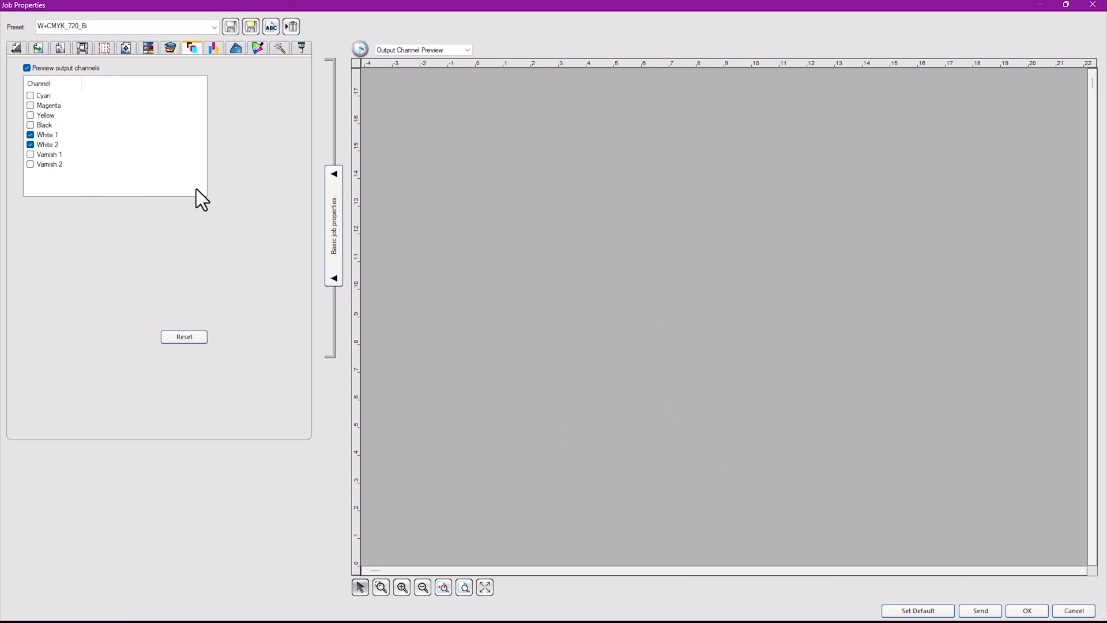
mouse_move(232, 173)
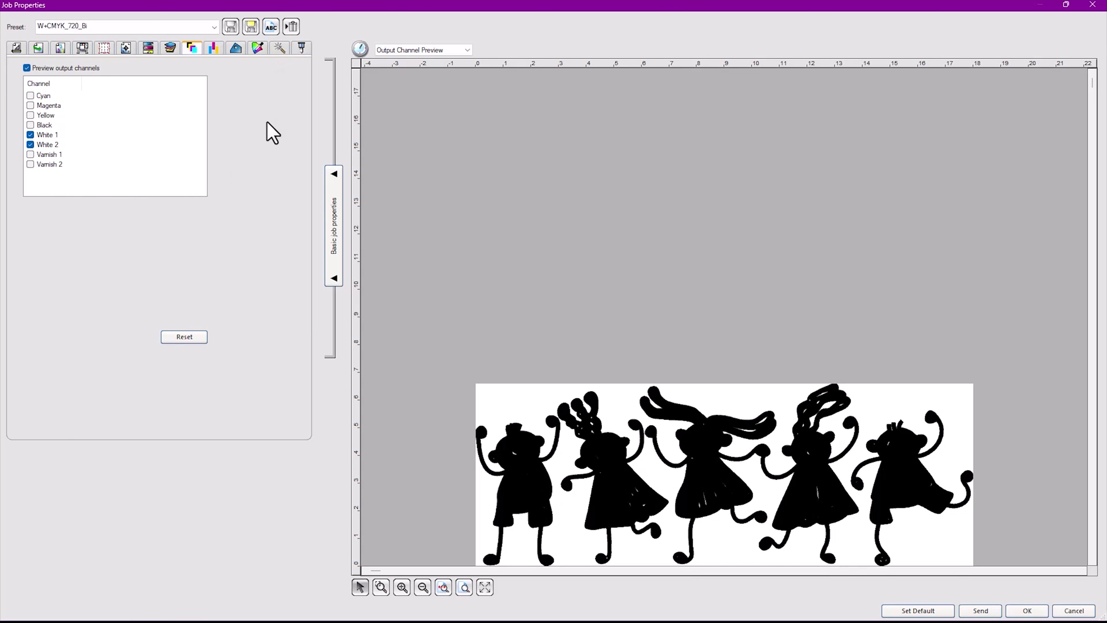
click(280, 48)
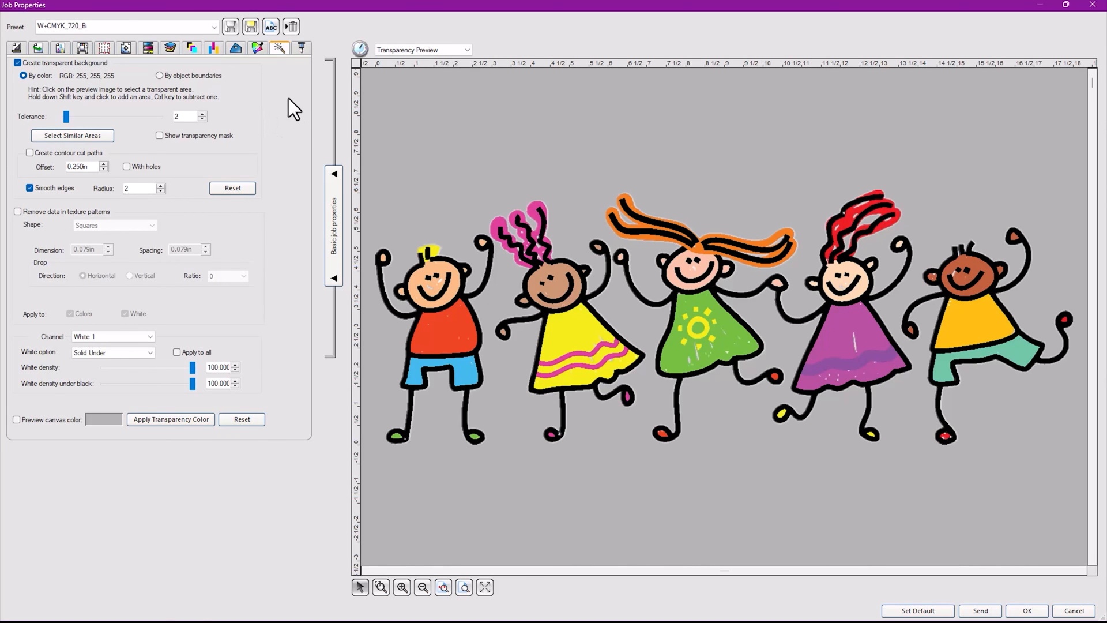
mouse_move(279, 128)
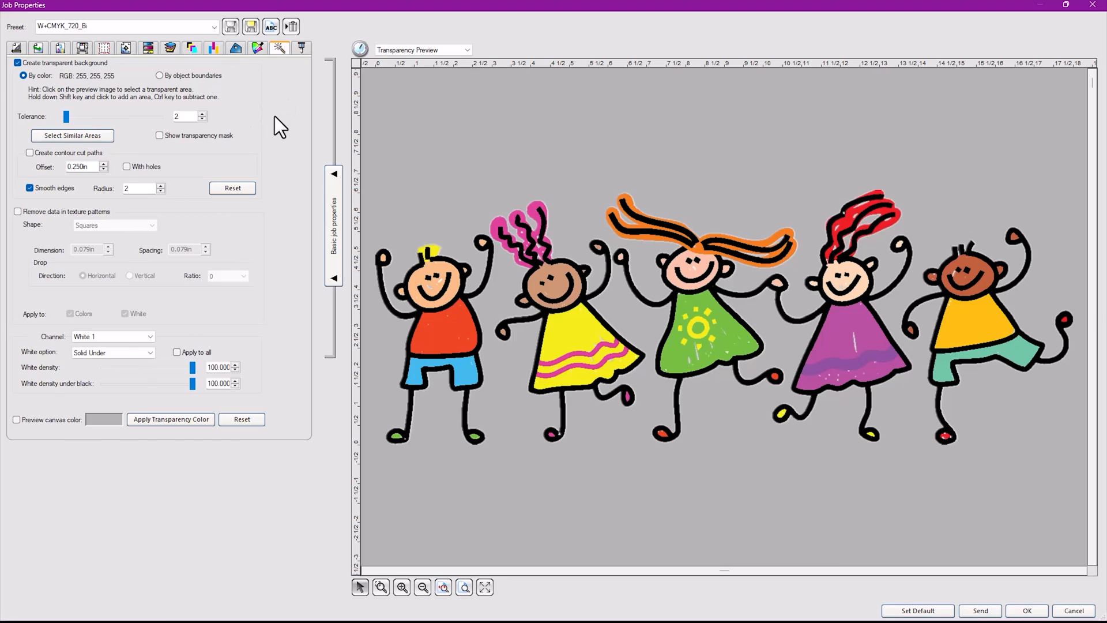
mouse_move(288, 126)
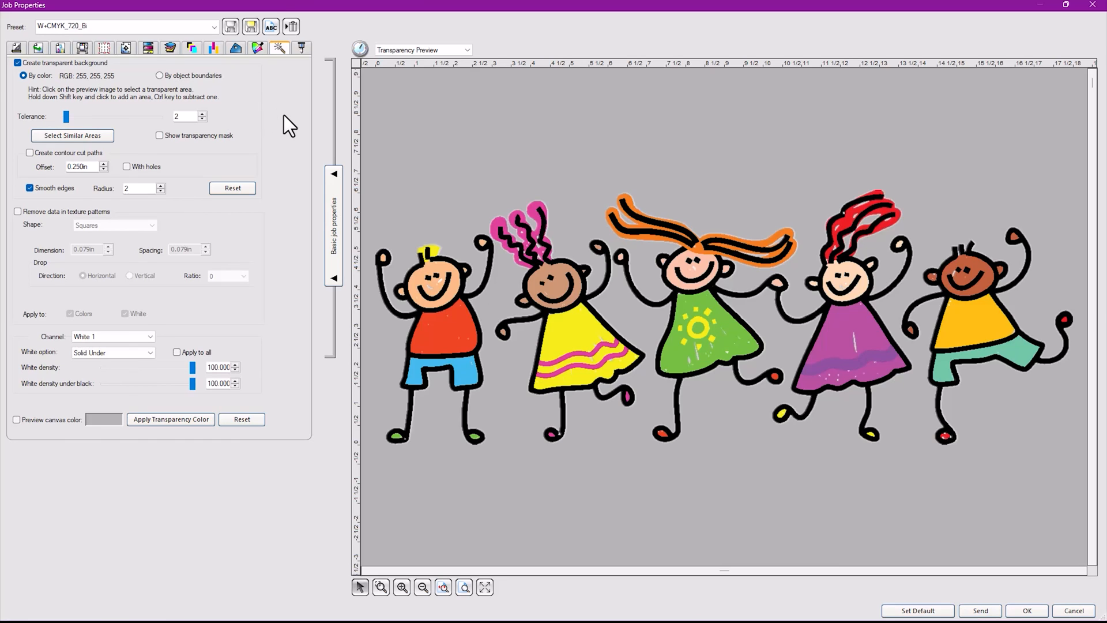
mouse_move(278, 131)
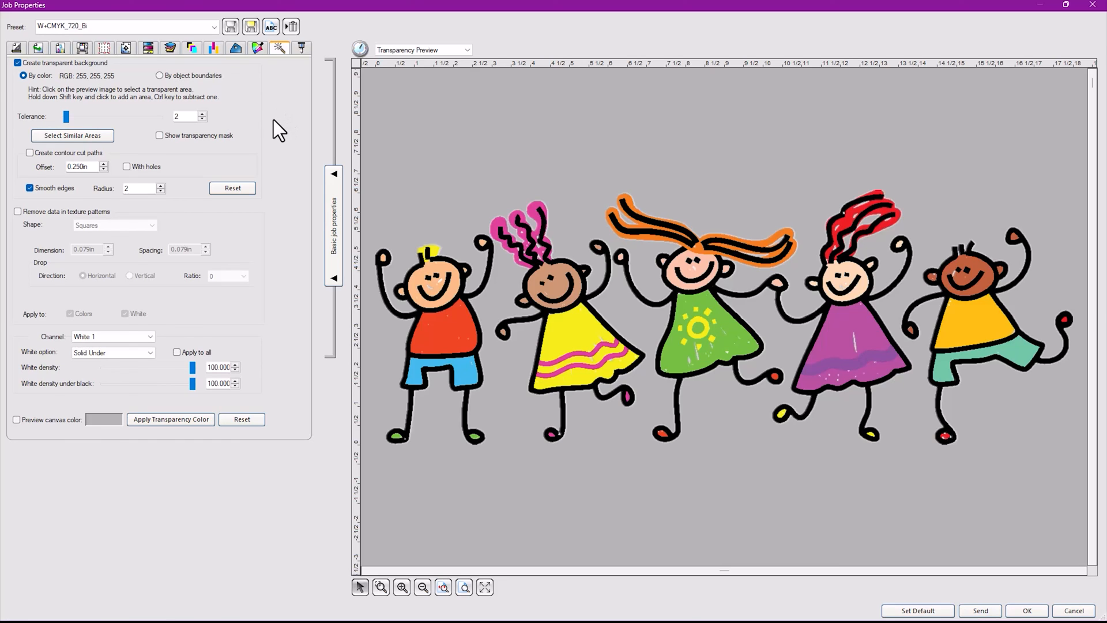
mouse_move(205, 517)
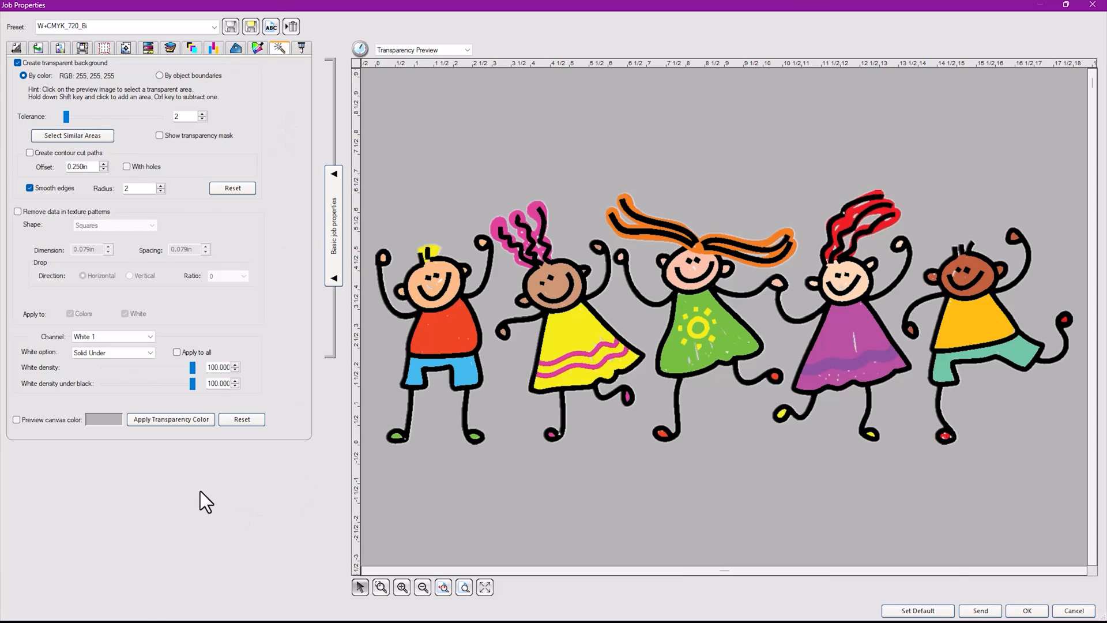
mouse_move(189, 509)
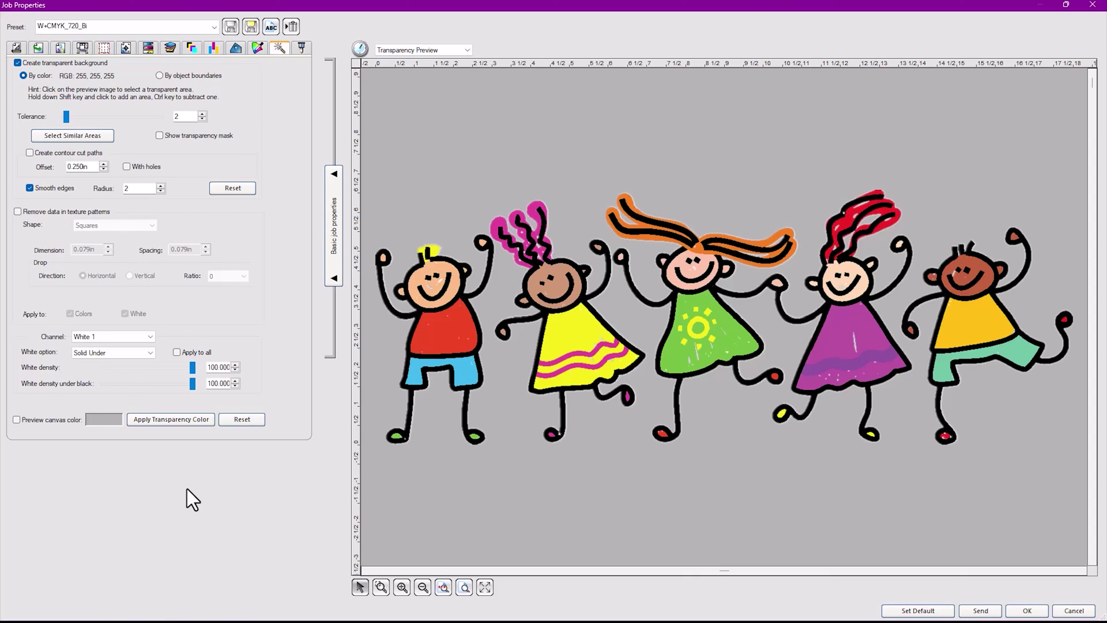